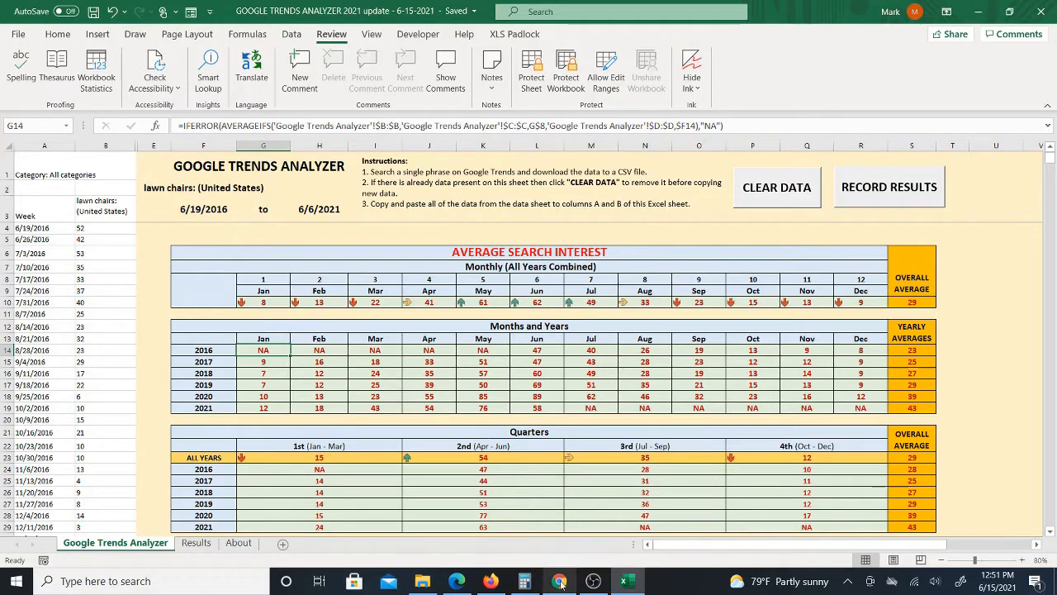
- Switch between the lawn chairs trend page and the analyzer workbook to review both
{"action": "left_click", "coordinate": [560, 580]}
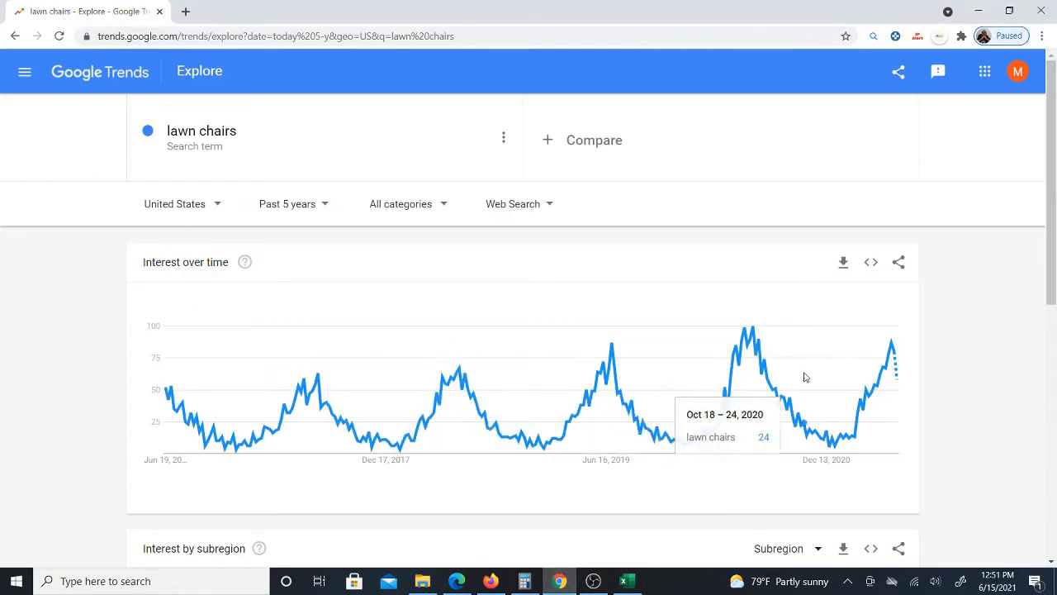
{"action": "mouse_move", "coordinate": [844, 272]}
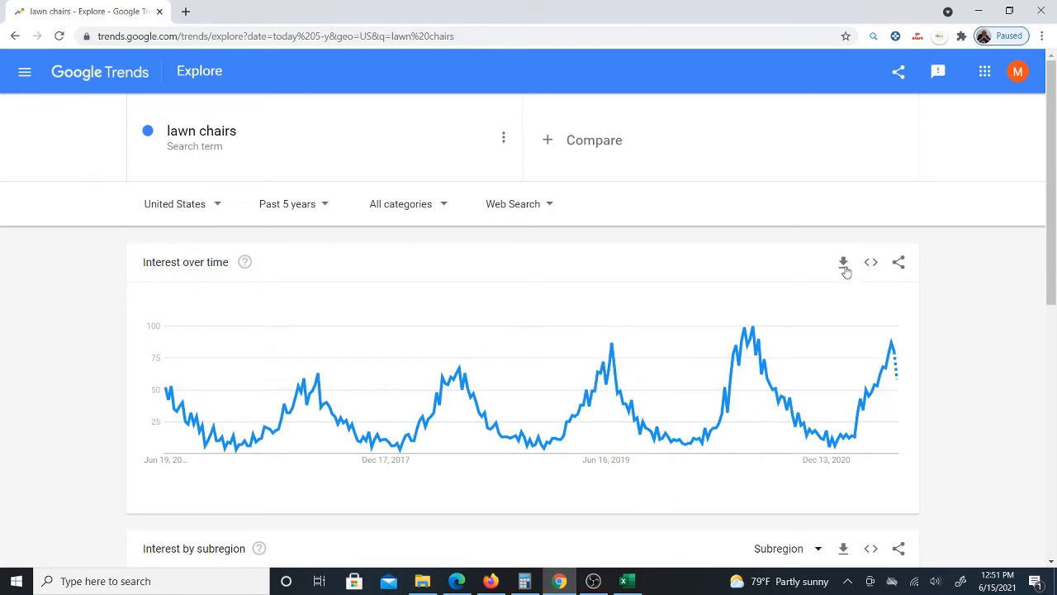
{"action": "left_click", "coordinate": [626, 581]}
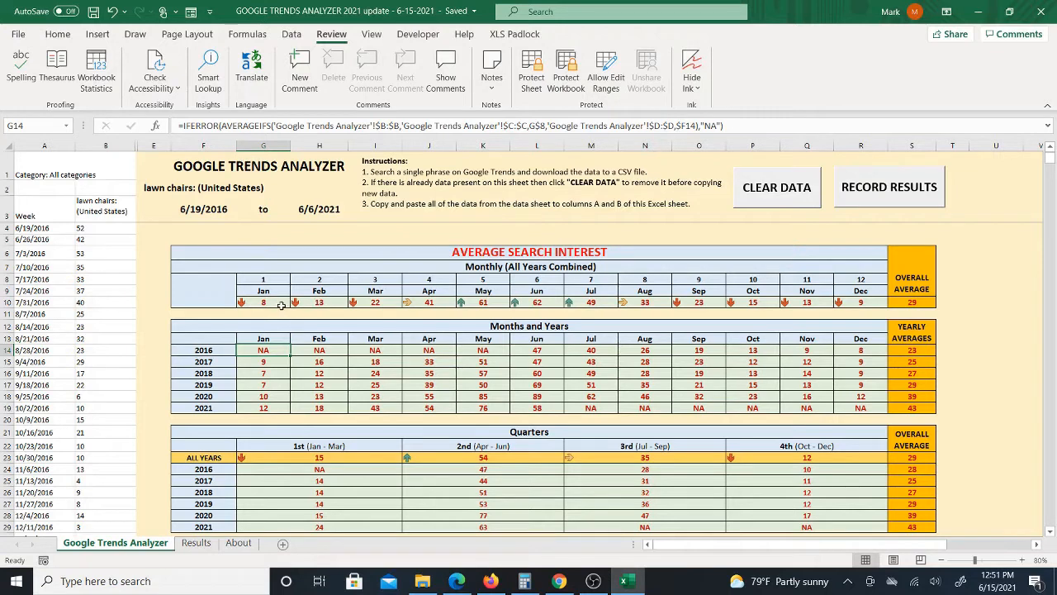
{"action": "mouse_move", "coordinate": [495, 309]}
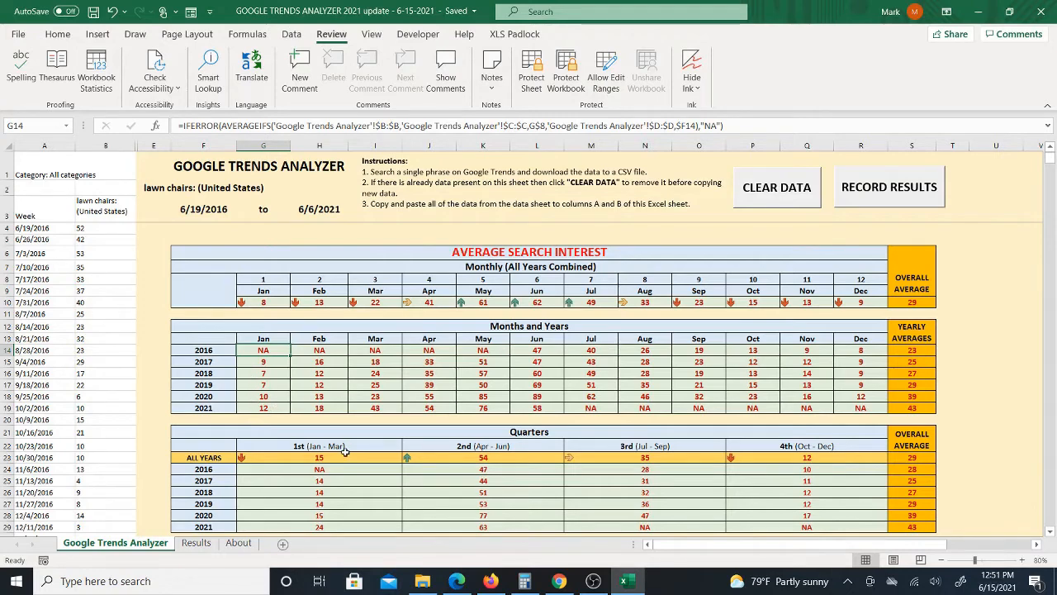
{"action": "scroll", "scroll_direction": "down", "scroll_amount": 3}
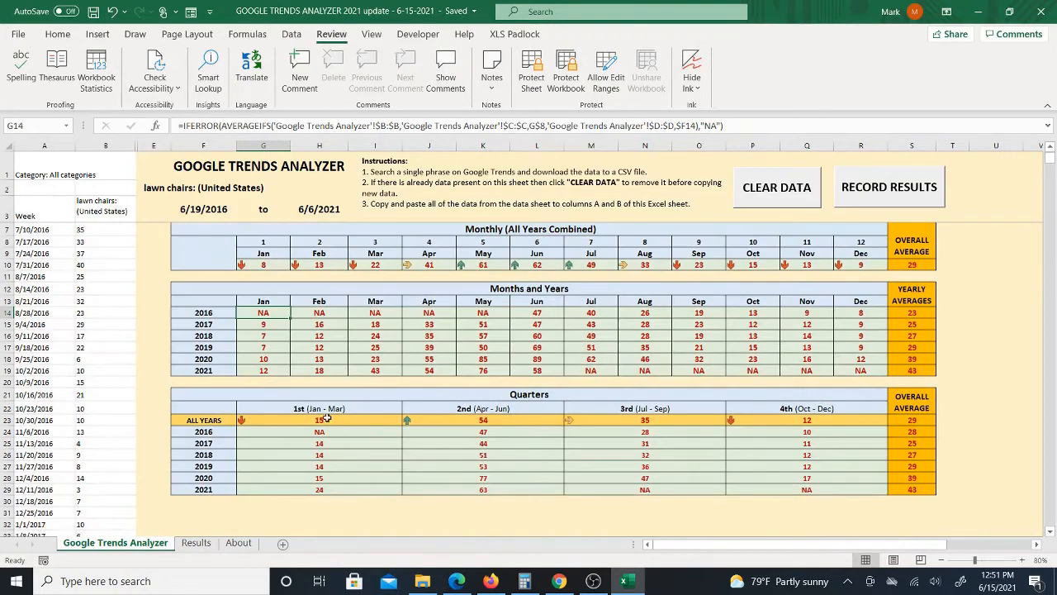
{"action": "mouse_move", "coordinate": [772, 408]}
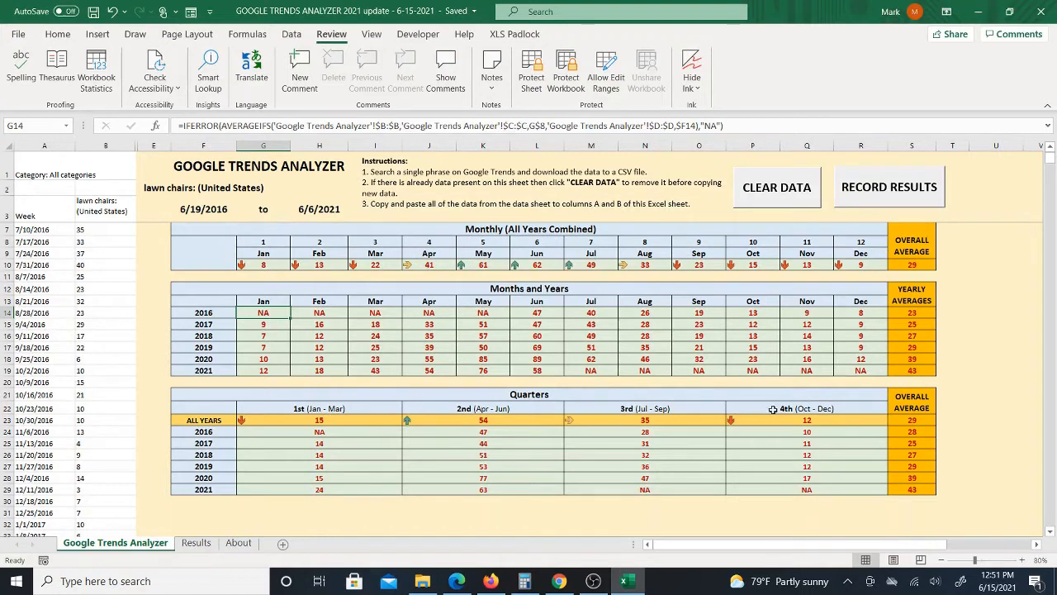
{"action": "mouse_move", "coordinate": [266, 504]}
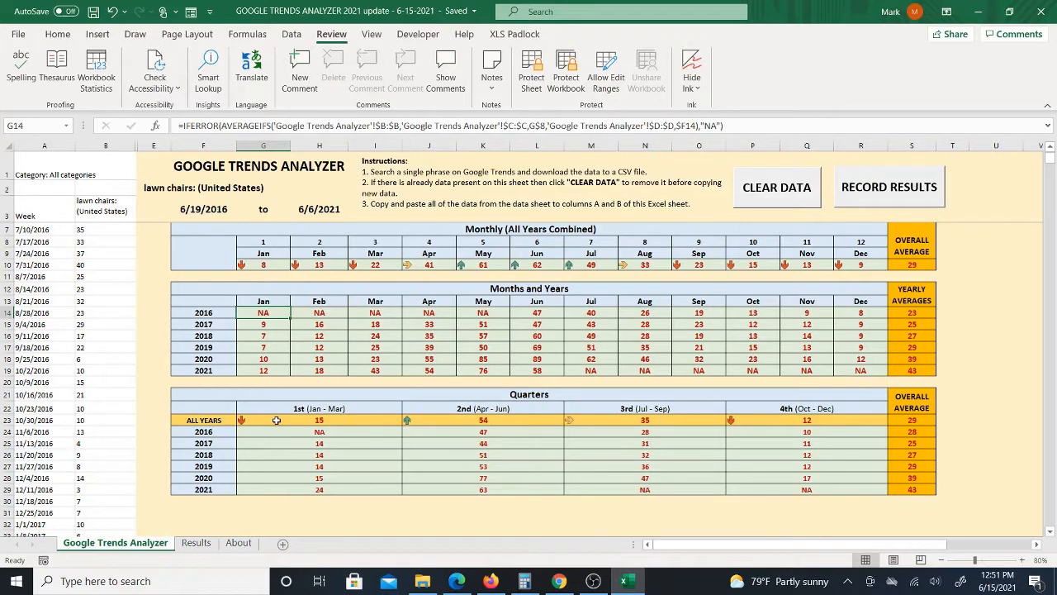
{"action": "mouse_move", "coordinate": [300, 418]}
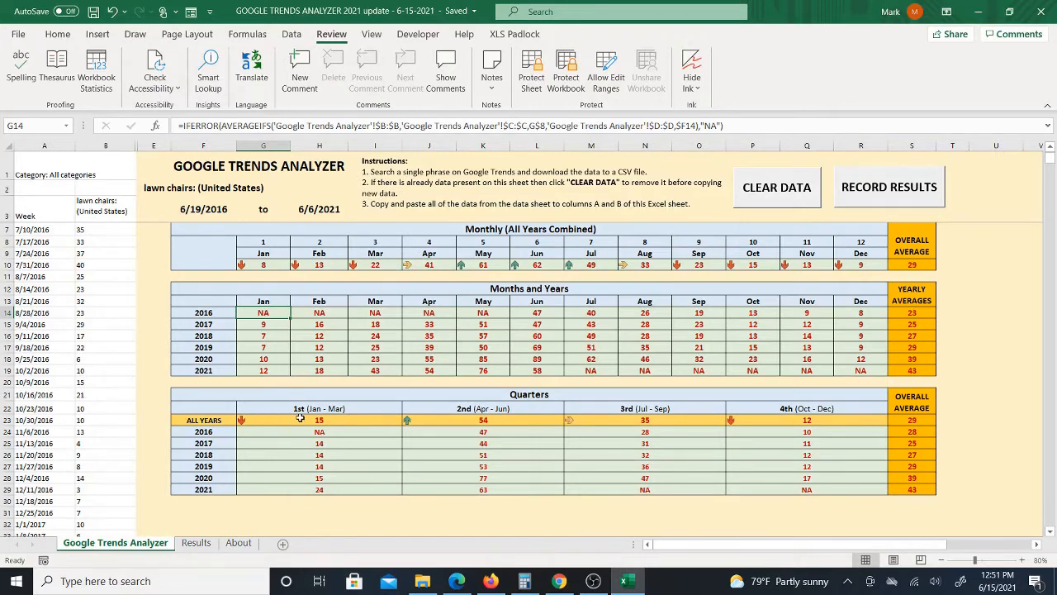
{"action": "scroll", "scroll_direction": "up", "scroll_amount": 3}
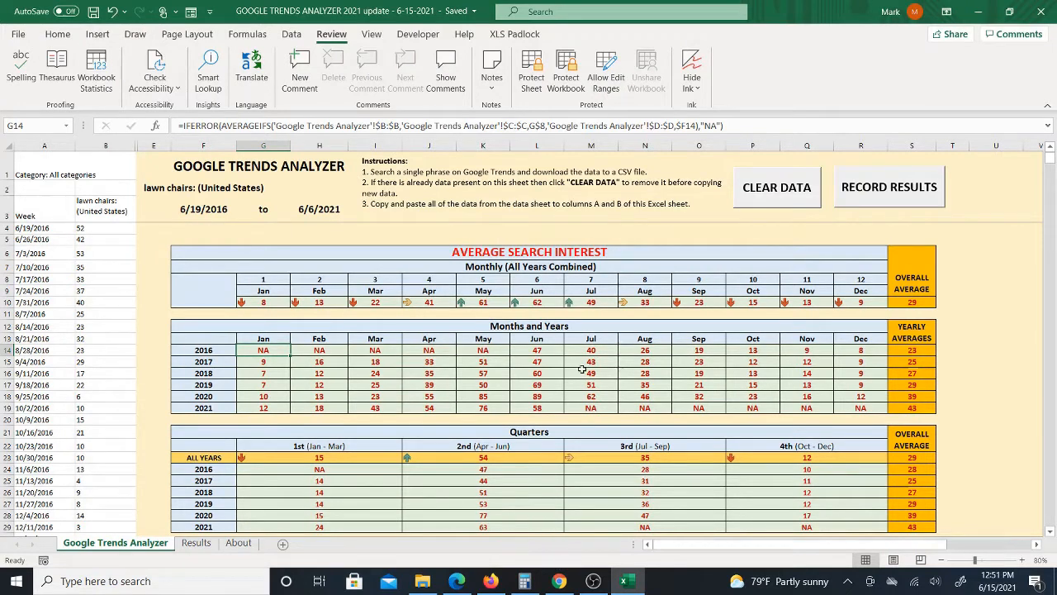
- Download the lawn chairs interest-over-time data as multiTimeline (76).csv and open it
{"action": "left_click", "coordinate": [560, 581]}
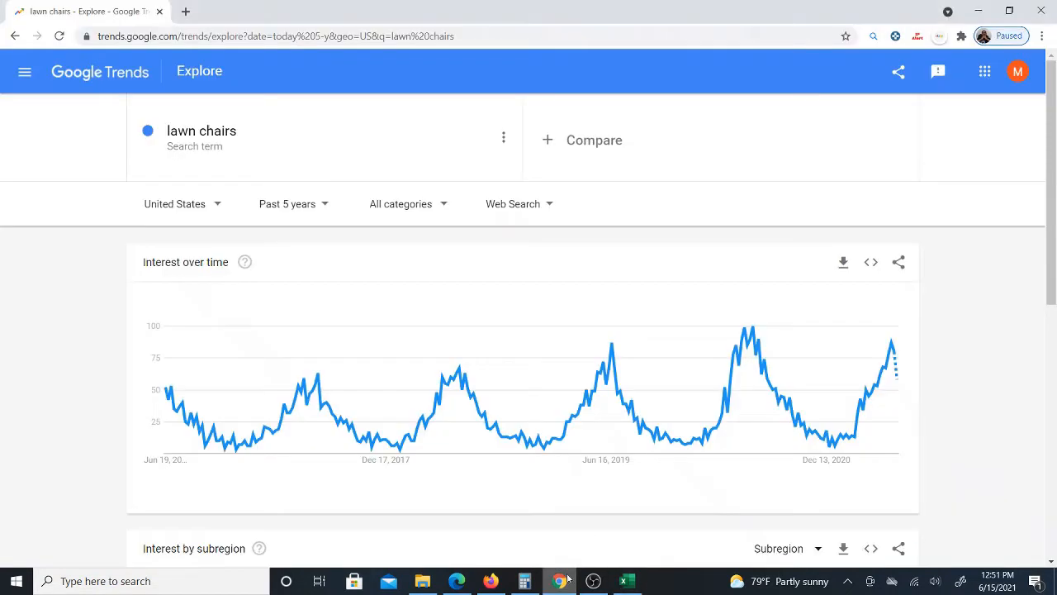
{"action": "mouse_move", "coordinate": [724, 343]}
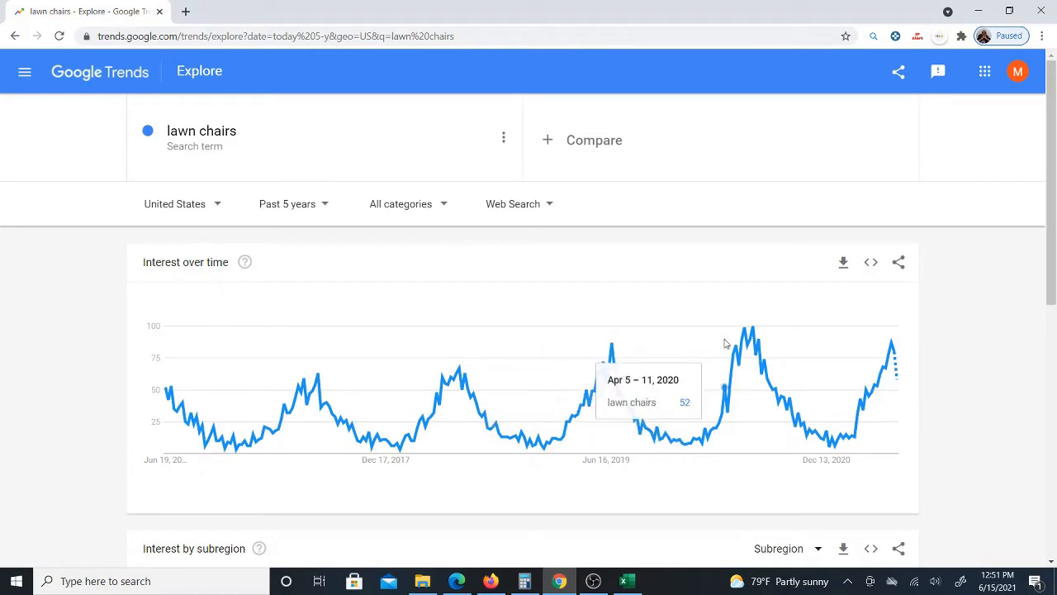
{"action": "mouse_move", "coordinate": [622, 554]}
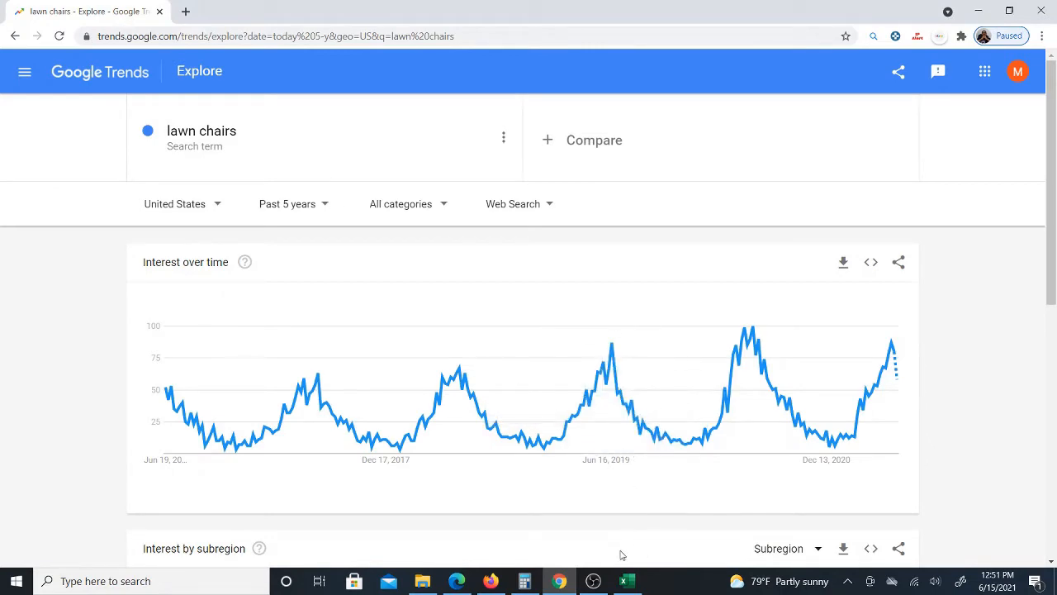
{"action": "left_click", "coordinate": [627, 581]}
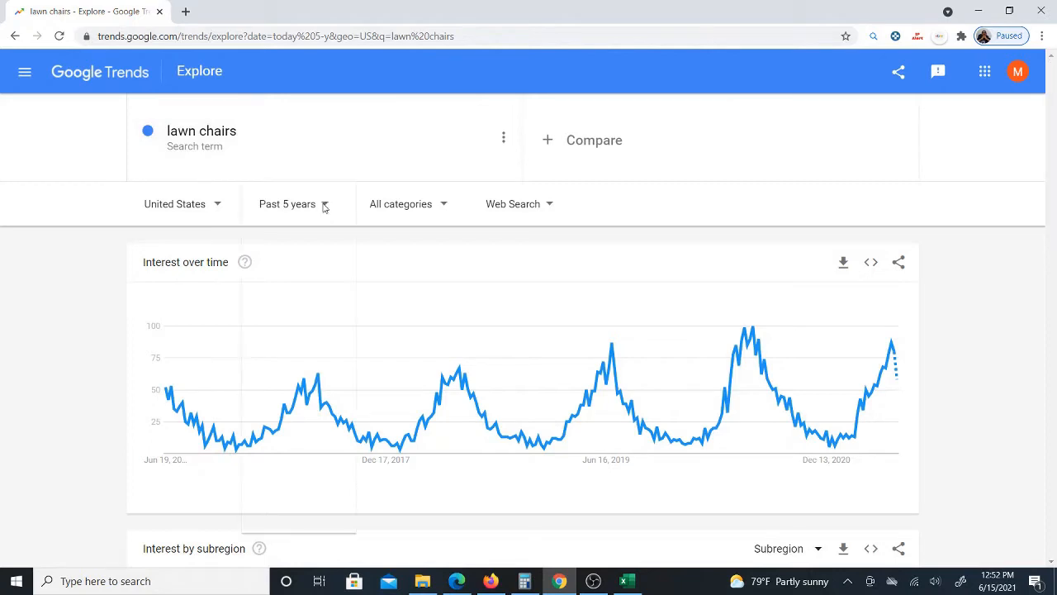
{"action": "left_click", "coordinate": [287, 204]}
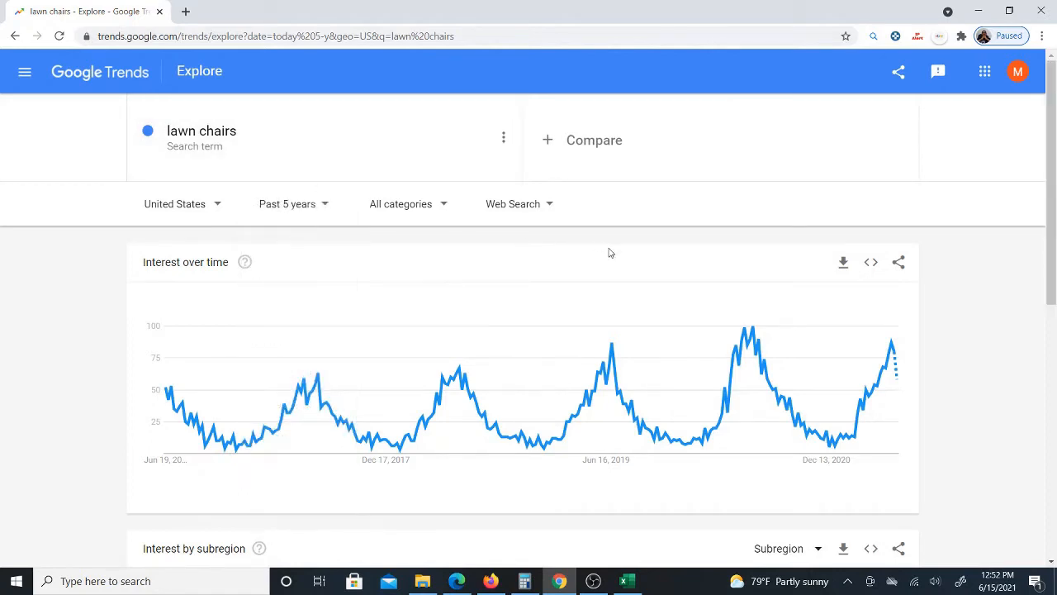
{"action": "mouse_move", "coordinate": [761, 362]}
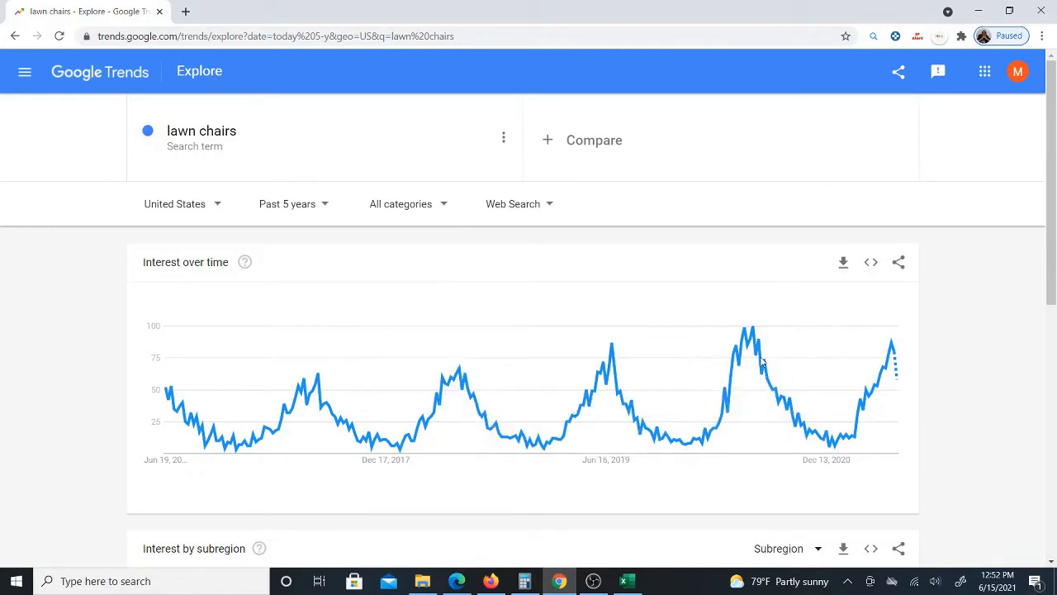
{"action": "mouse_move", "coordinate": [124, 56]}
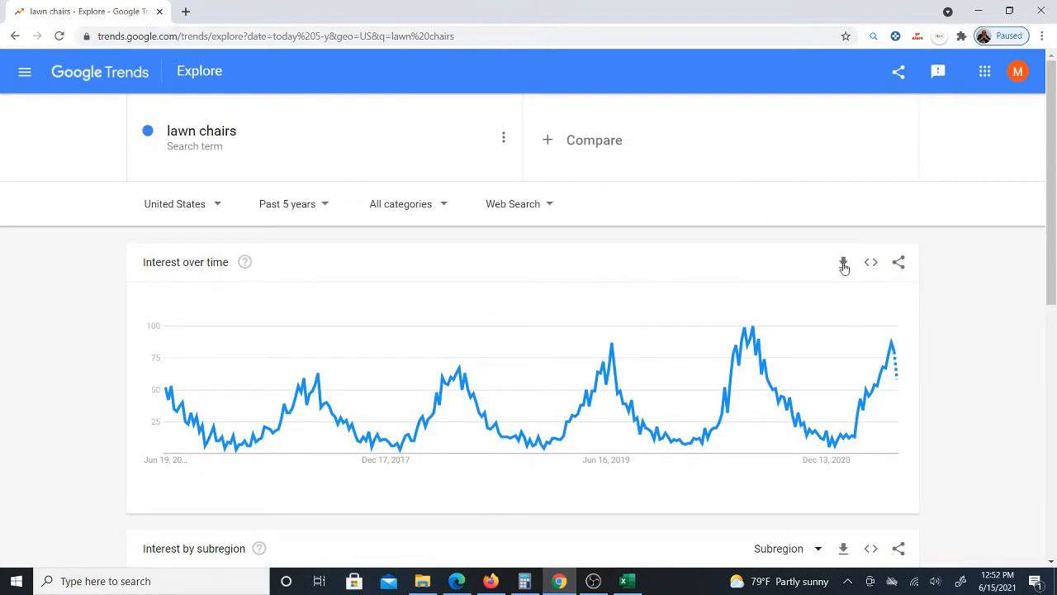
{"action": "left_click", "coordinate": [843, 261]}
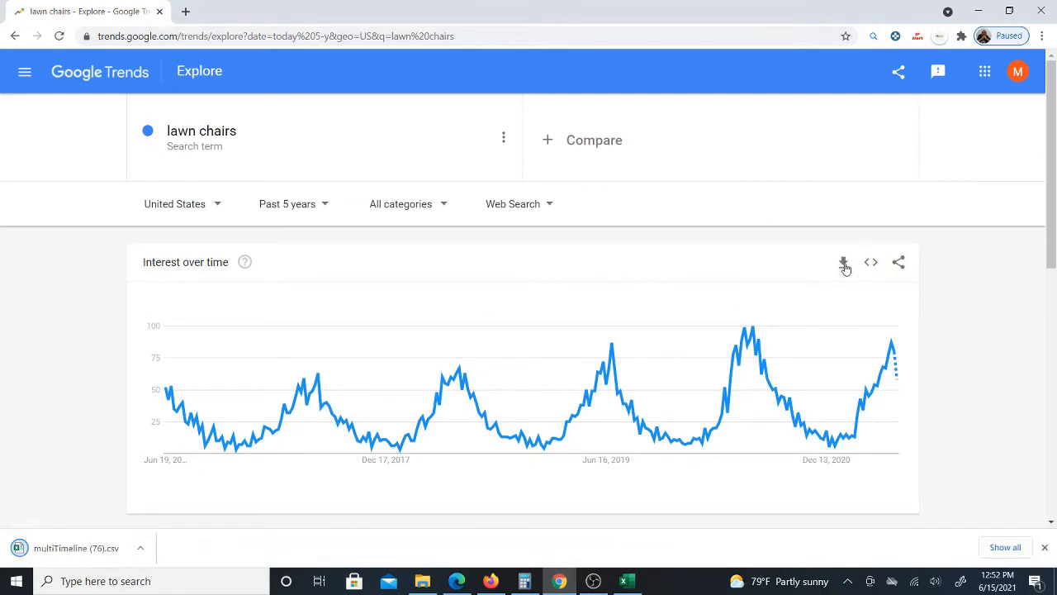
{"action": "left_click", "coordinate": [843, 262]}
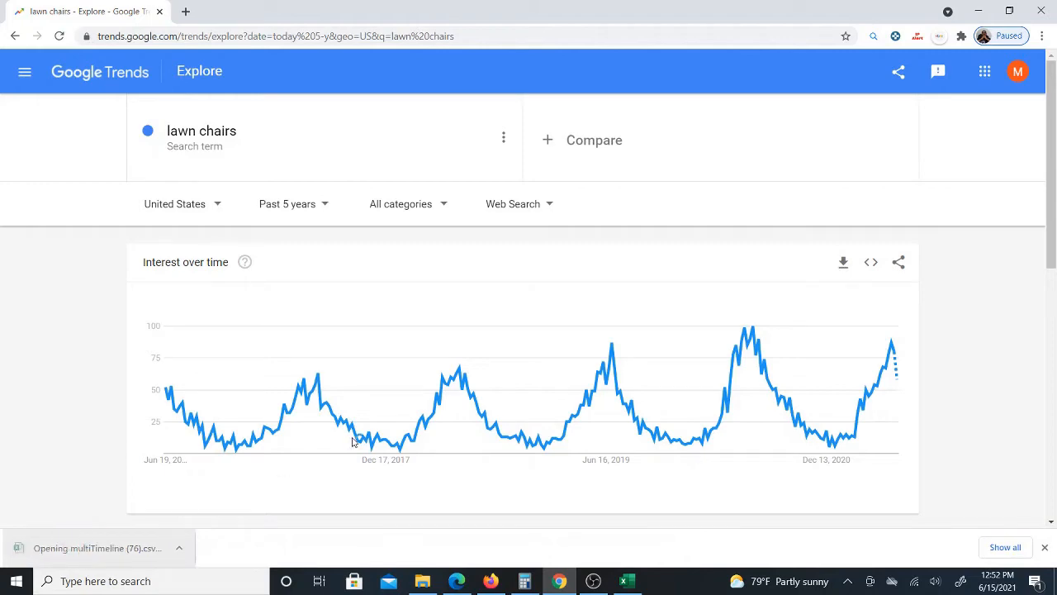
- Select the weekly lawn chairs interest data in columns A and B of the CSV workbook
{"action": "left_click", "coordinate": [626, 580]}
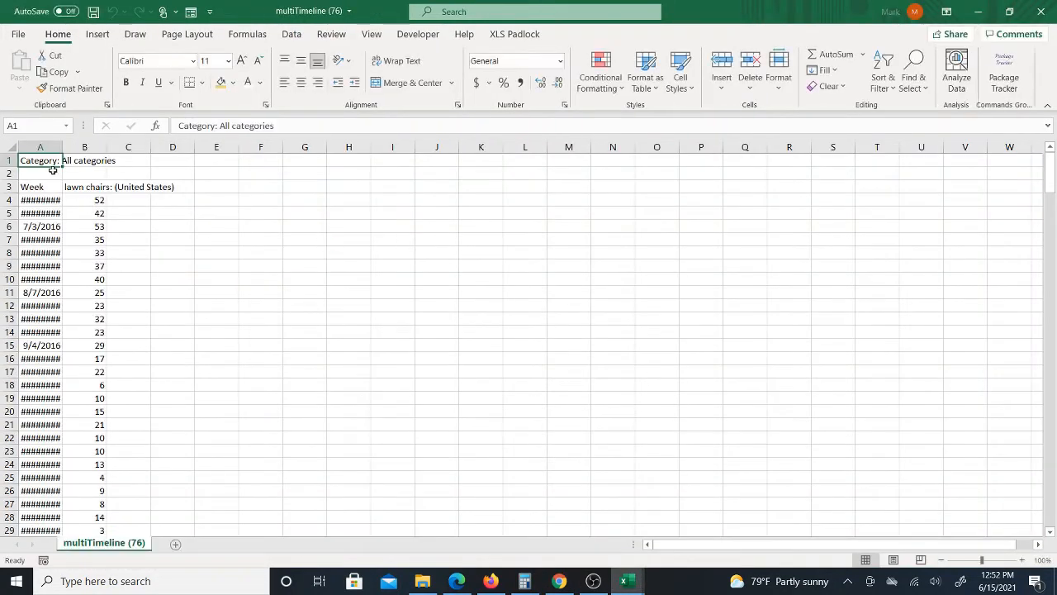
{"action": "left_click_drag", "start_coordinate": [63, 146], "coordinate": [91, 146]}
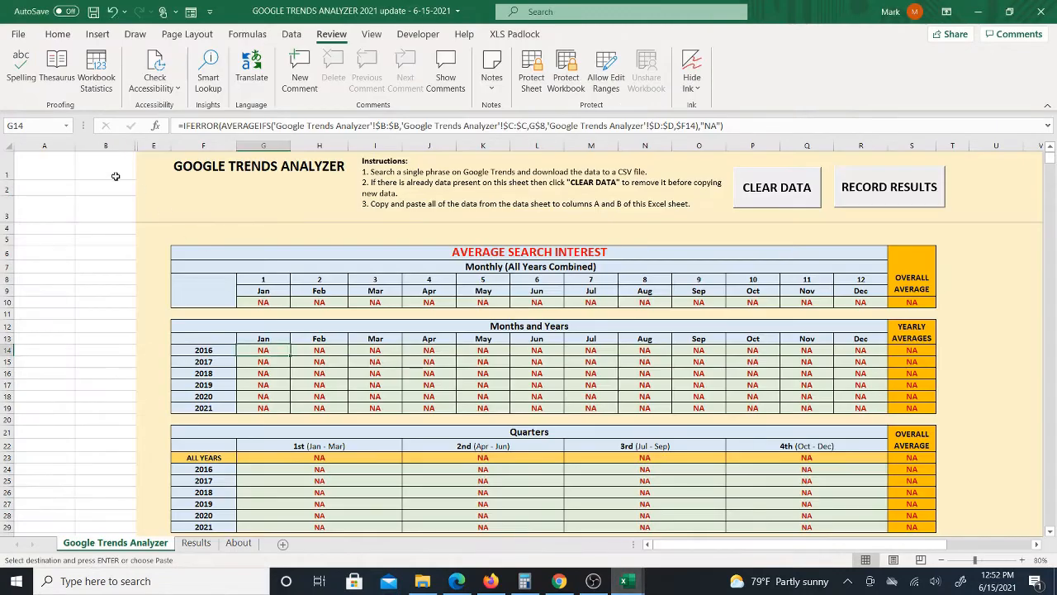
- Paste the copied weekly lawn chairs data into cell A1 of the analyzer sheet
{"action": "right_click", "coordinate": [44, 145]}
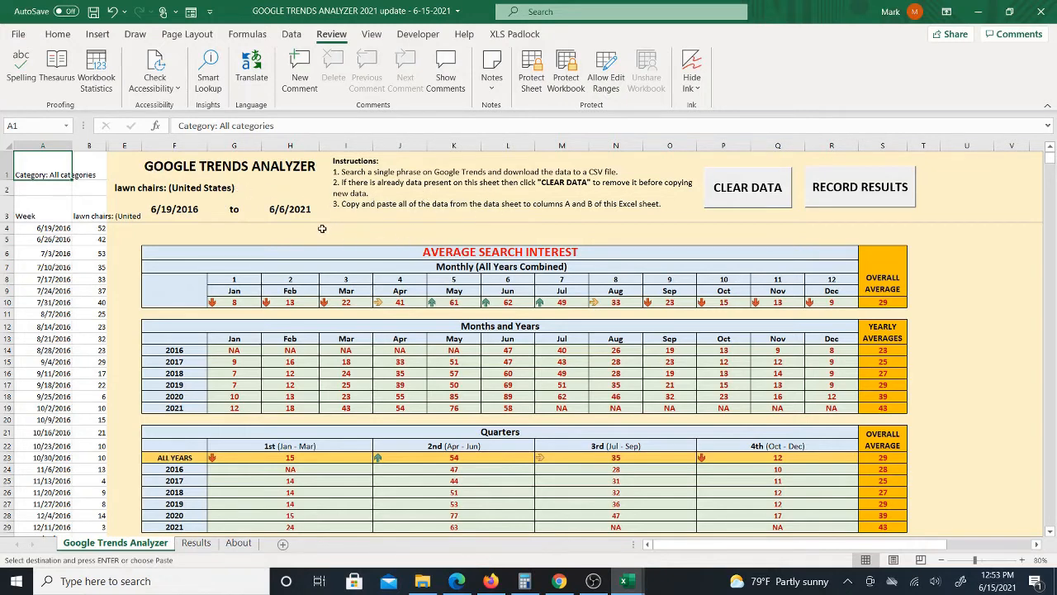
{"action": "mouse_move", "coordinate": [234, 243]}
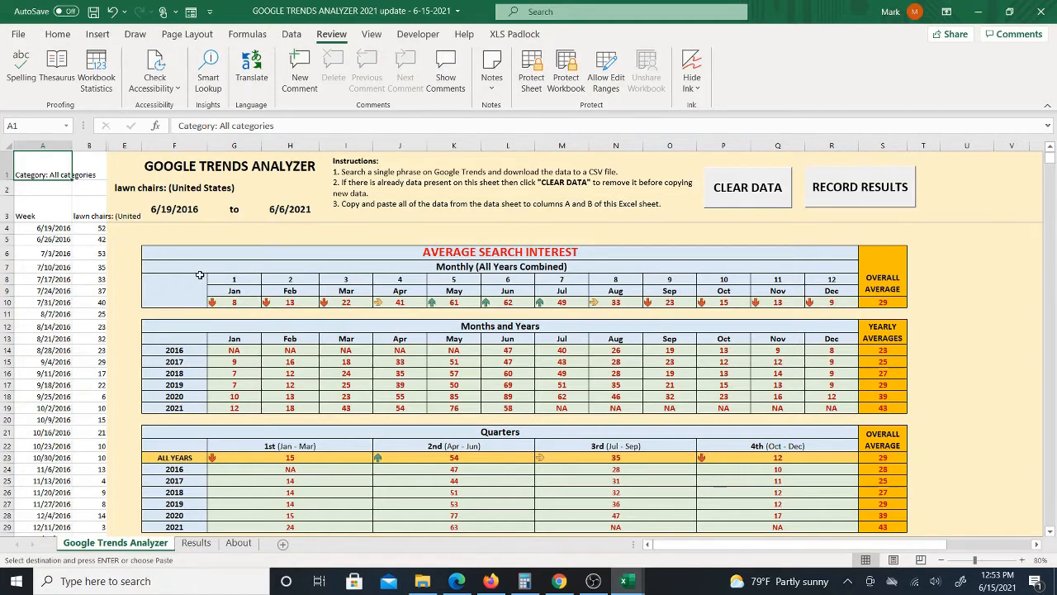
{"action": "mouse_move", "coordinate": [262, 288]}
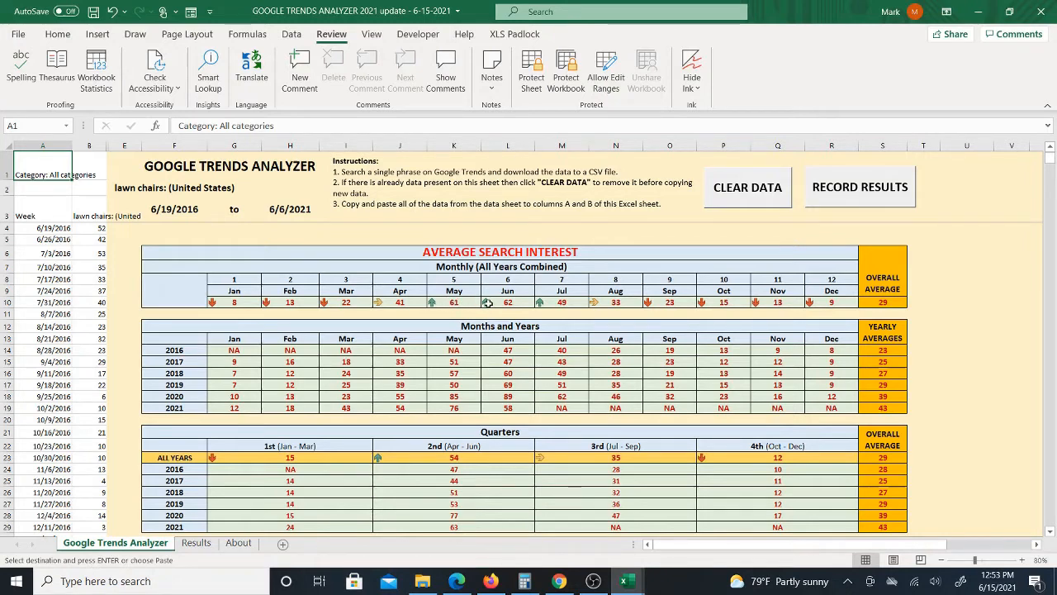
{"action": "mouse_move", "coordinate": [355, 301]}
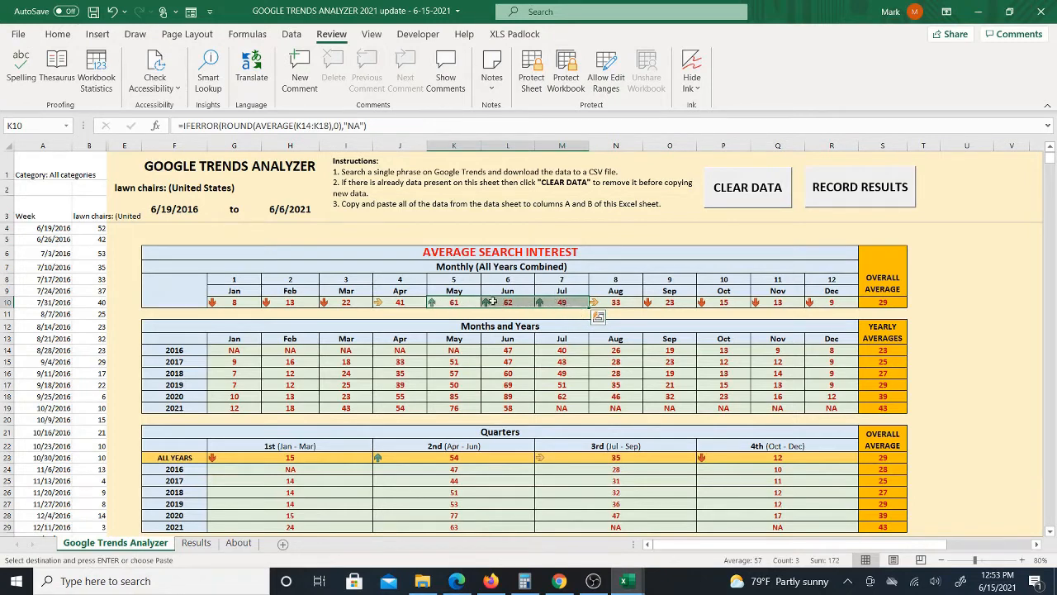
{"action": "mouse_move", "coordinate": [421, 311]}
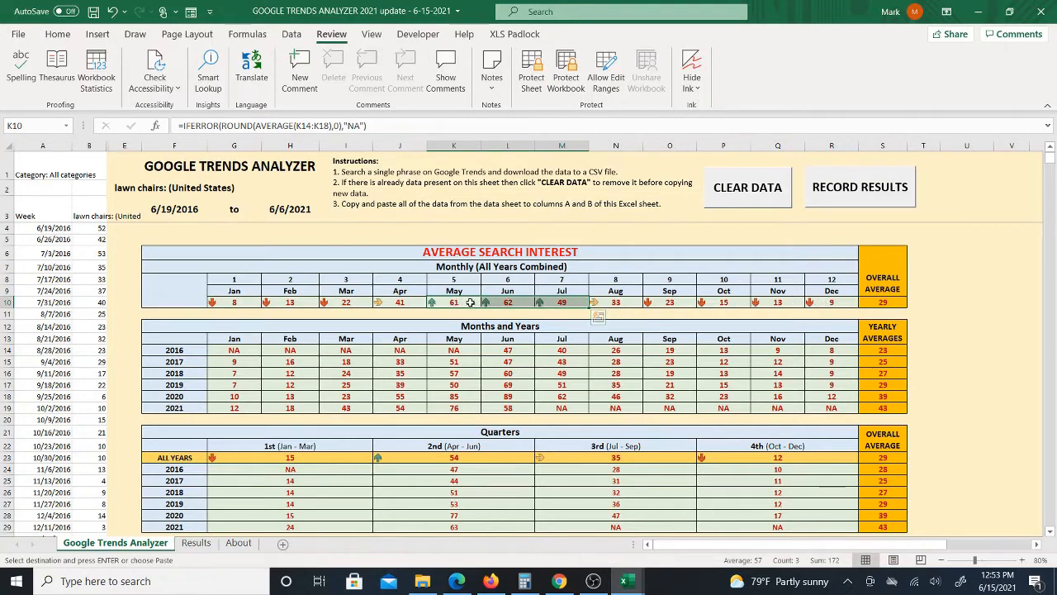
{"action": "mouse_move", "coordinate": [533, 302]}
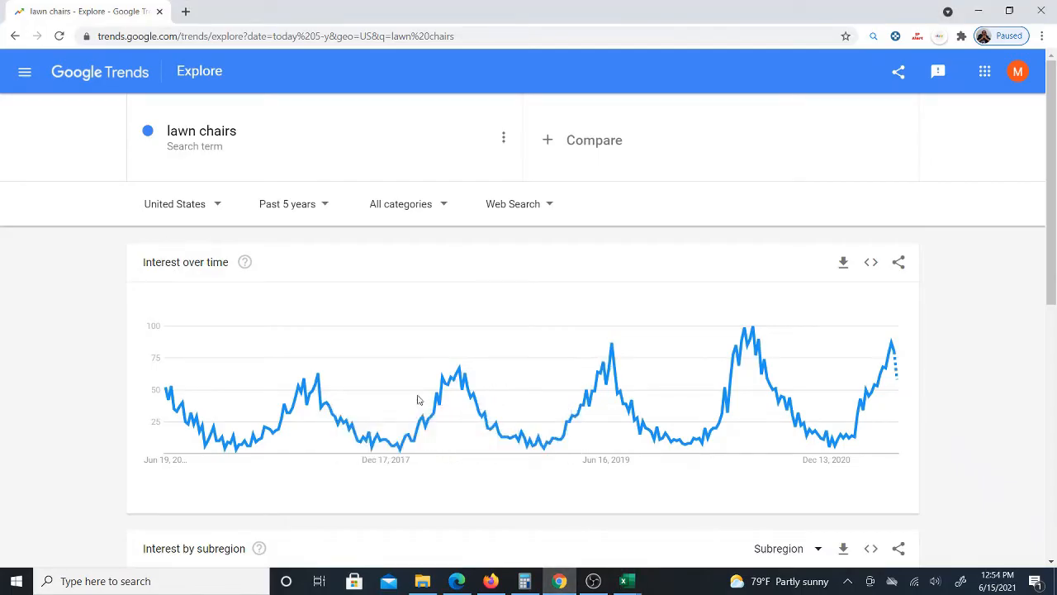
{"action": "mouse_move", "coordinate": [317, 382]}
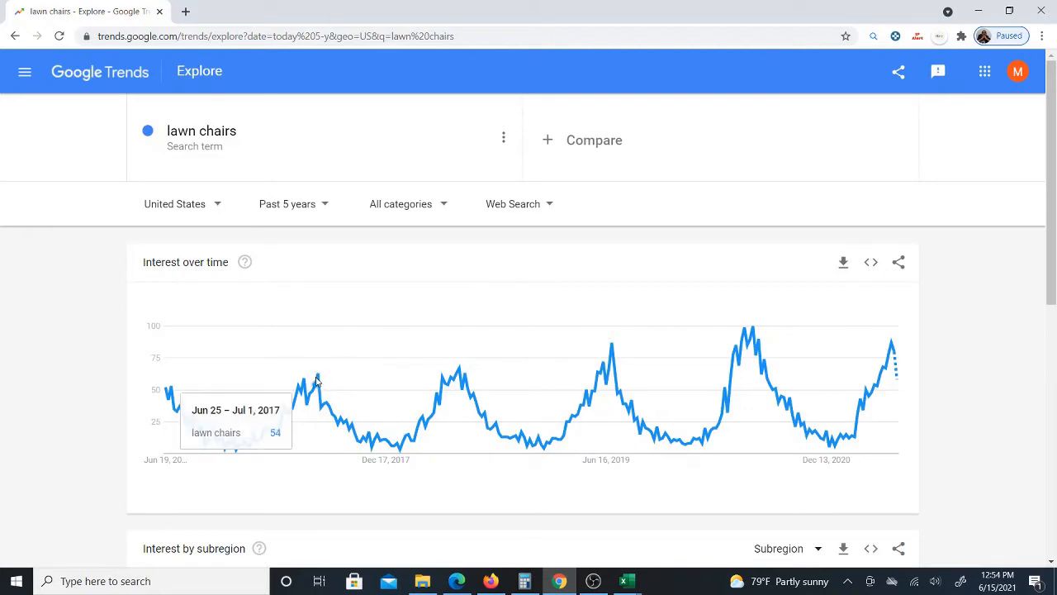
{"action": "mouse_move", "coordinate": [320, 380]}
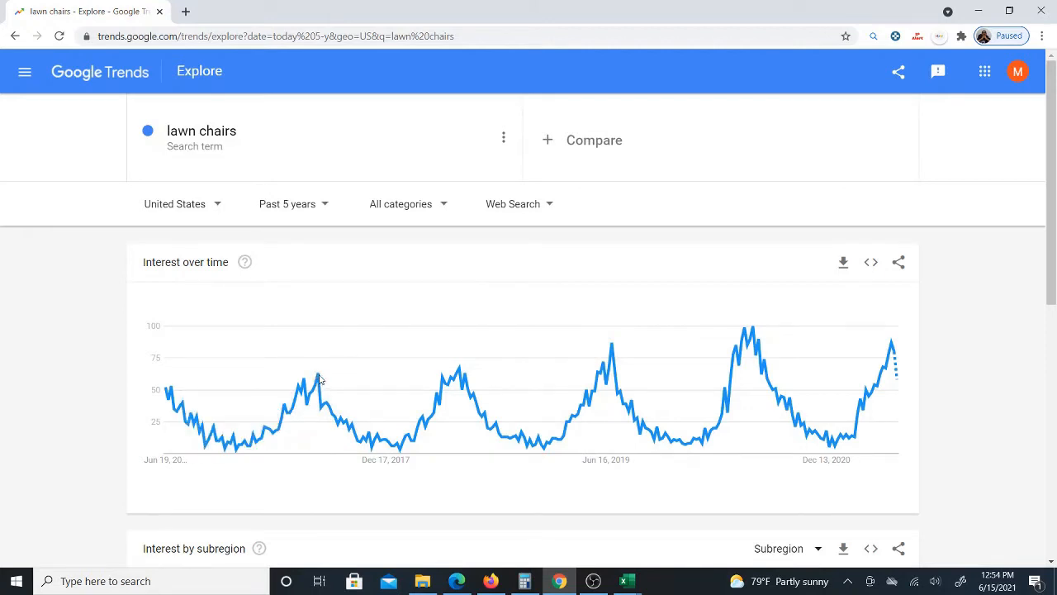
{"action": "mouse_move", "coordinate": [316, 380]}
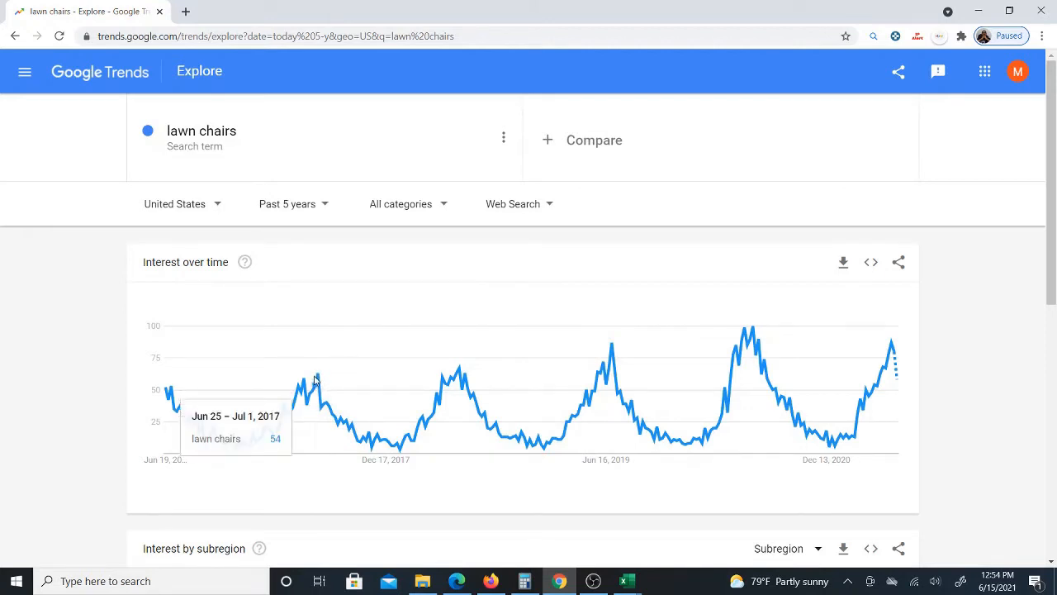
{"action": "mouse_move", "coordinate": [306, 383]}
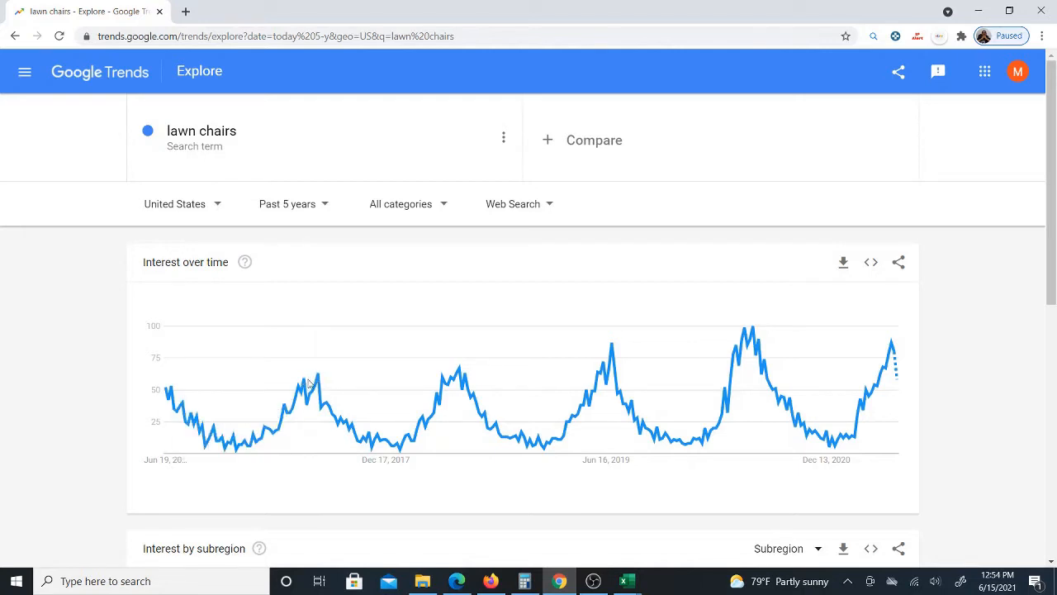
{"action": "mouse_move", "coordinate": [446, 380]}
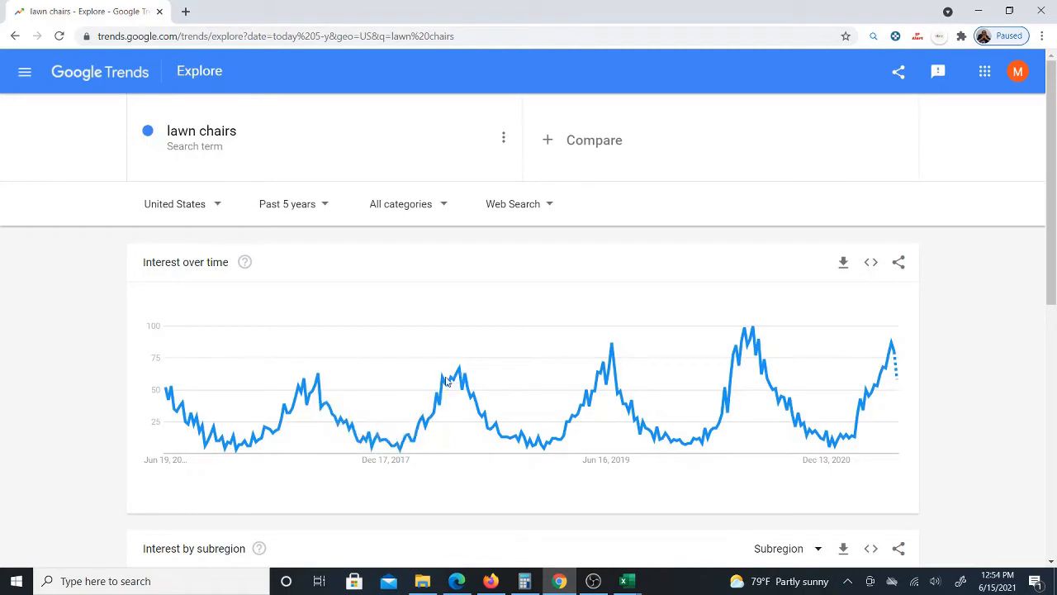
{"action": "mouse_move", "coordinate": [462, 381]}
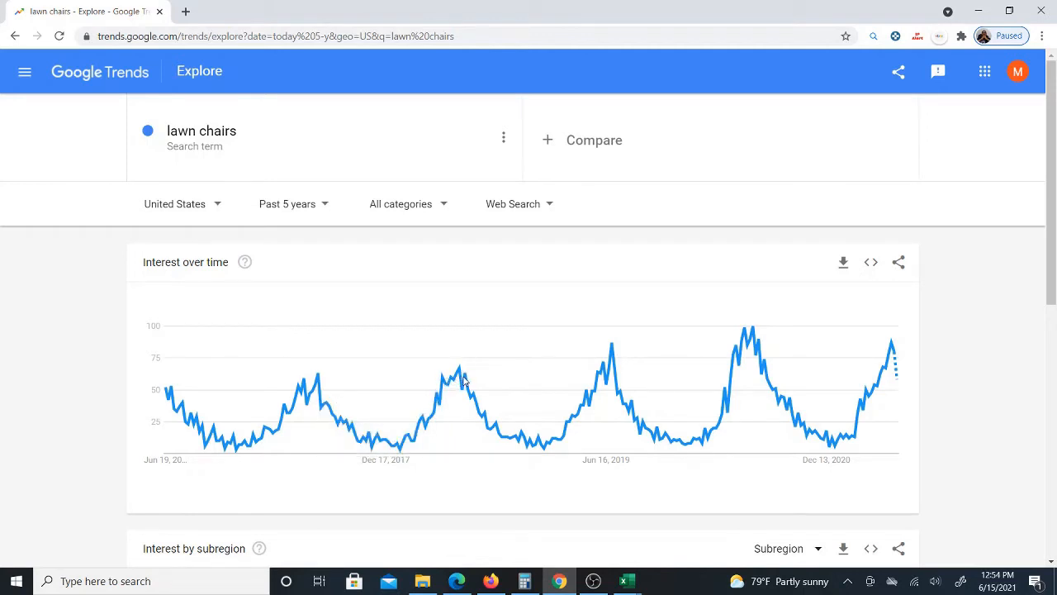
{"action": "mouse_move", "coordinate": [611, 351]}
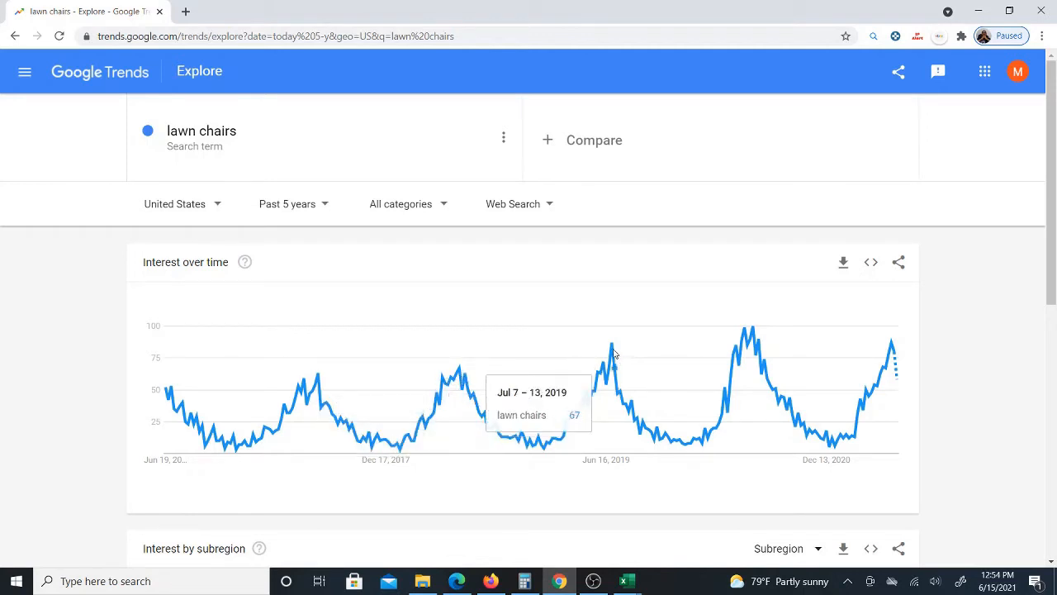
{"action": "mouse_move", "coordinate": [599, 380]}
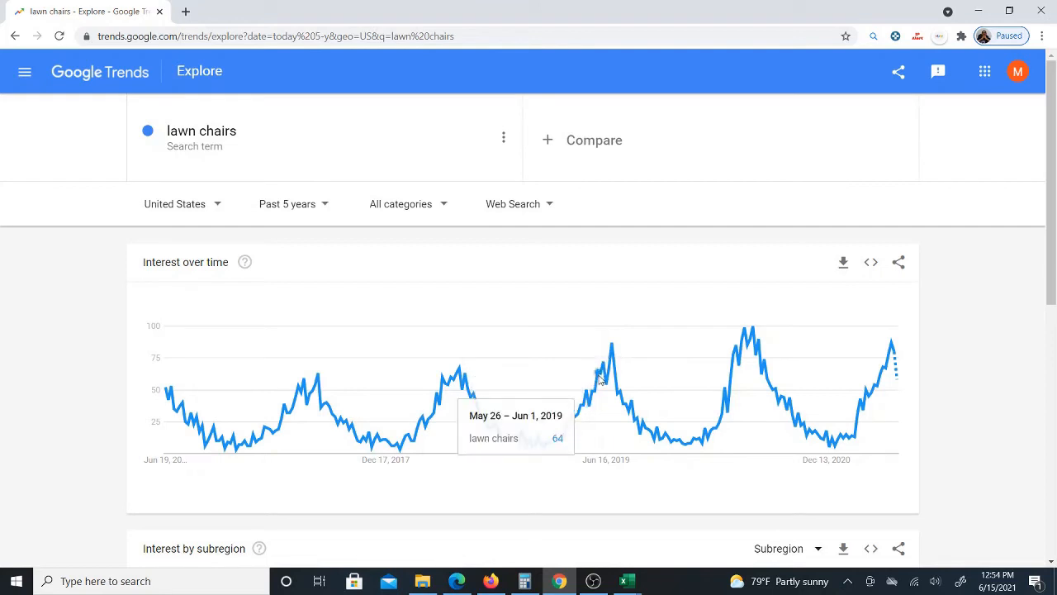
{"action": "mouse_move", "coordinate": [613, 348]}
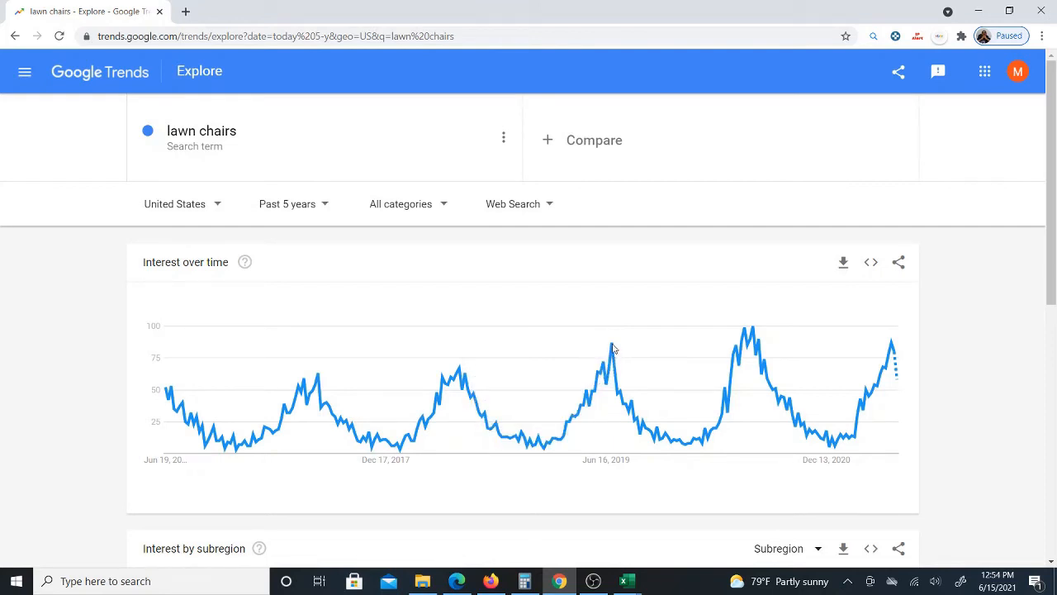
{"action": "mouse_move", "coordinate": [612, 345]}
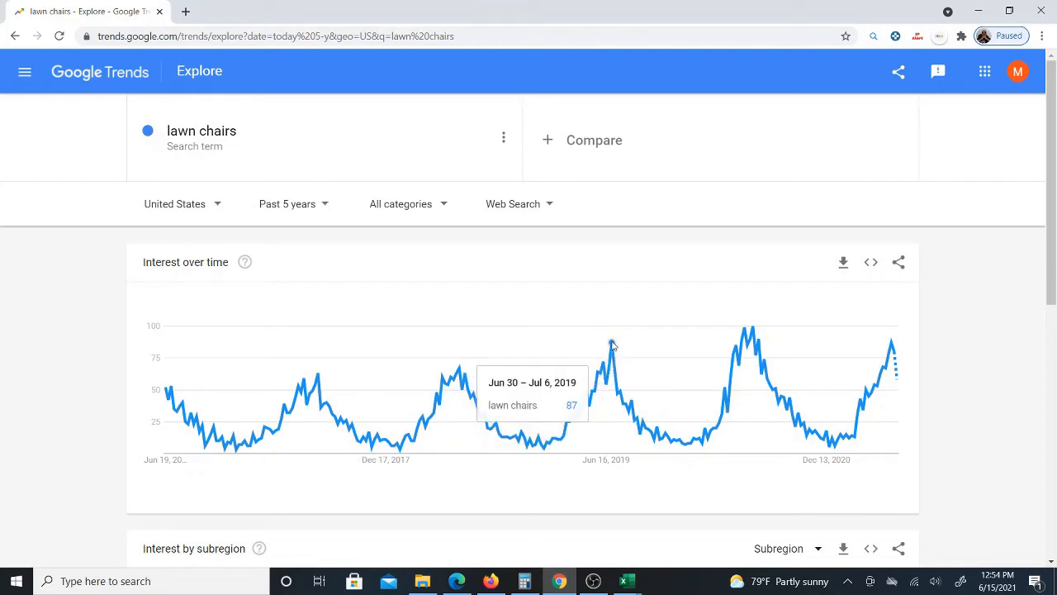
{"action": "mouse_move", "coordinate": [612, 347]}
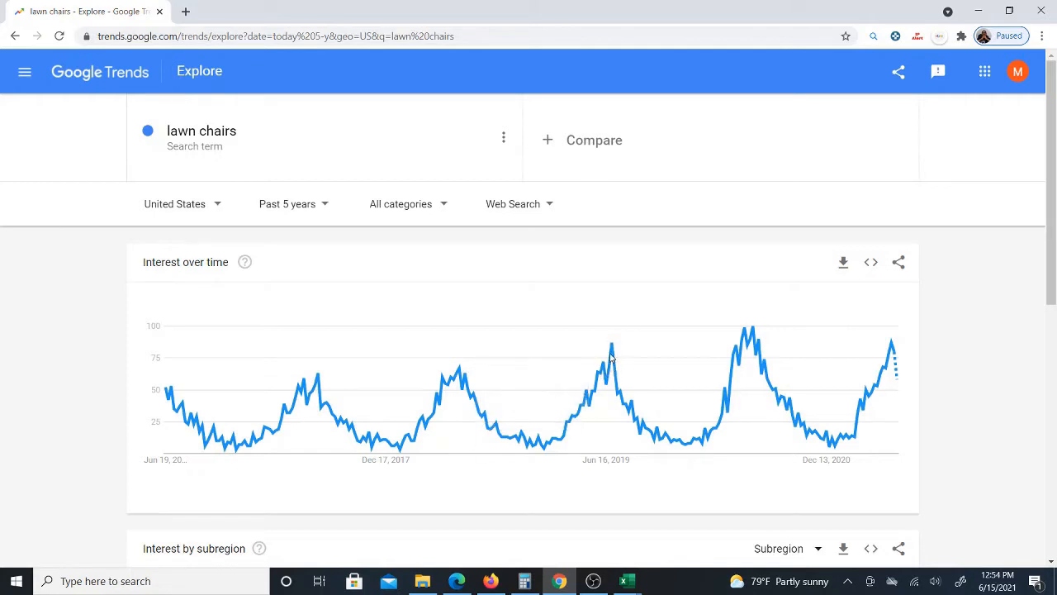
{"action": "mouse_move", "coordinate": [724, 375]}
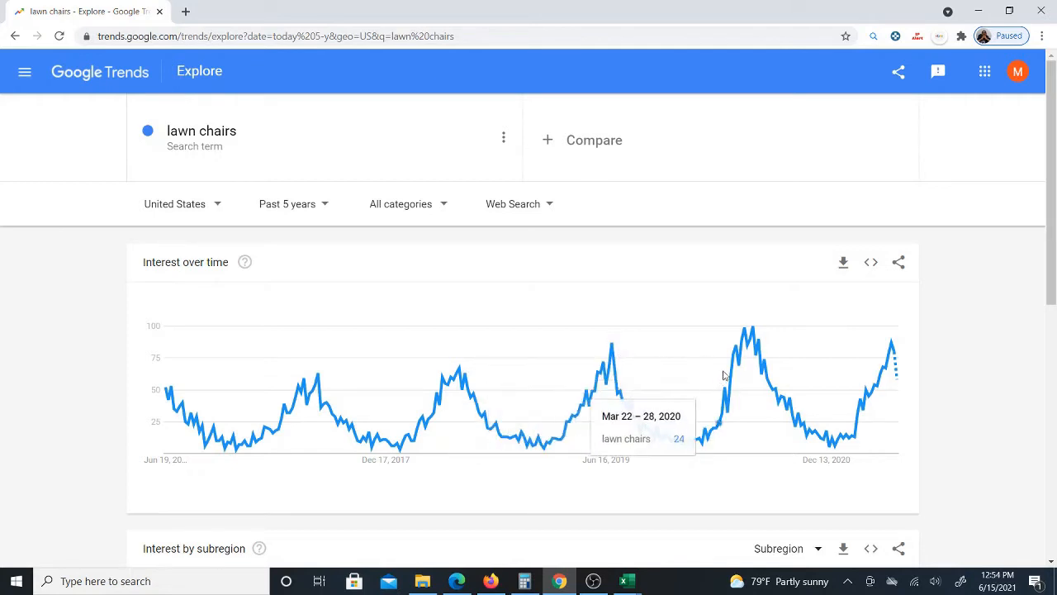
{"action": "mouse_move", "coordinate": [756, 355]}
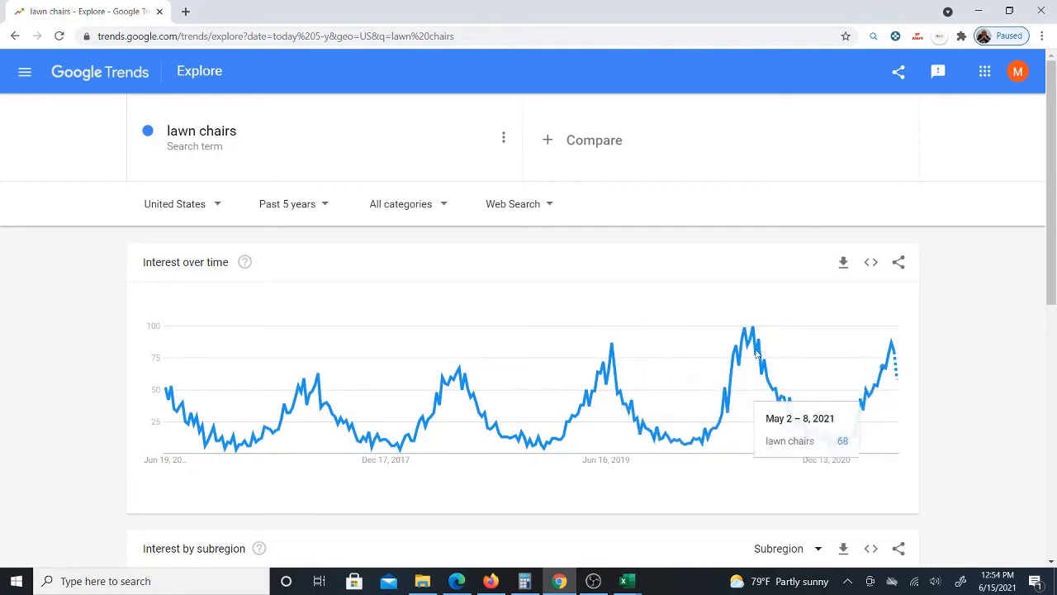
{"action": "mouse_move", "coordinate": [346, 386]}
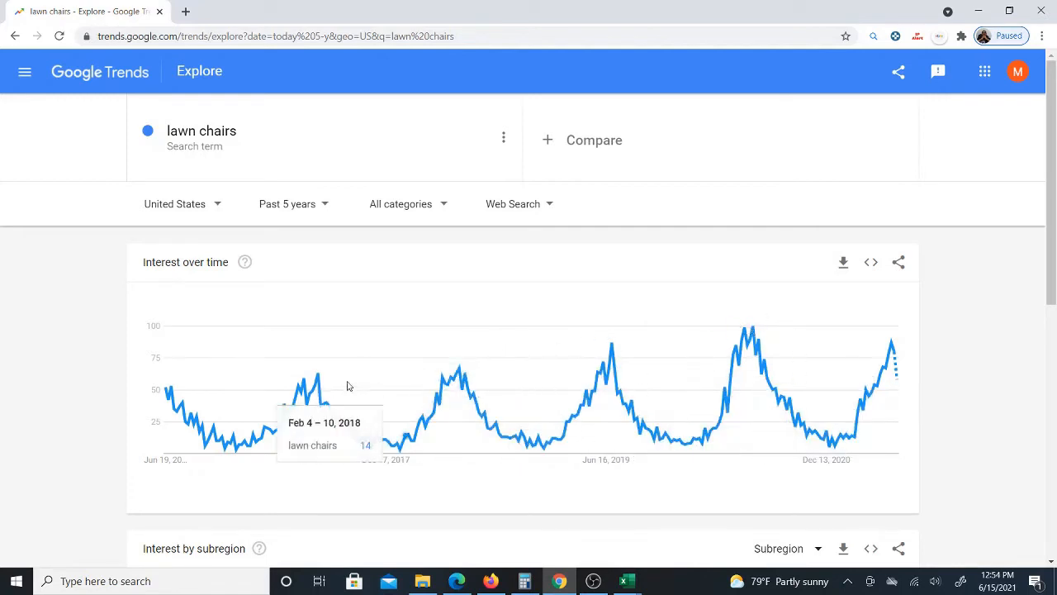
{"action": "mouse_move", "coordinate": [644, 471]}
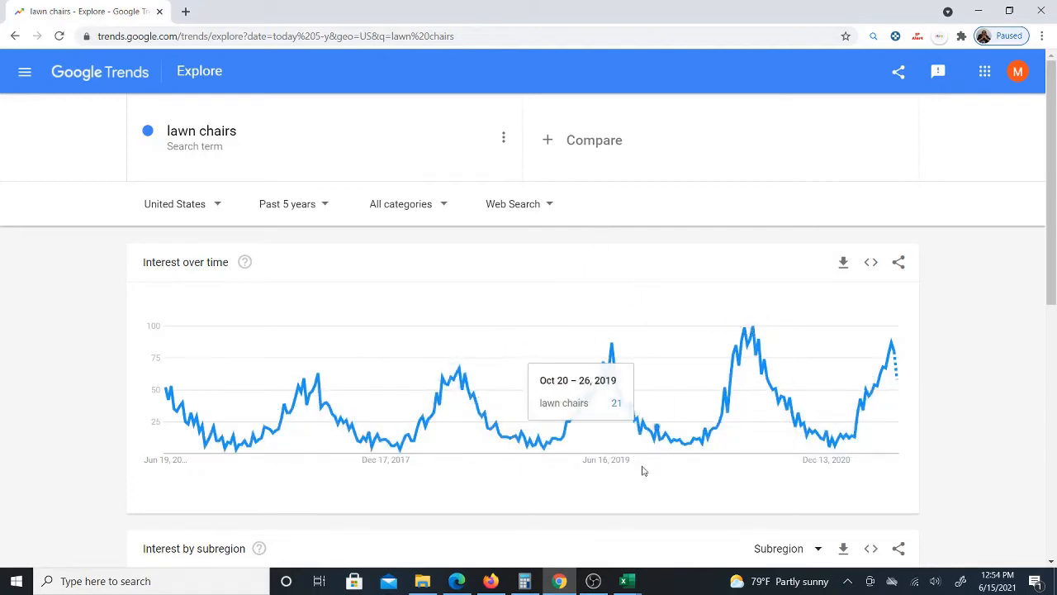
{"action": "mouse_move", "coordinate": [626, 581]}
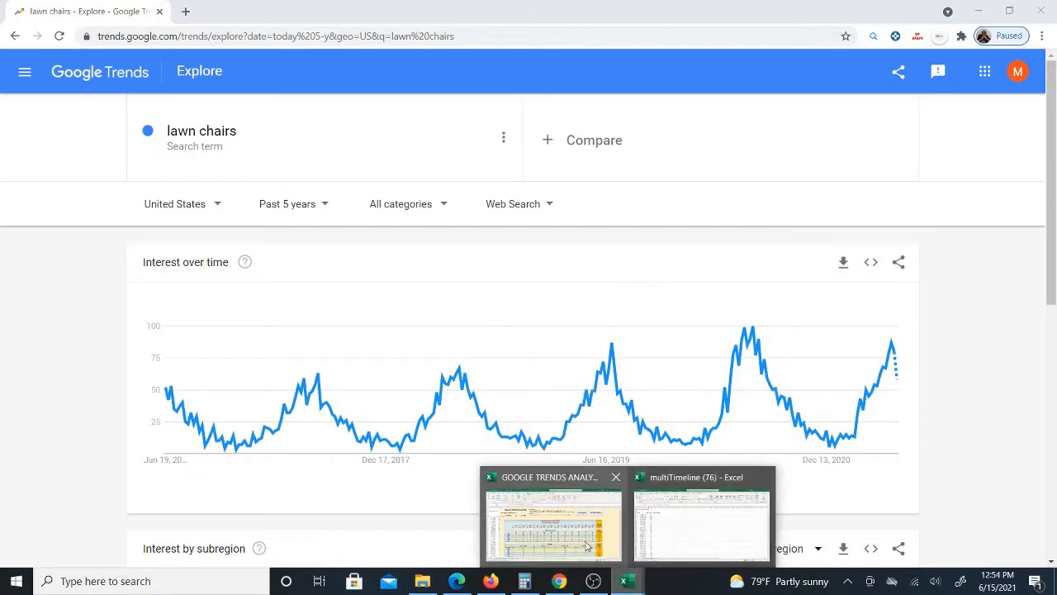
- Inspect the May, June and July monthly average formulas in the analyzer workbook
{"action": "left_click", "coordinate": [552, 524]}
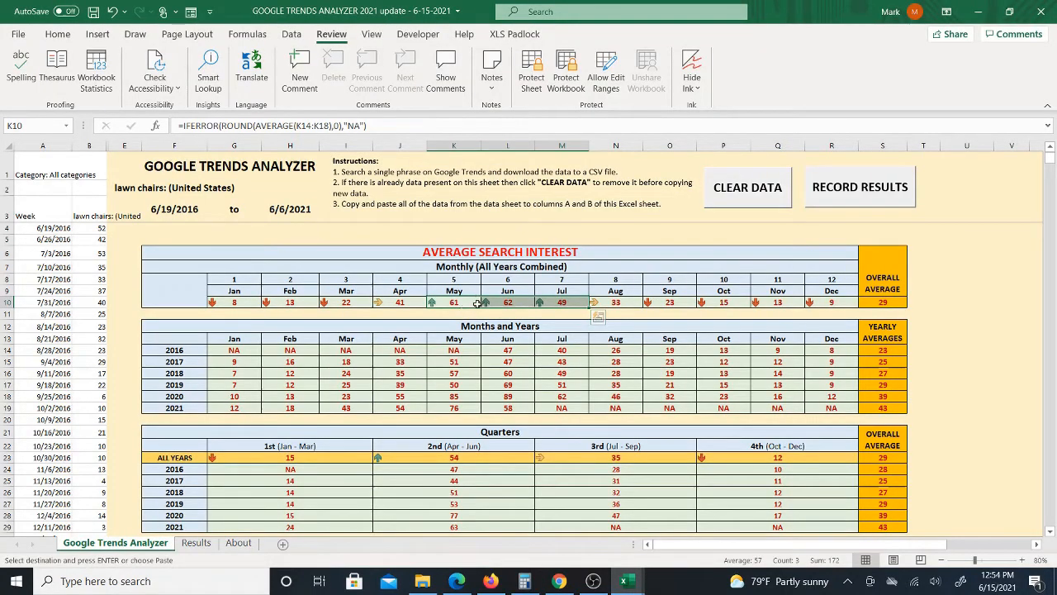
{"action": "left_click", "coordinate": [561, 302]}
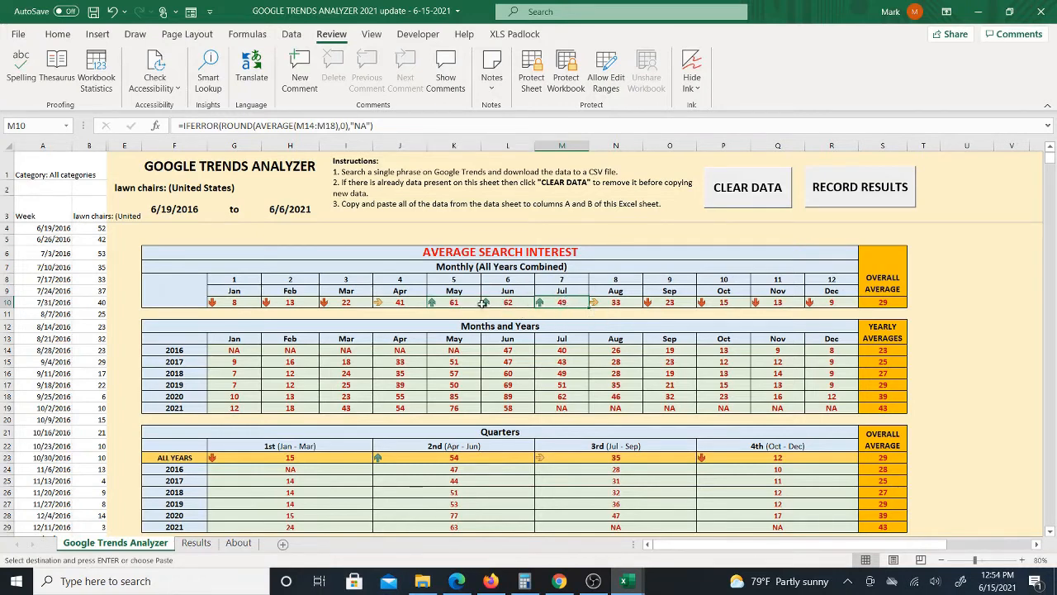
{"action": "left_click", "coordinate": [508, 301]}
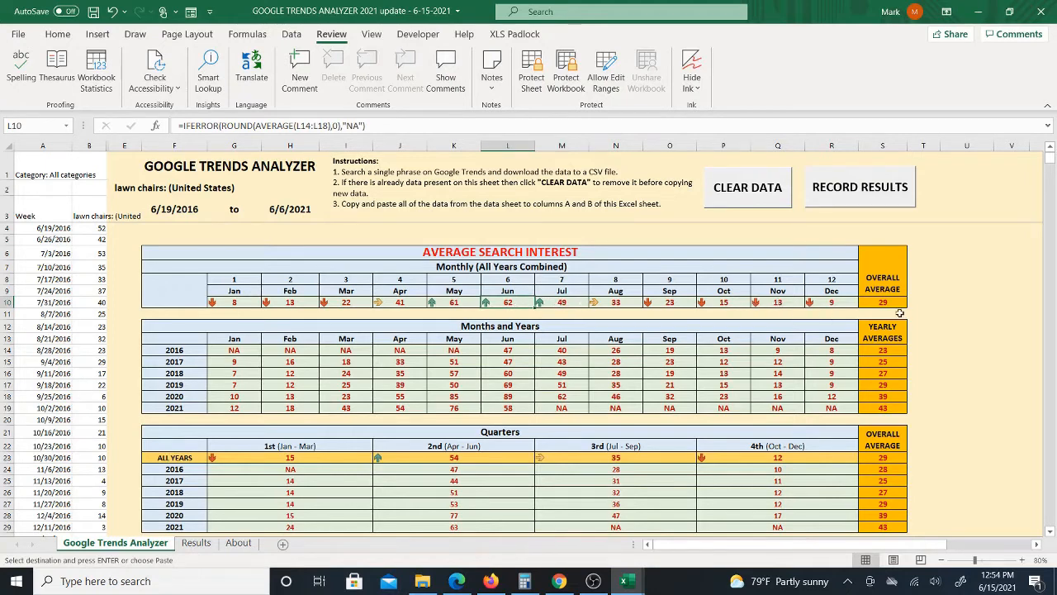
{"action": "mouse_move", "coordinate": [588, 302]}
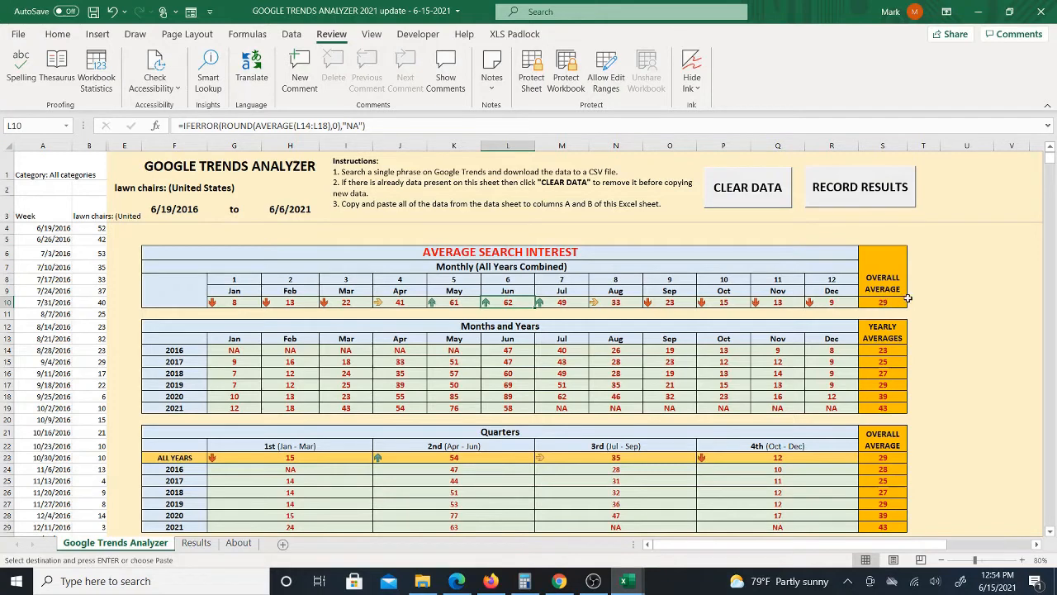
{"action": "mouse_move", "coordinate": [799, 304]}
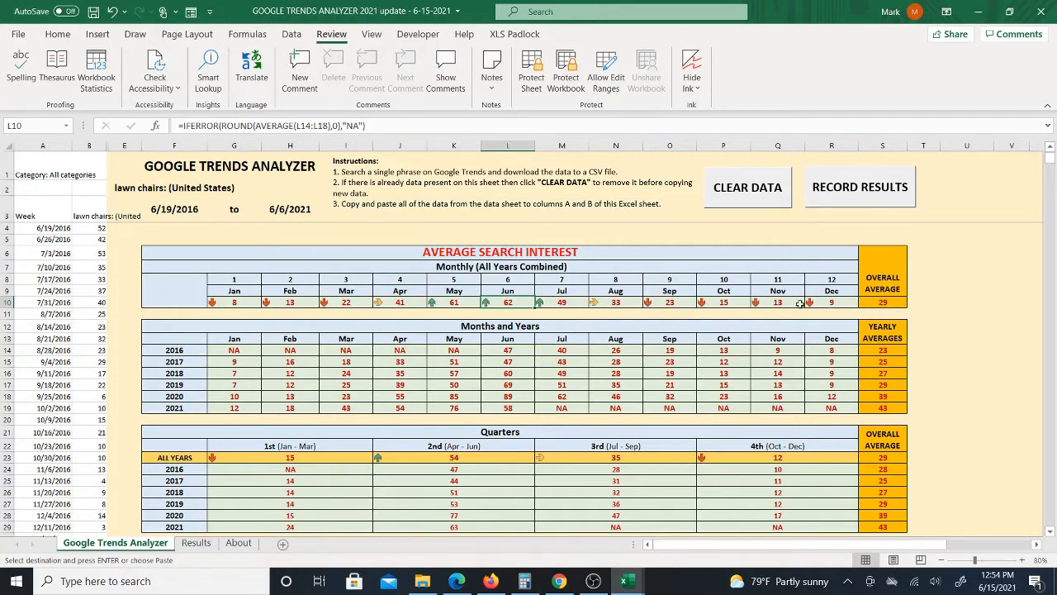
{"action": "mouse_move", "coordinate": [343, 295]}
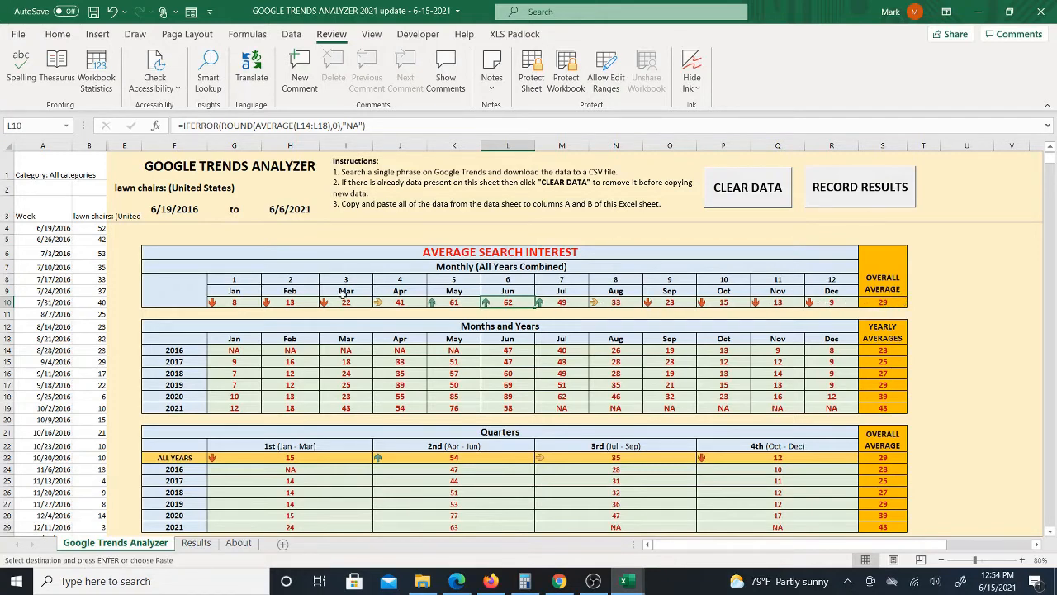
{"action": "mouse_move", "coordinate": [849, 308]}
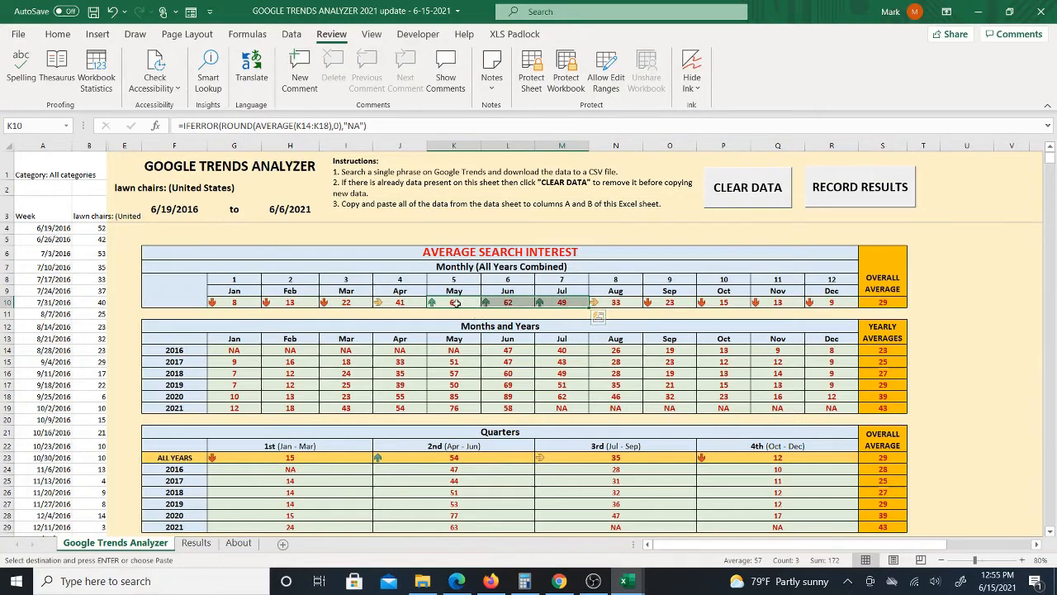
{"action": "left_click", "coordinate": [561, 301]}
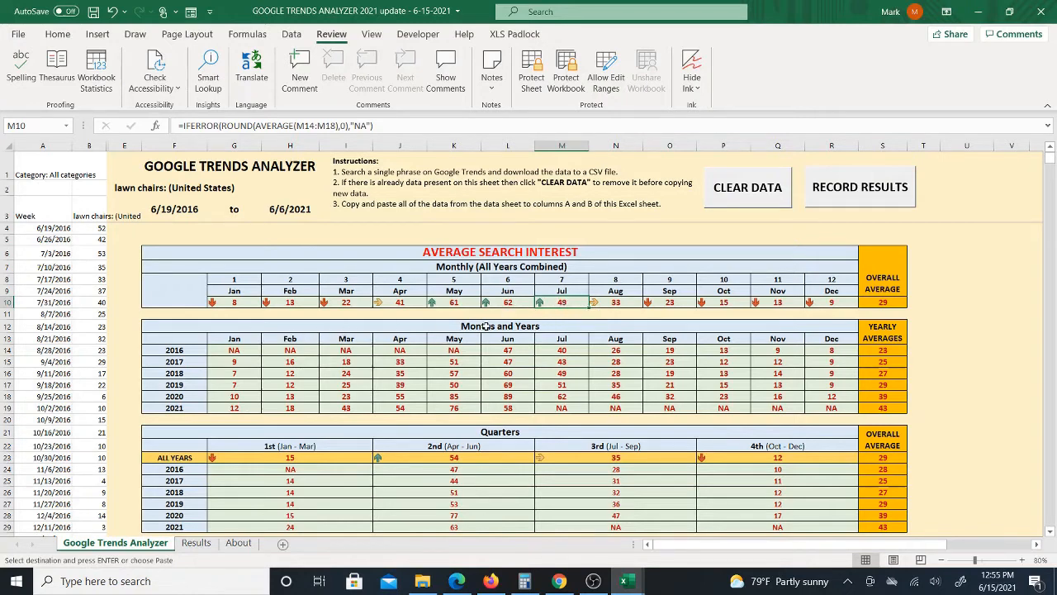
{"action": "mouse_move", "coordinate": [272, 355]}
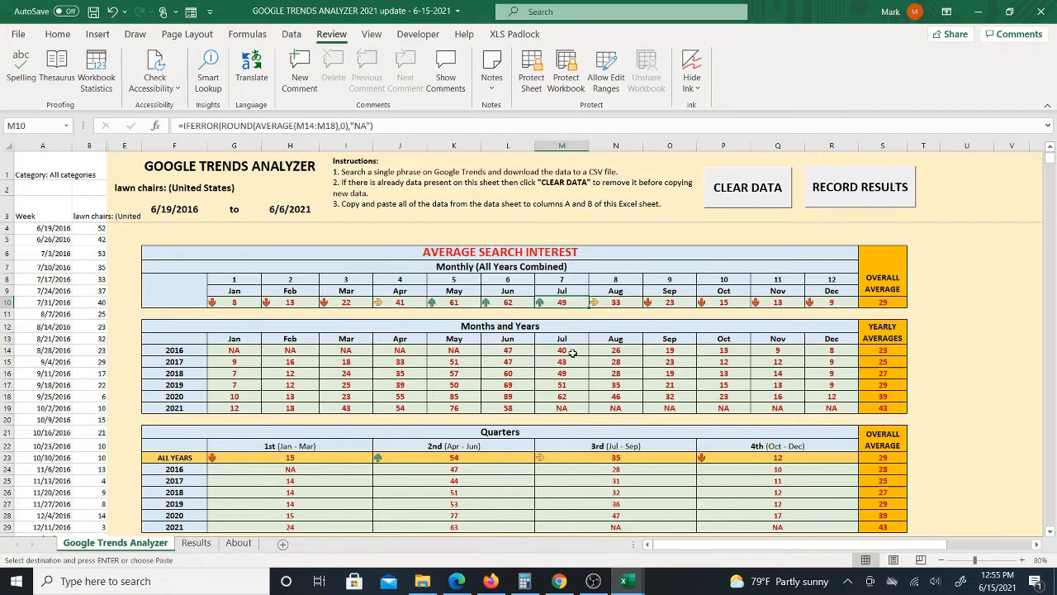
{"action": "mouse_move", "coordinate": [520, 350]}
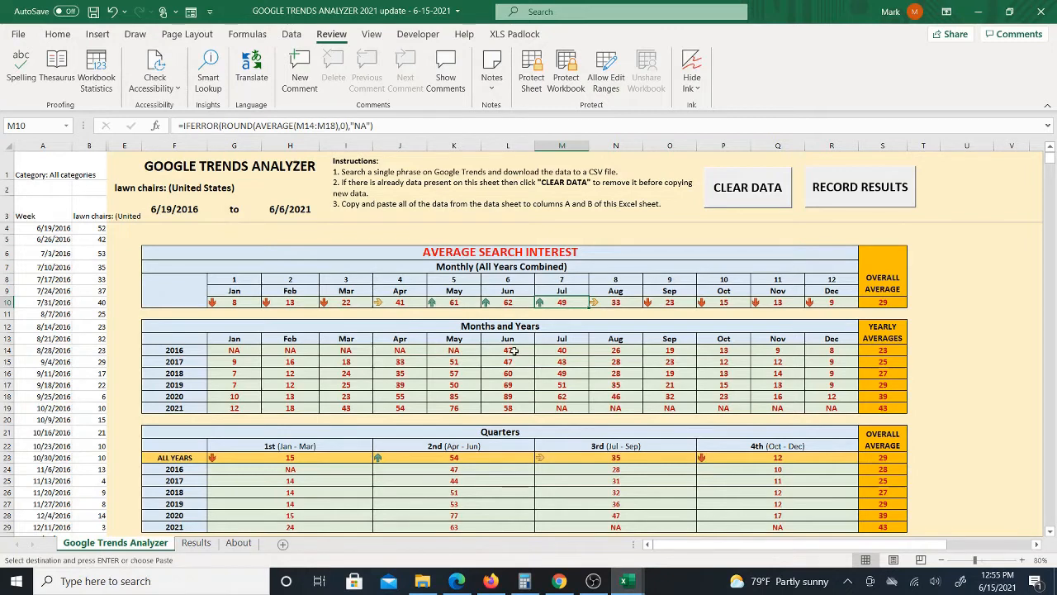
{"action": "mouse_move", "coordinate": [553, 350]}
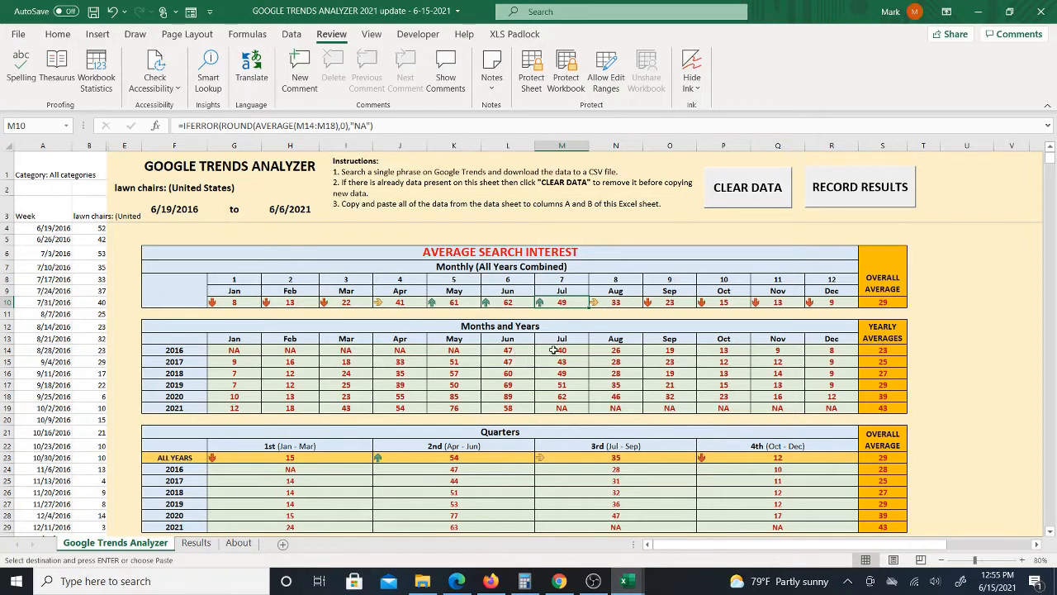
{"action": "mouse_move", "coordinate": [614, 353]}
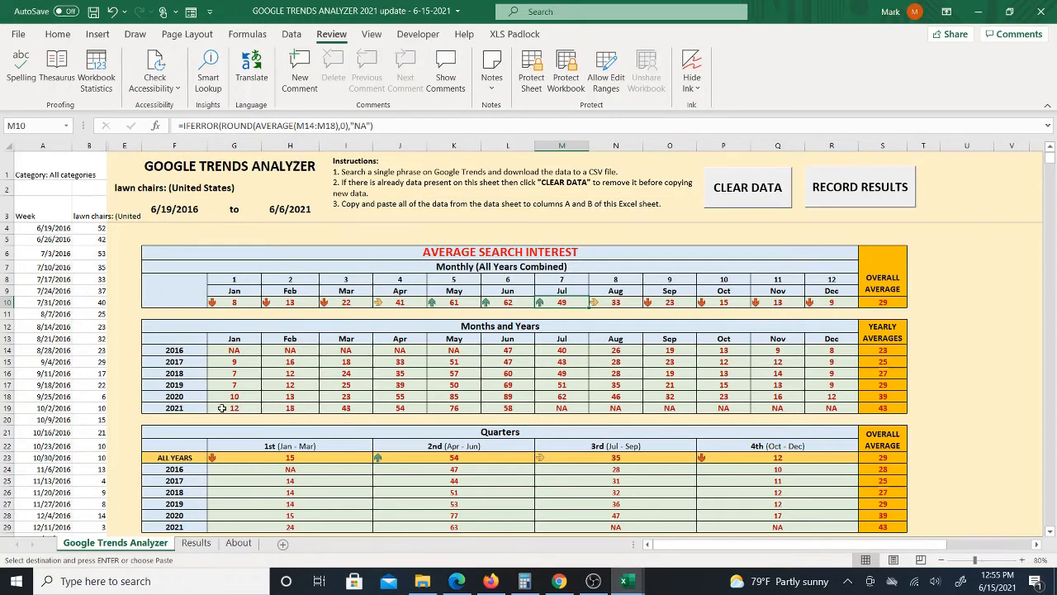
{"action": "mouse_move", "coordinate": [800, 372]}
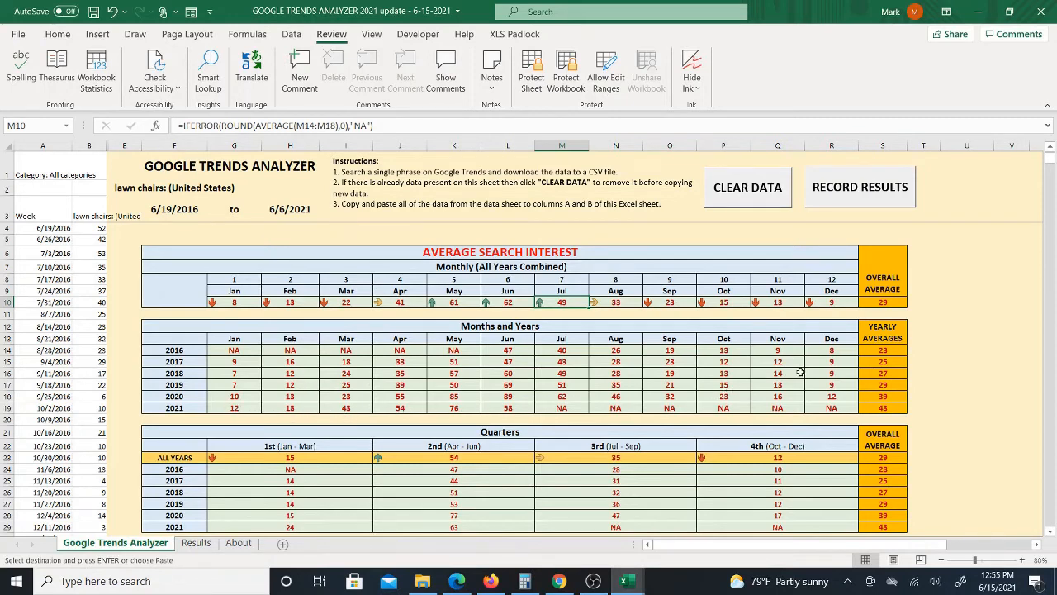
{"action": "mouse_move", "coordinate": [865, 378]}
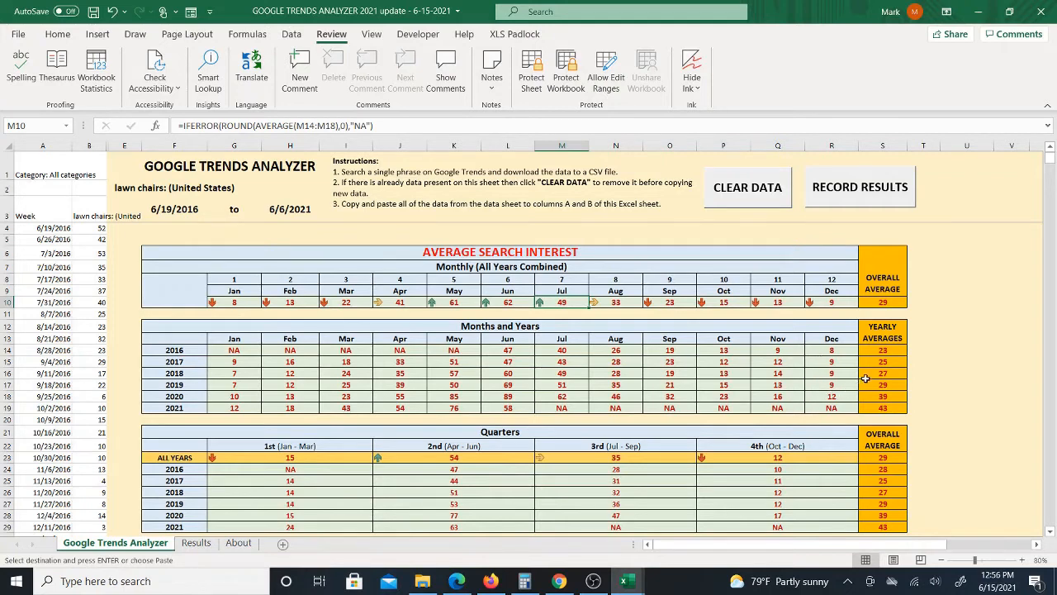
{"action": "mouse_move", "coordinate": [883, 386]}
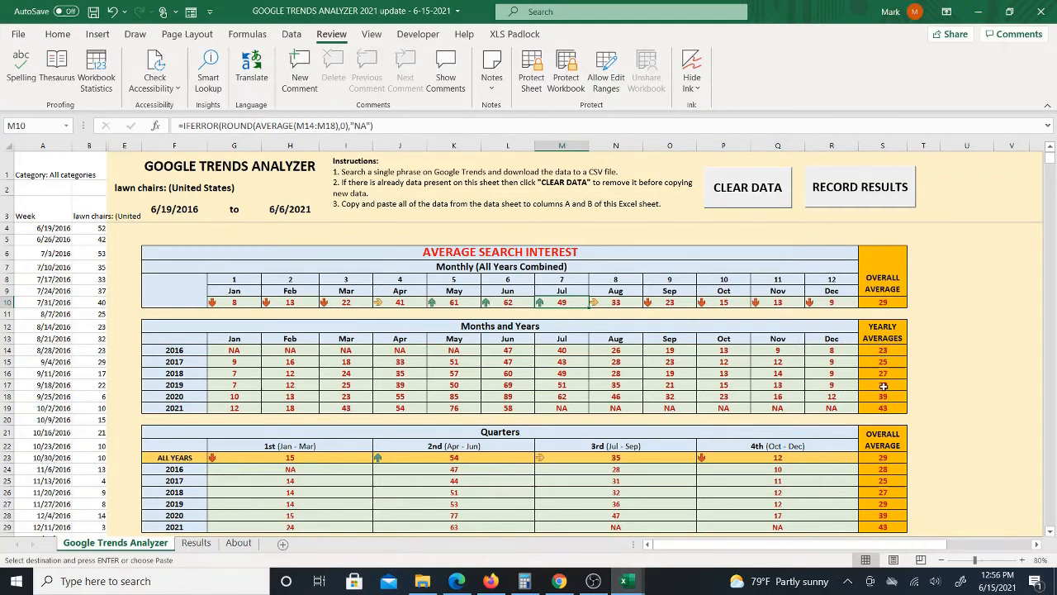
{"action": "mouse_move", "coordinate": [465, 428]}
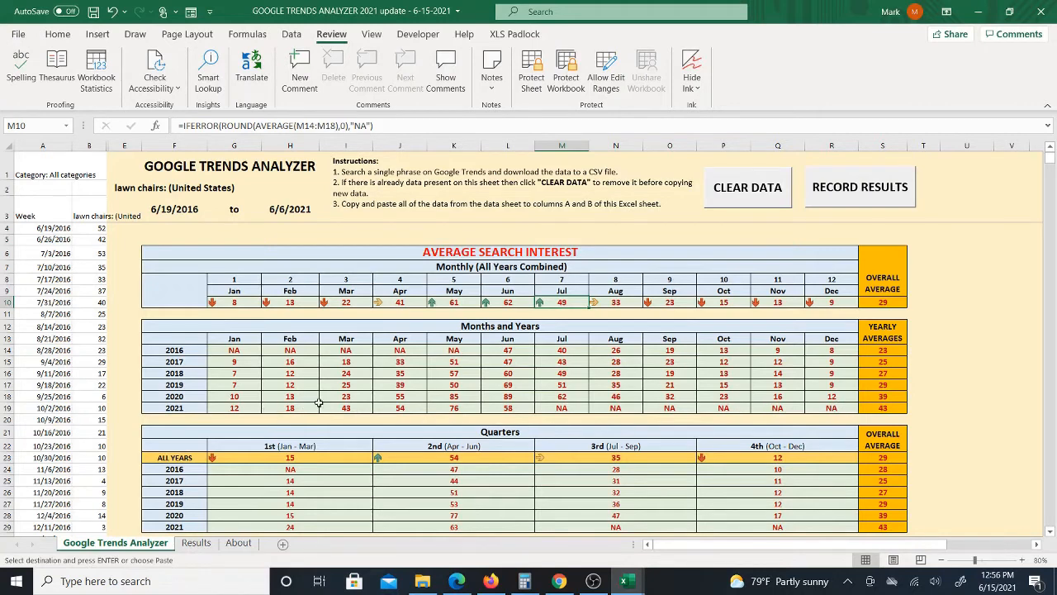
{"action": "scroll", "scroll_direction": "down", "scroll_amount": 3}
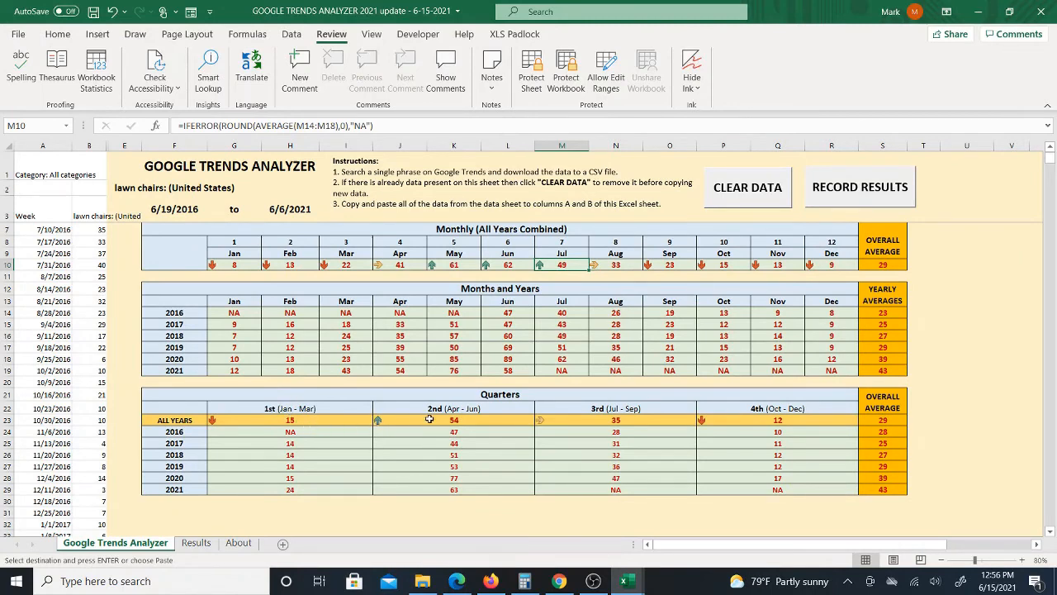
{"action": "mouse_move", "coordinate": [429, 440]}
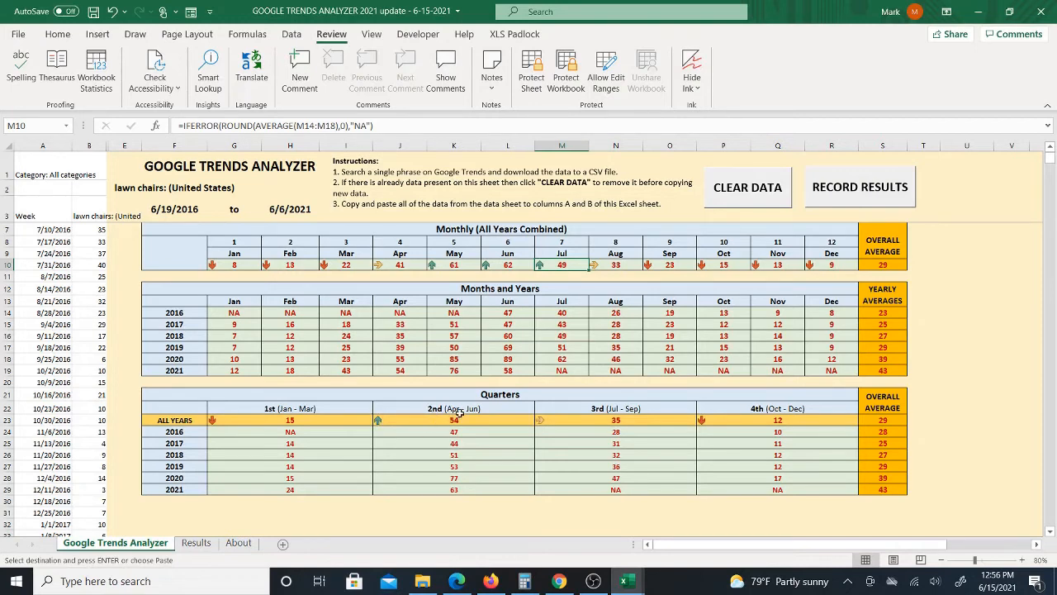
{"action": "mouse_move", "coordinate": [468, 355]}
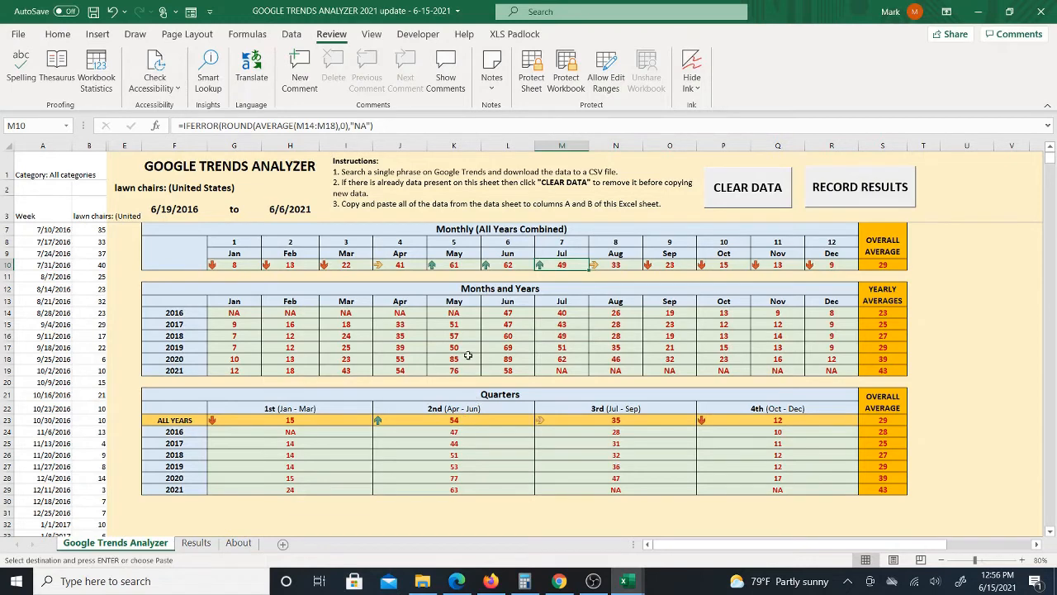
{"action": "mouse_move", "coordinate": [438, 429]}
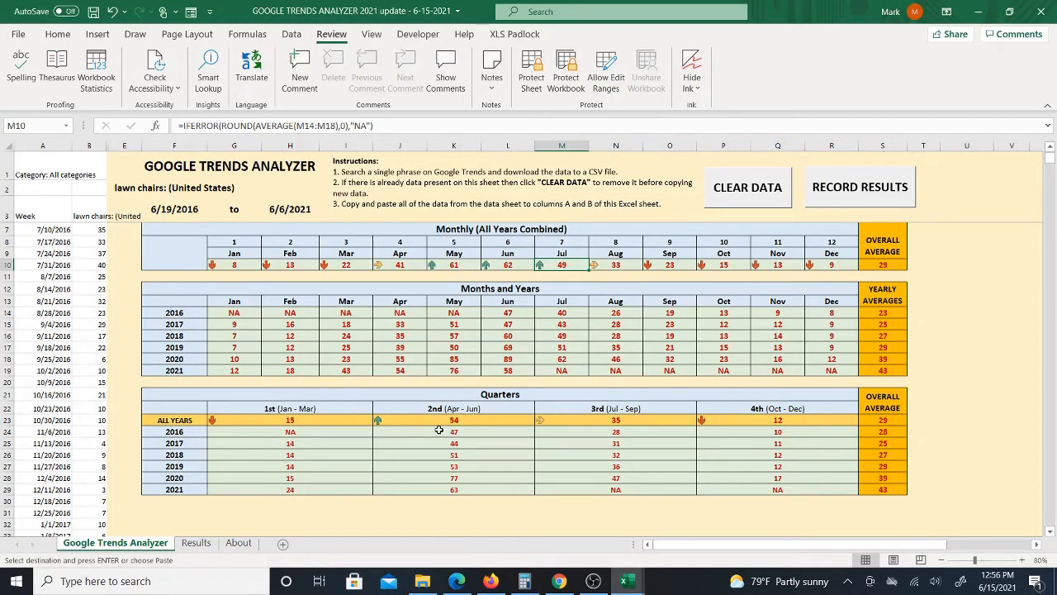
{"action": "mouse_move", "coordinate": [263, 471]}
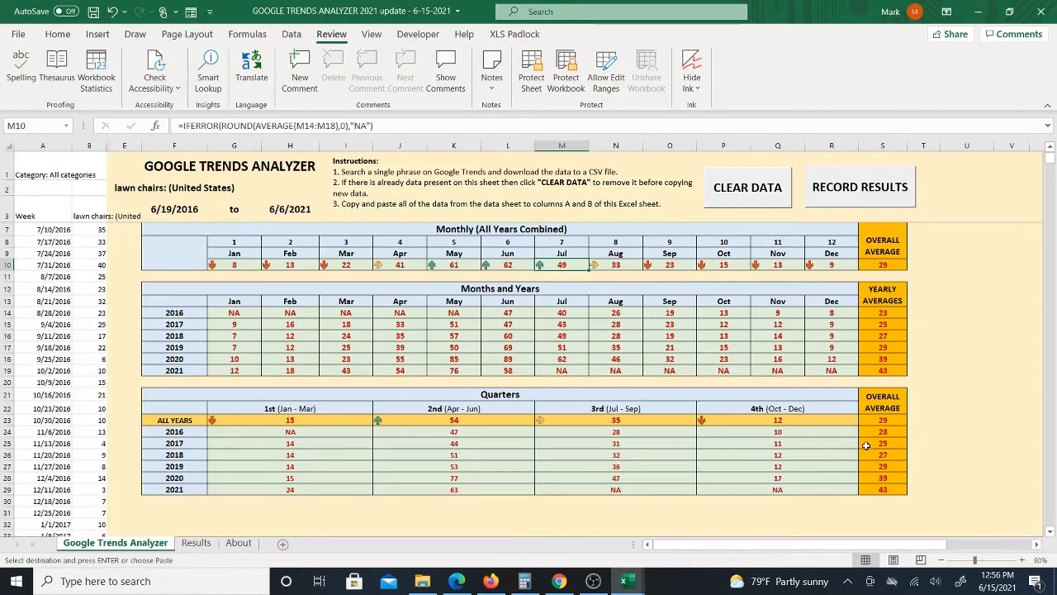
{"action": "mouse_move", "coordinate": [345, 419]}
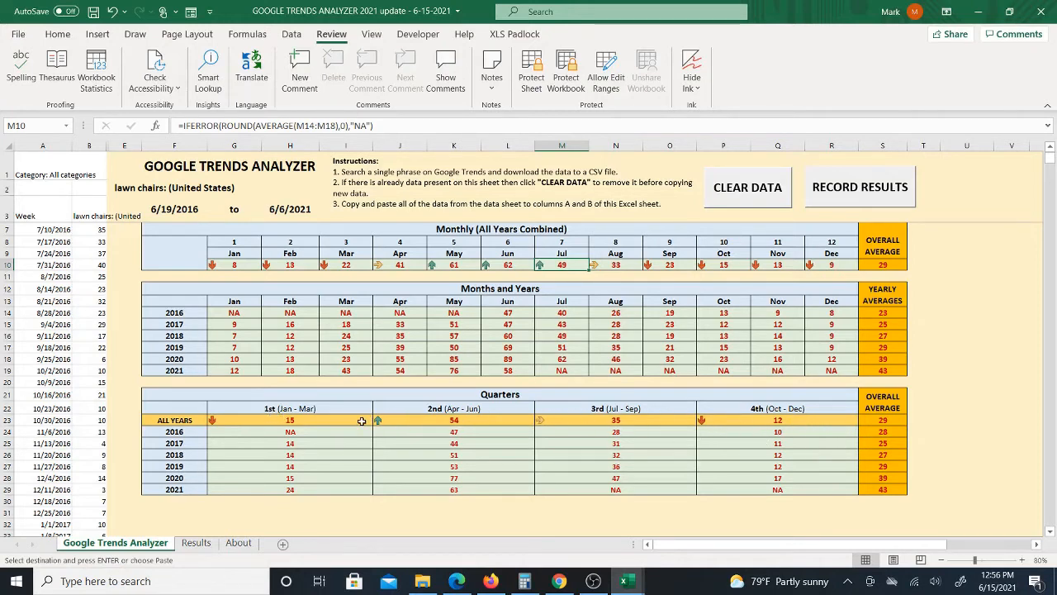
{"action": "mouse_move", "coordinate": [206, 421]}
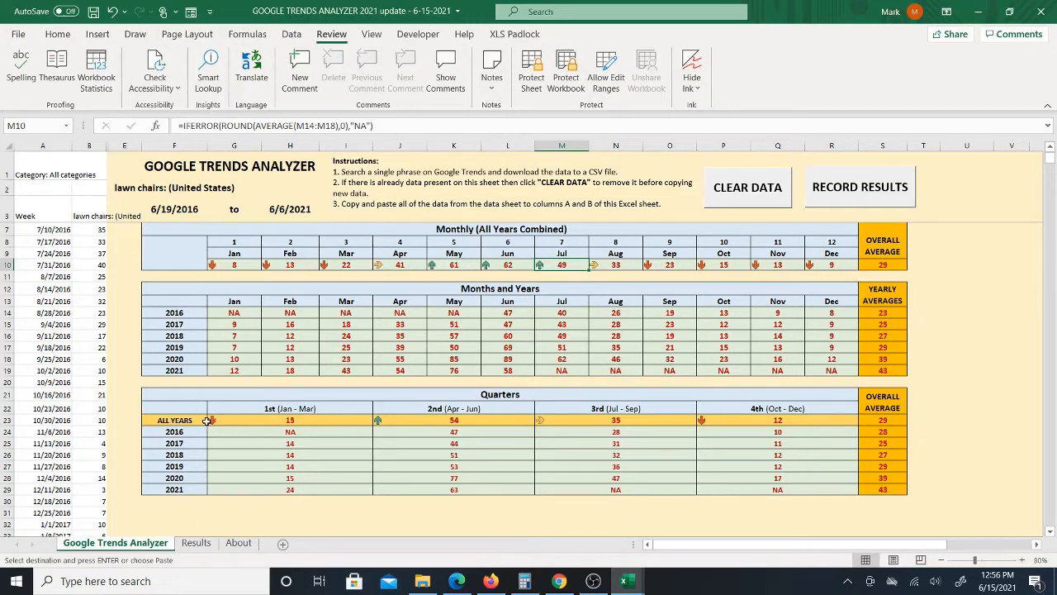
{"action": "mouse_move", "coordinate": [359, 427]}
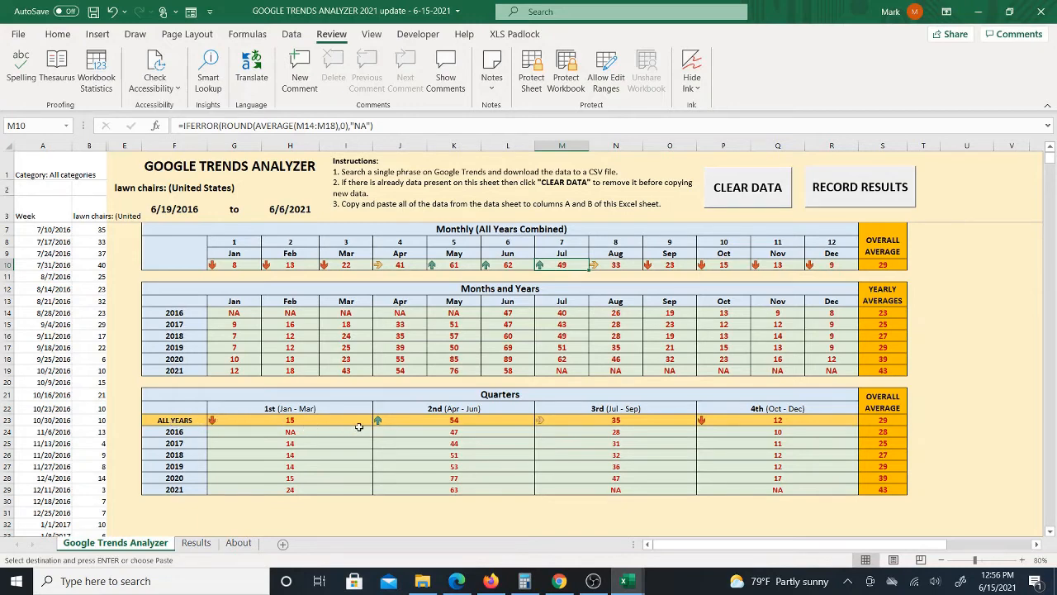
{"action": "mouse_move", "coordinate": [661, 419]}
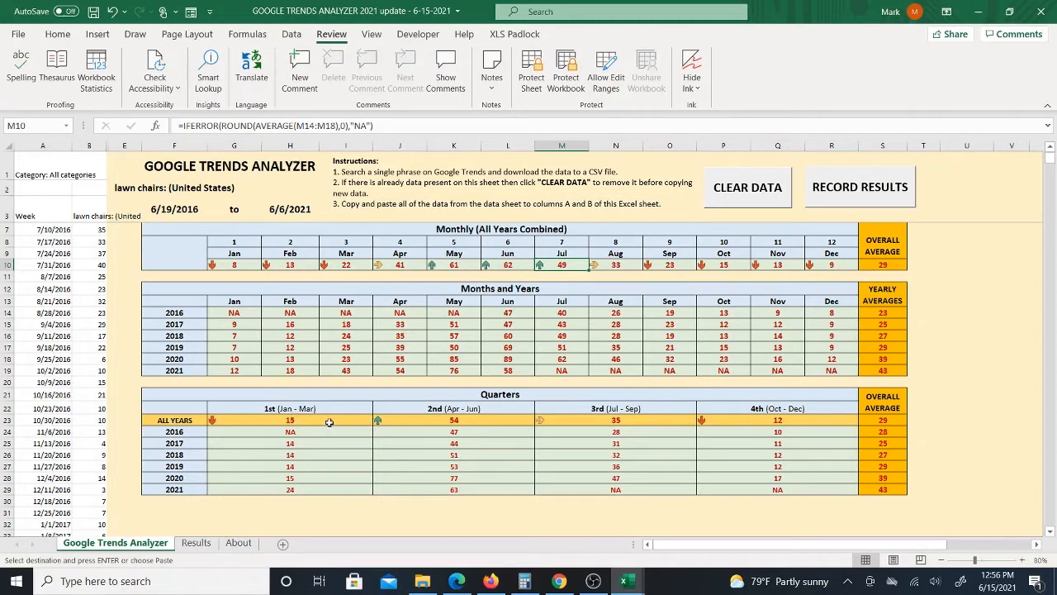
{"action": "mouse_move", "coordinate": [425, 422]}
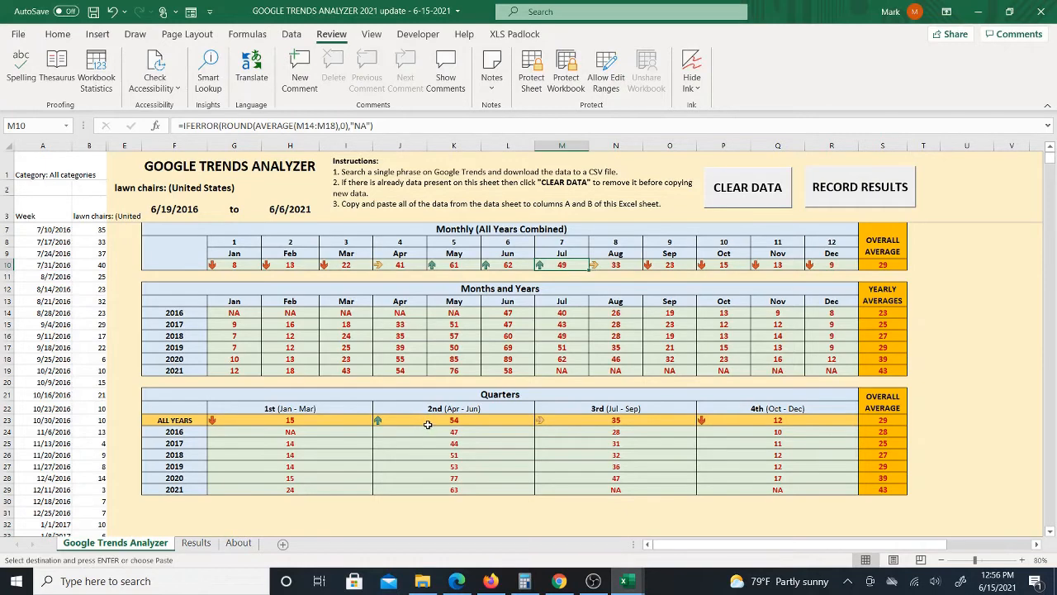
{"action": "scroll", "scroll_direction": "up", "scroll_amount": 3}
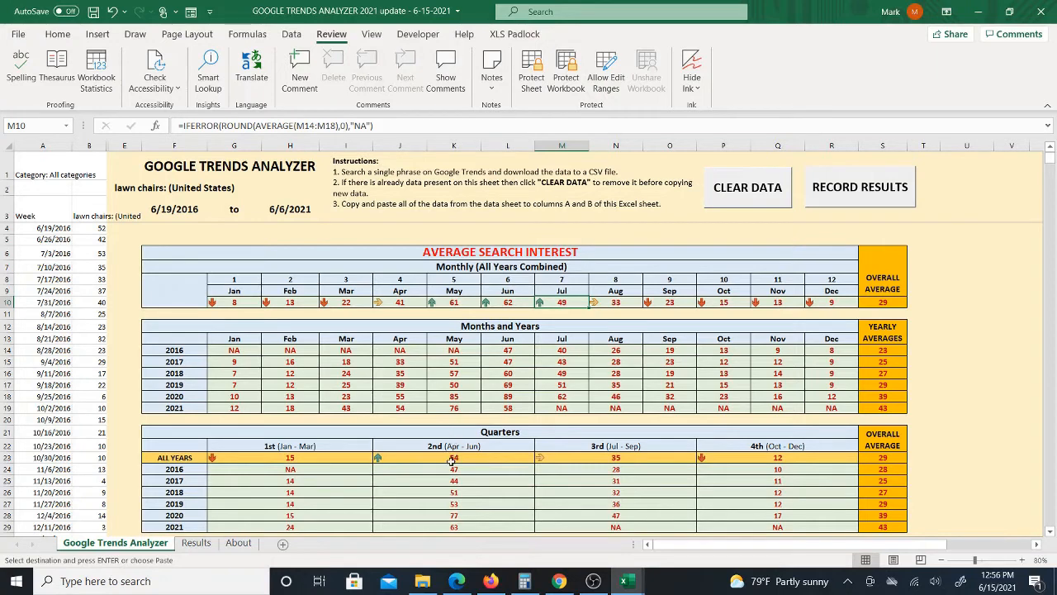
{"action": "mouse_move", "coordinate": [422, 461]}
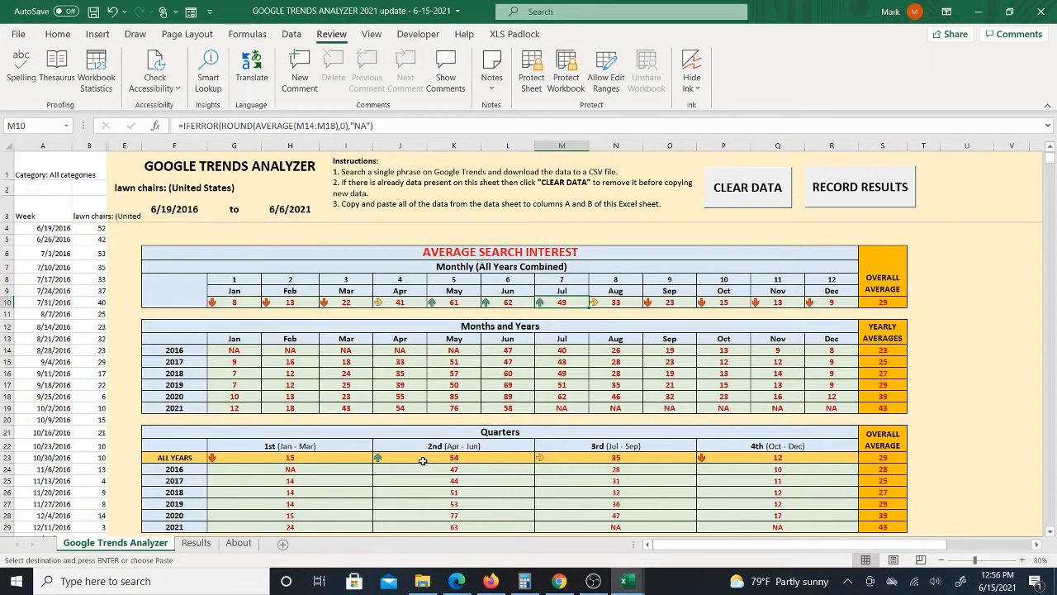
{"action": "mouse_move", "coordinate": [422, 433]}
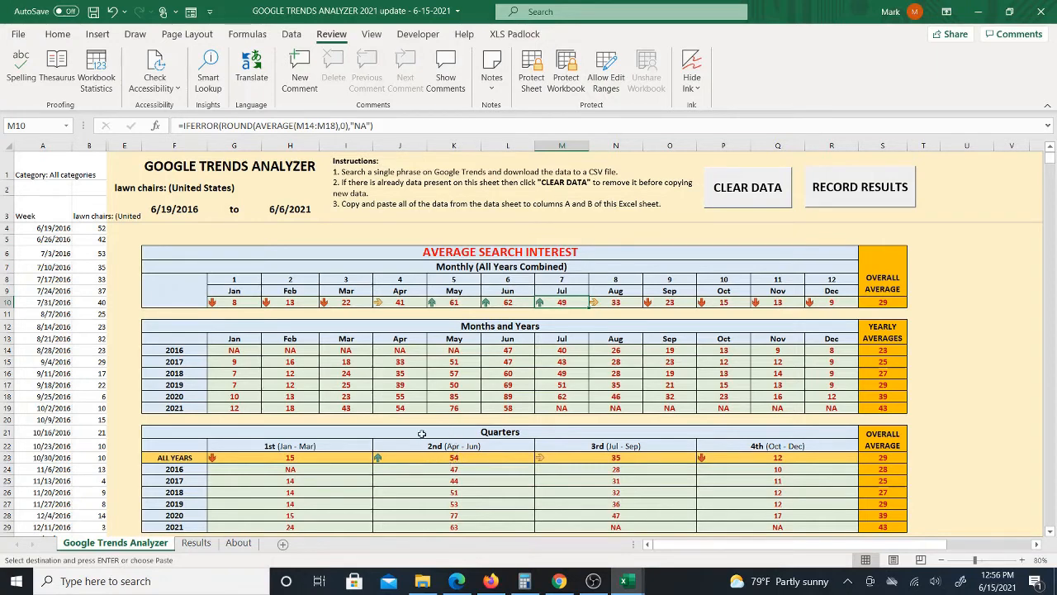
{"action": "mouse_move", "coordinate": [686, 245]}
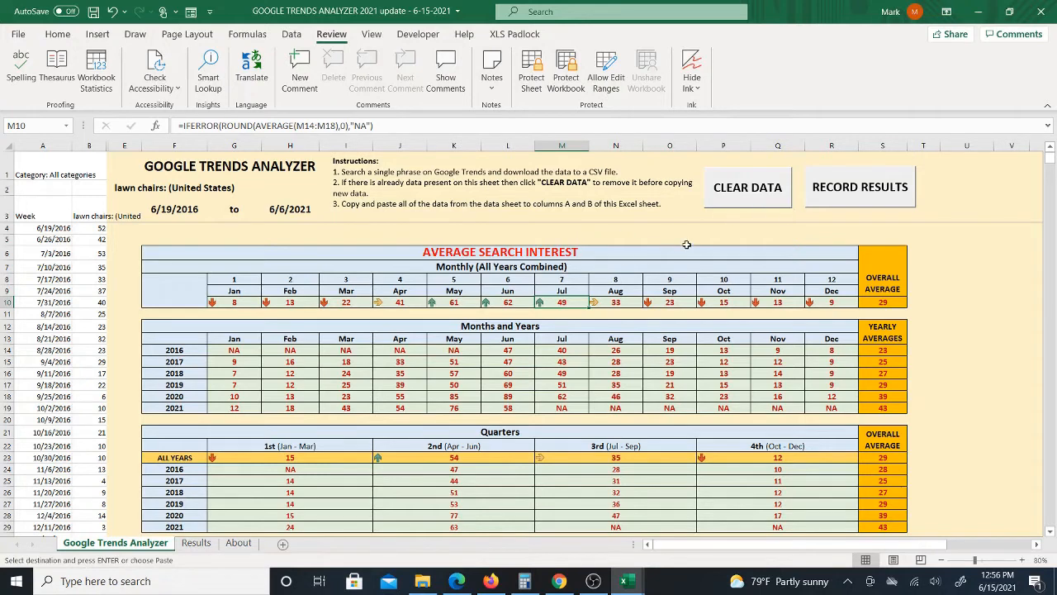
{"action": "mouse_move", "coordinate": [840, 209]}
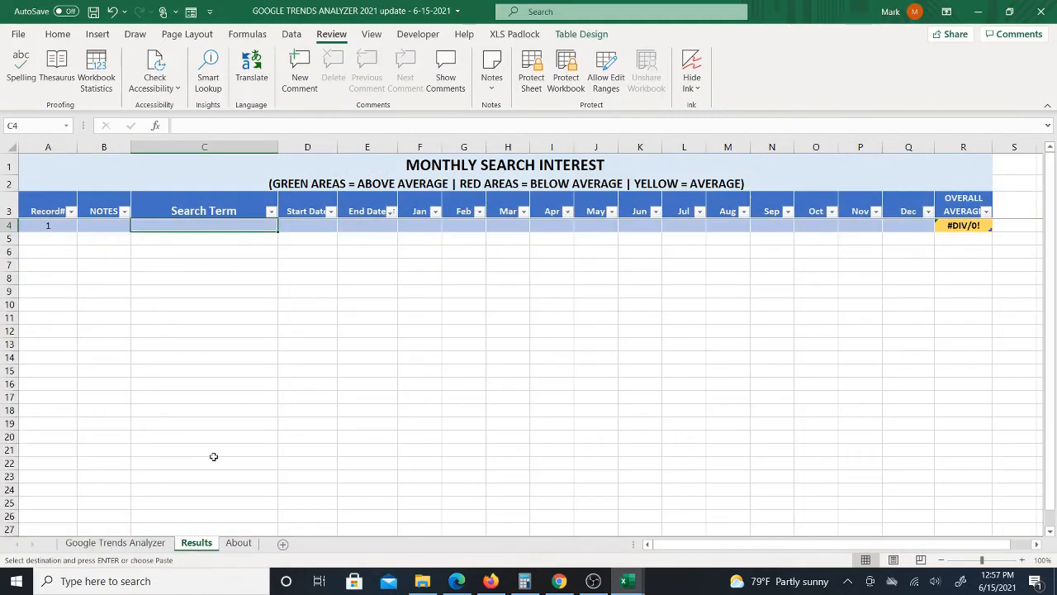
- Return to the analyzer sheet, then view the new lawn chairs record on Results
{"action": "left_click", "coordinate": [115, 542]}
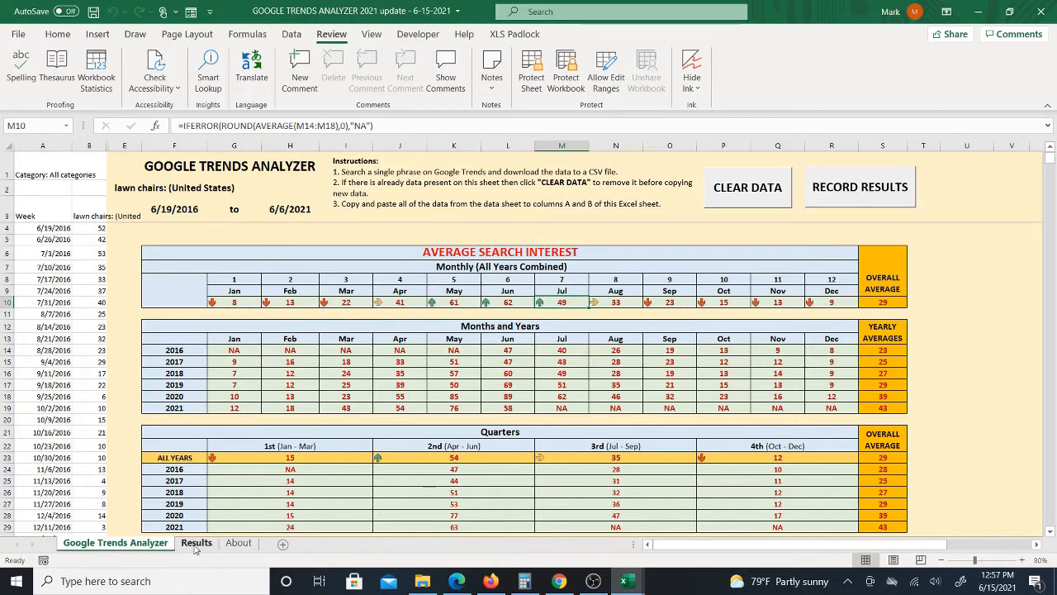
{"action": "left_click", "coordinate": [196, 543]}
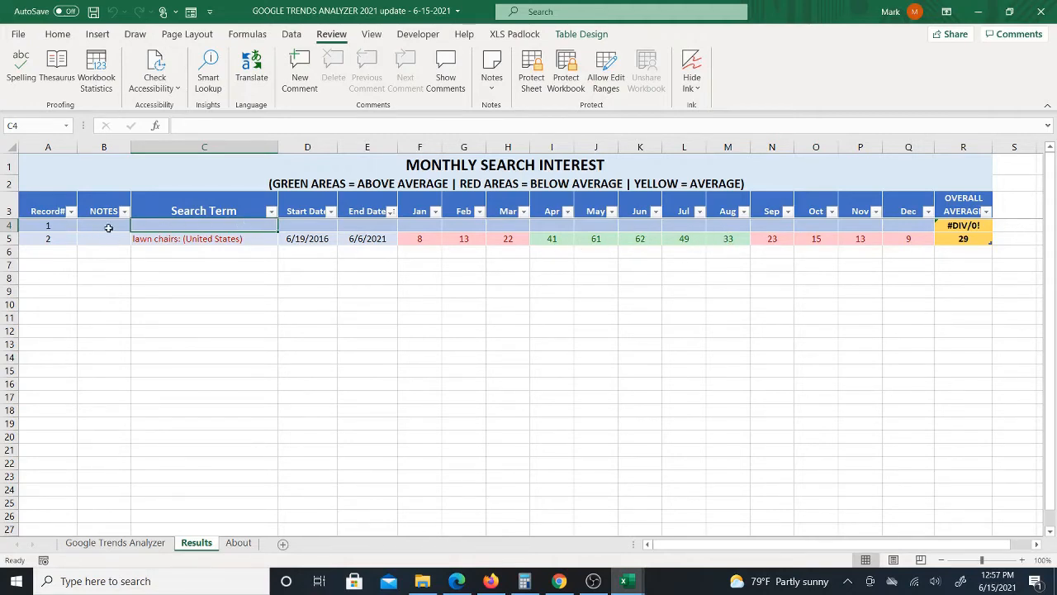
- Delete the empty row 4 from the Results table
{"action": "right_click", "coordinate": [47, 225]}
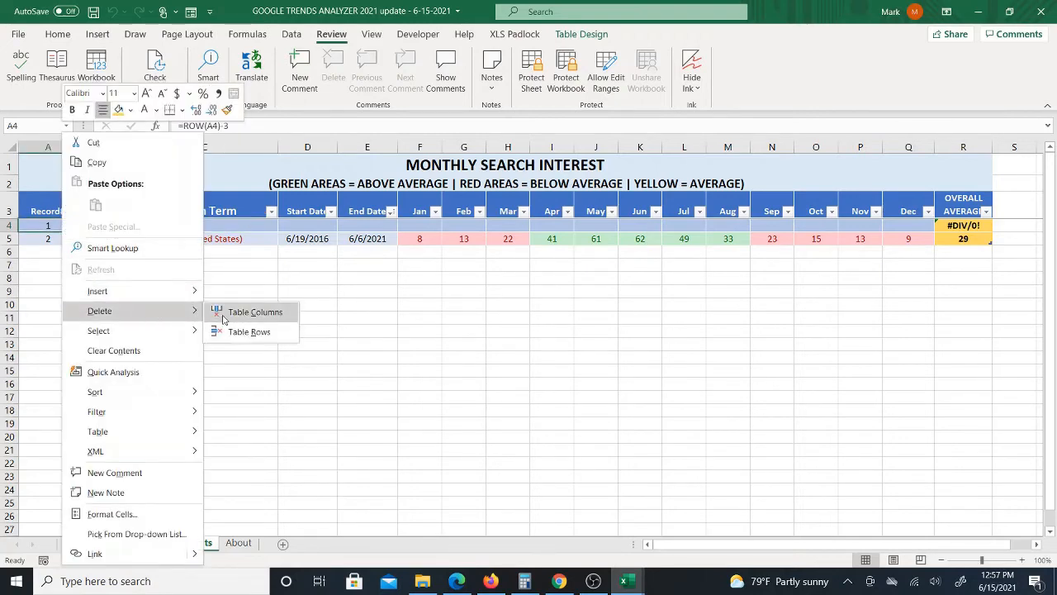
{"action": "left_click", "coordinate": [248, 331]}
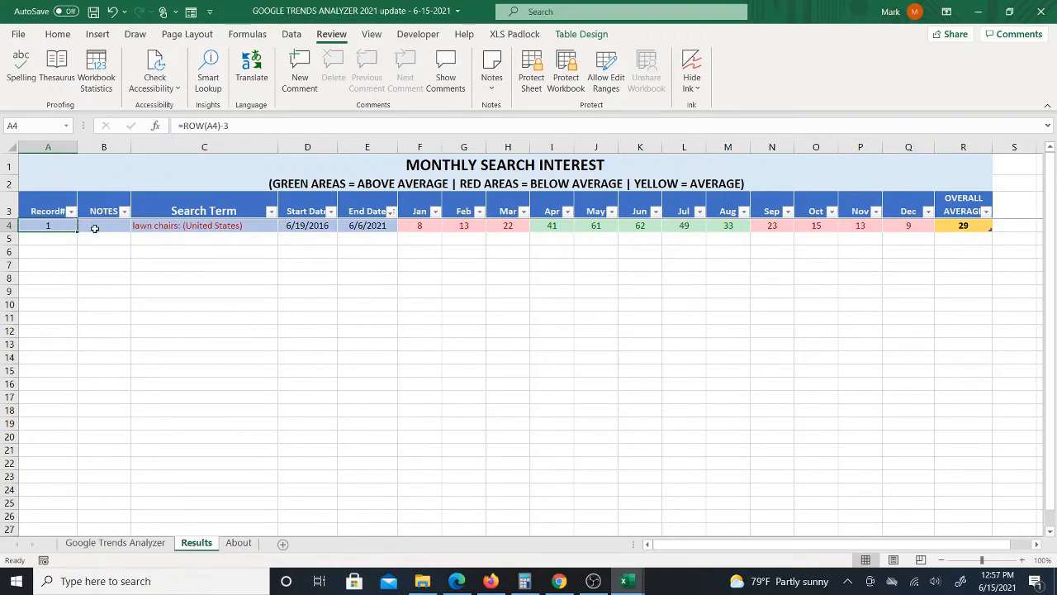
{"action": "mouse_move", "coordinate": [280, 229]}
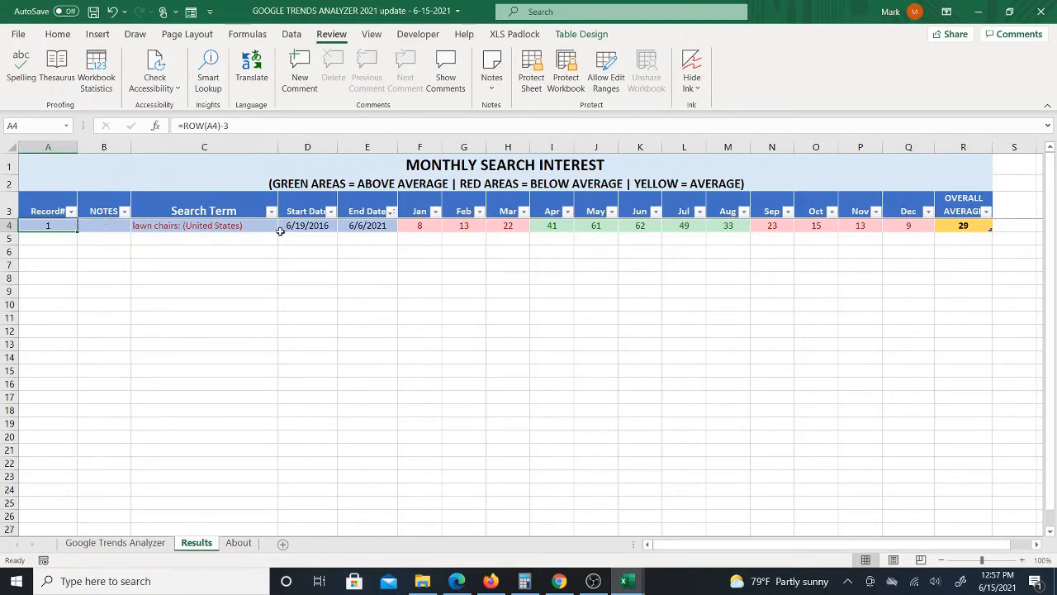
{"action": "mouse_move", "coordinate": [135, 237]}
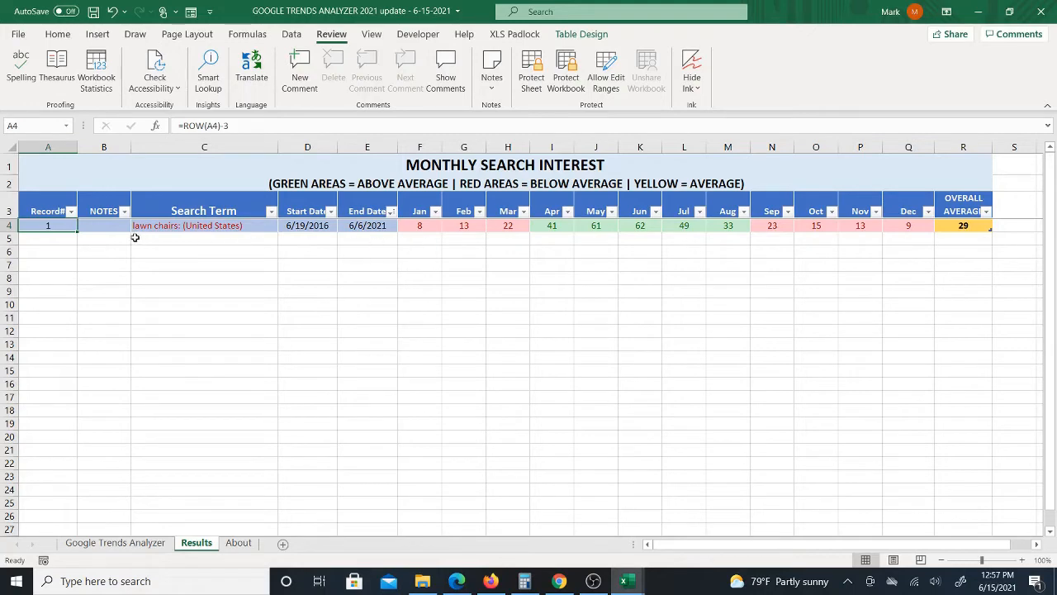
{"action": "mouse_move", "coordinate": [912, 231]}
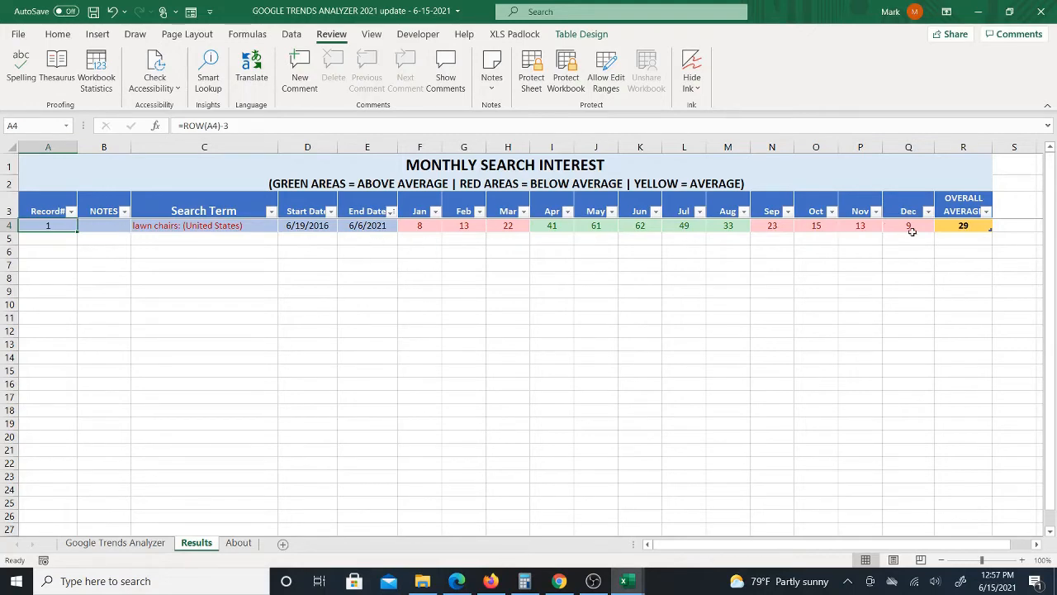
{"action": "mouse_move", "coordinate": [807, 228]}
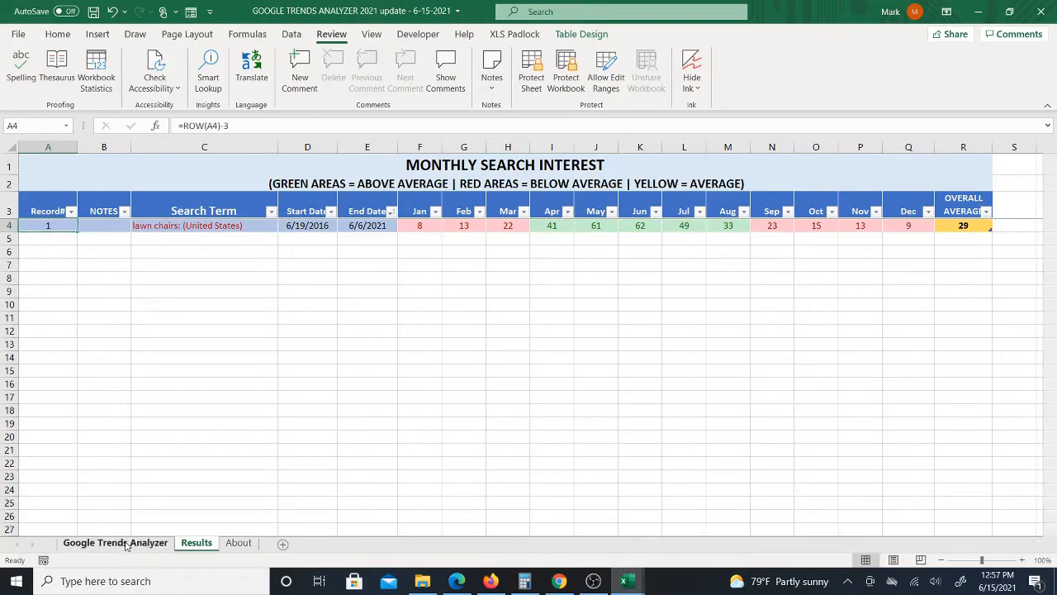
- Switch between the Google Trends Analyzer and Results sheets, ending on the analyzer
{"action": "left_click", "coordinate": [116, 542]}
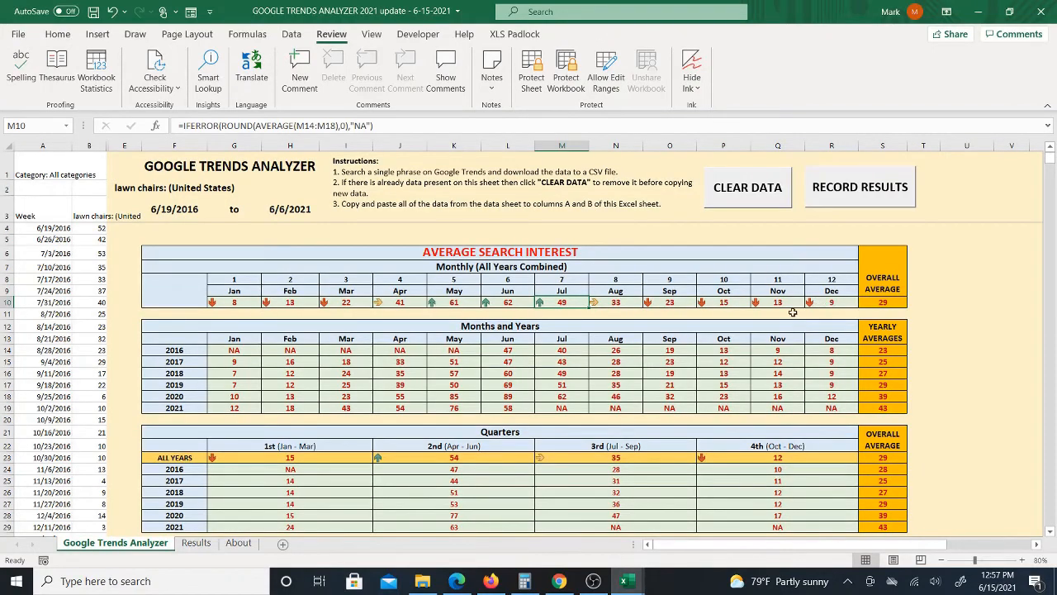
{"action": "left_click", "coordinate": [195, 542]}
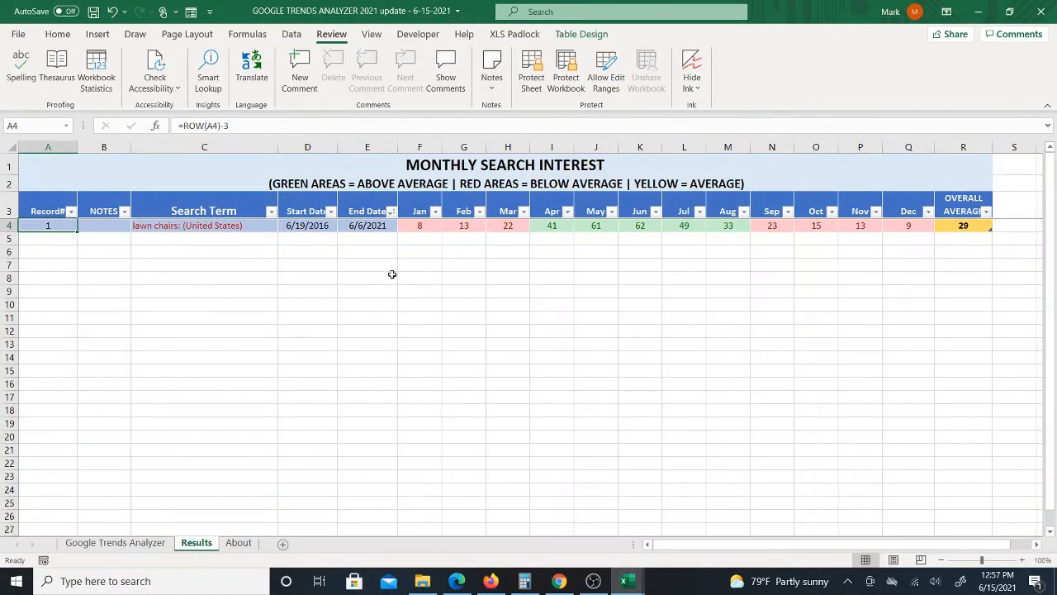
{"action": "mouse_move", "coordinate": [913, 224]}
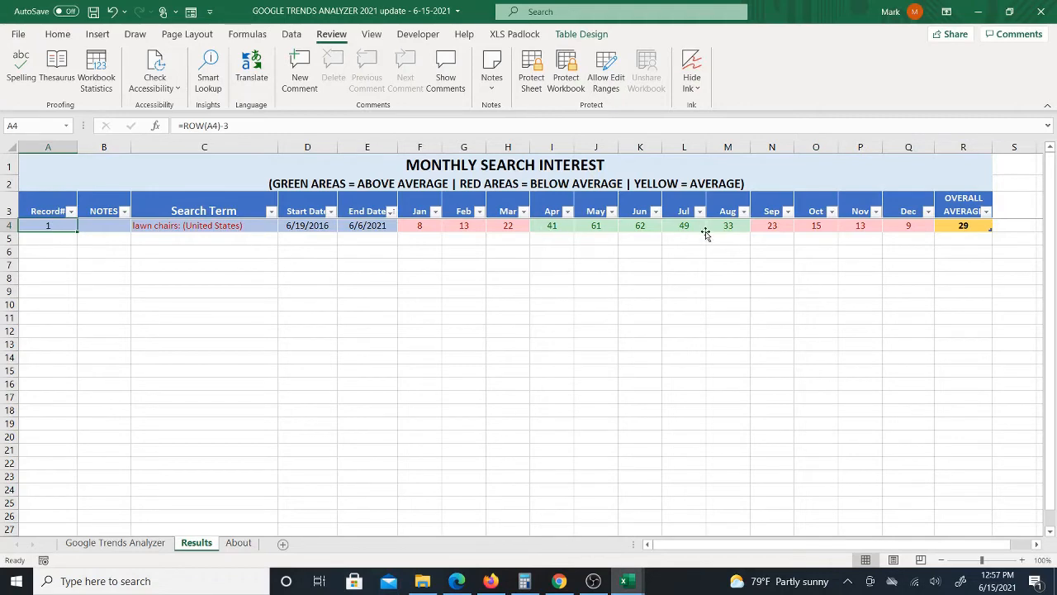
{"action": "mouse_move", "coordinate": [764, 228]}
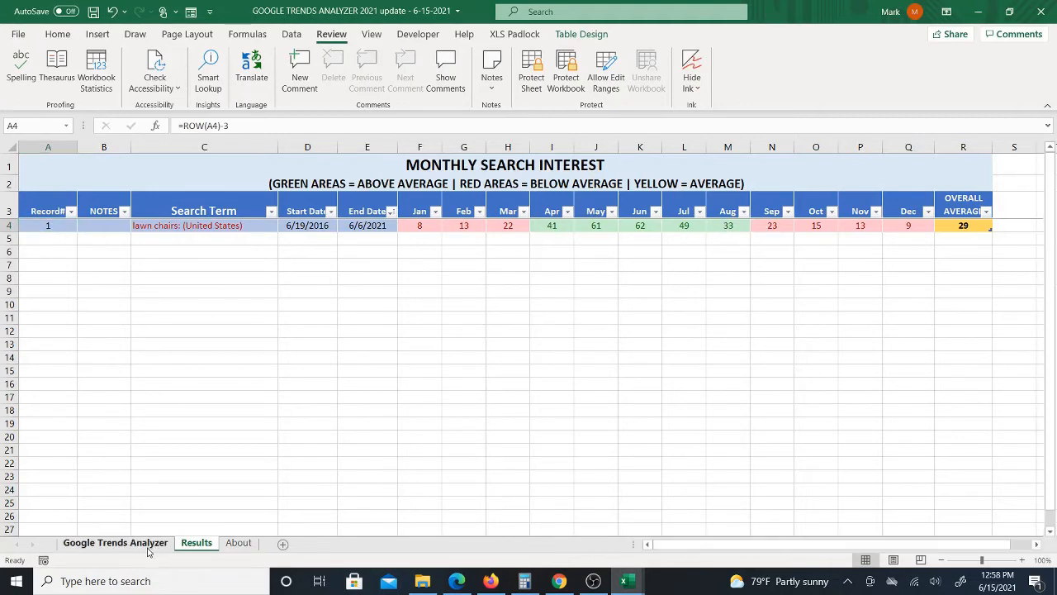
{"action": "left_click", "coordinate": [115, 543]}
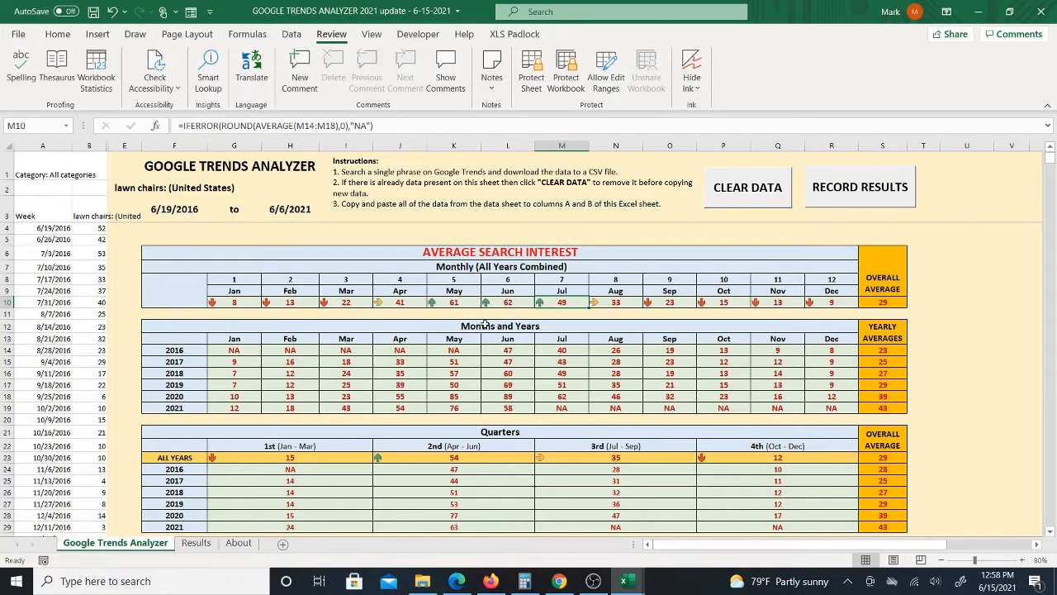
{"action": "left_click", "coordinate": [196, 543]}
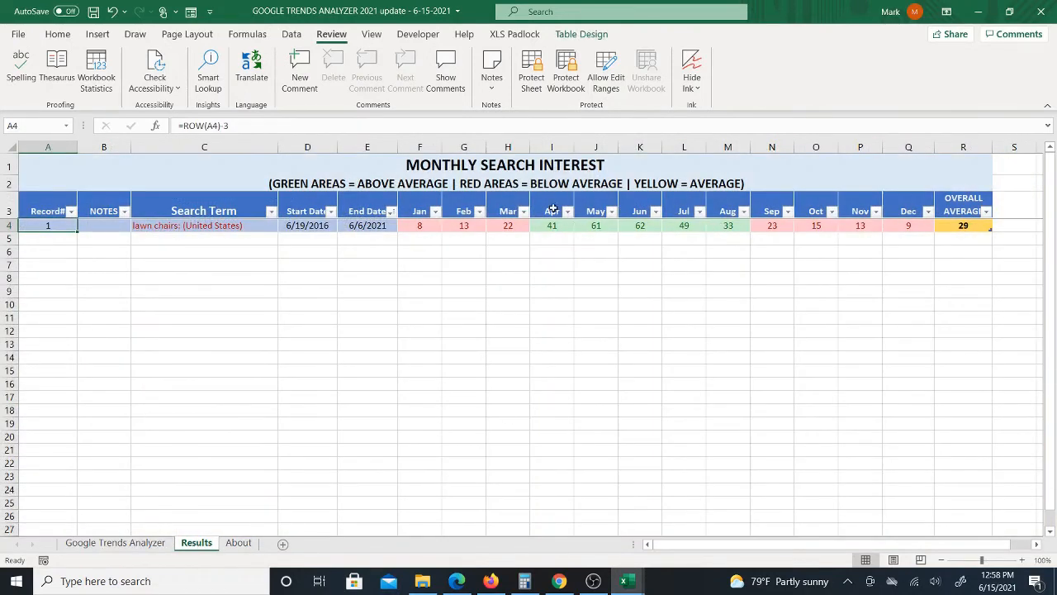
{"action": "mouse_move", "coordinate": [619, 226]}
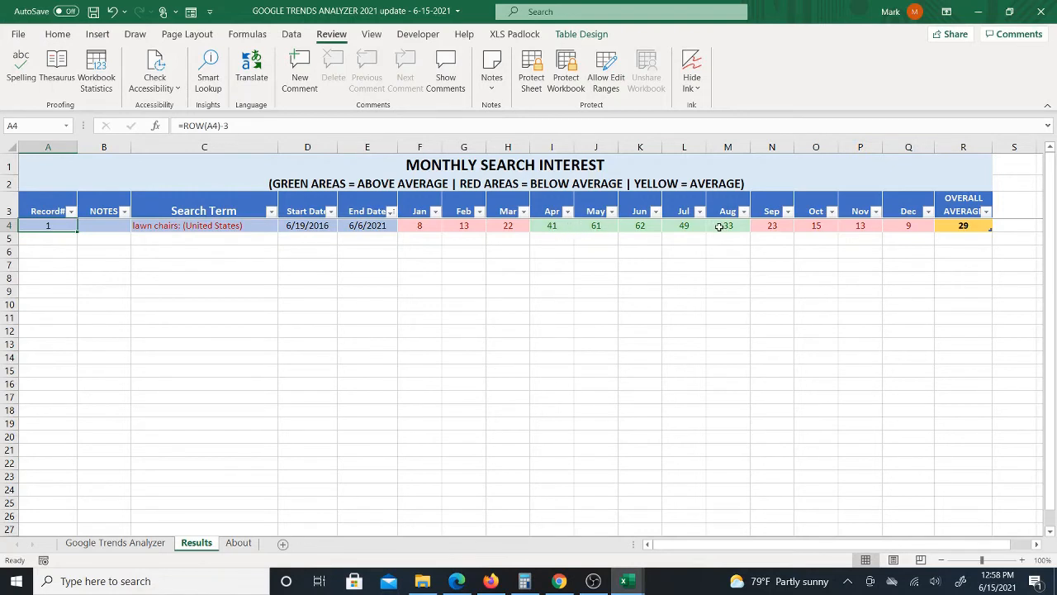
{"action": "mouse_move", "coordinate": [647, 225]}
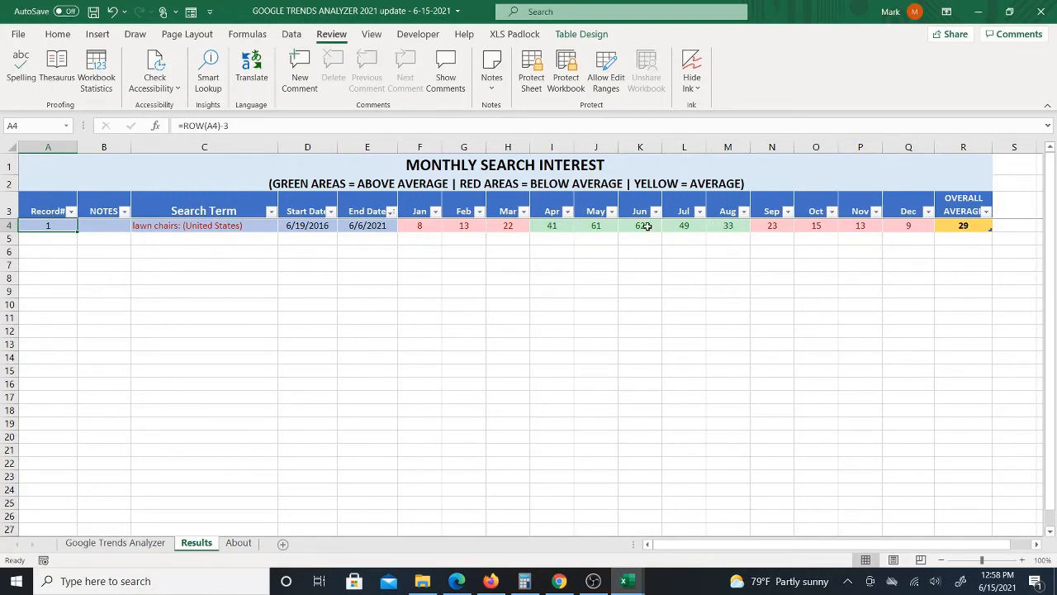
{"action": "mouse_move", "coordinate": [729, 224]}
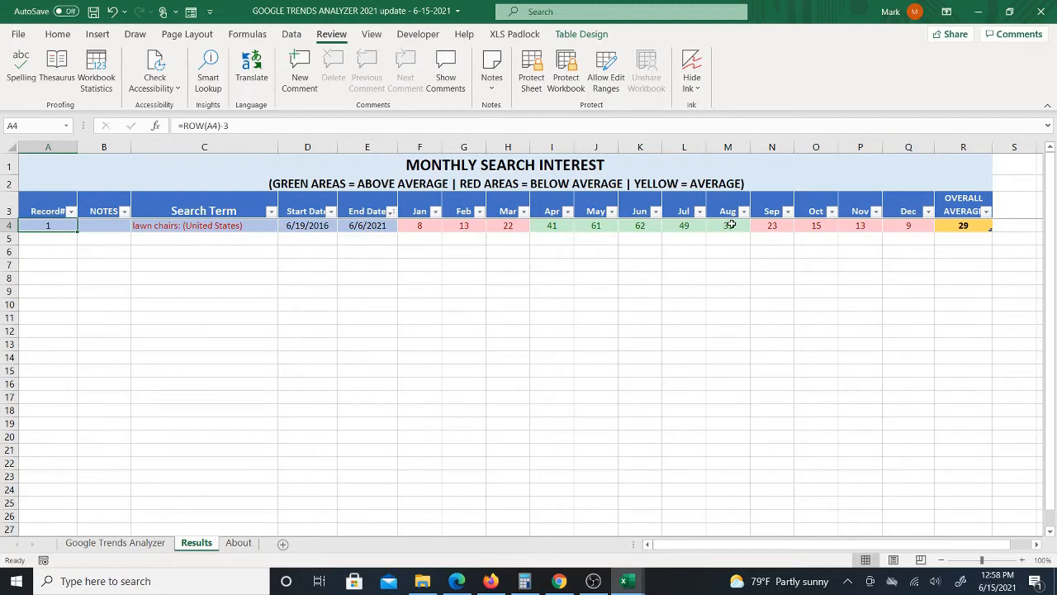
{"action": "mouse_move", "coordinate": [874, 232]}
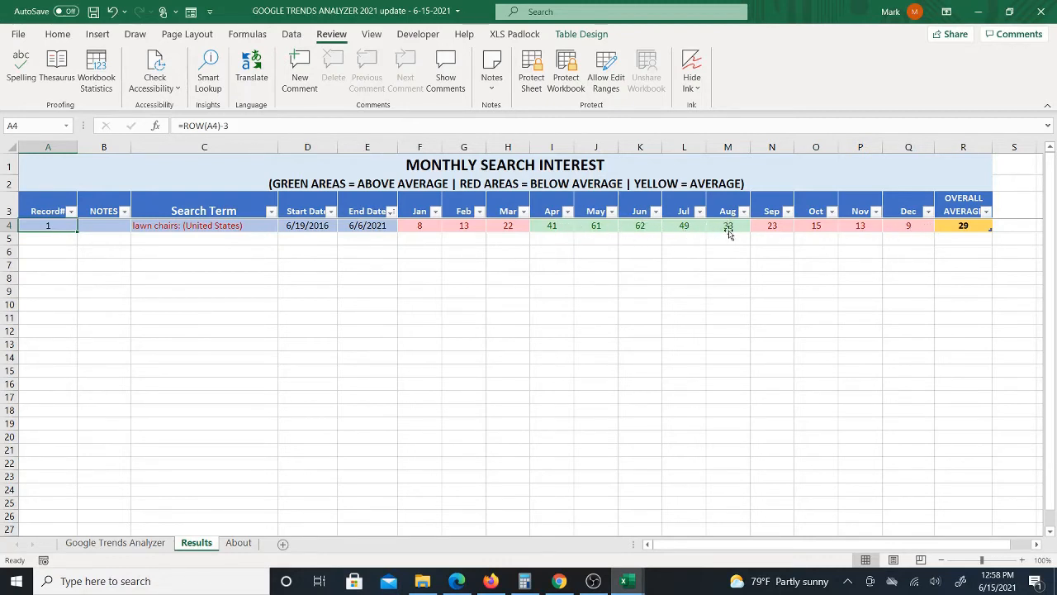
{"action": "mouse_move", "coordinate": [636, 225]}
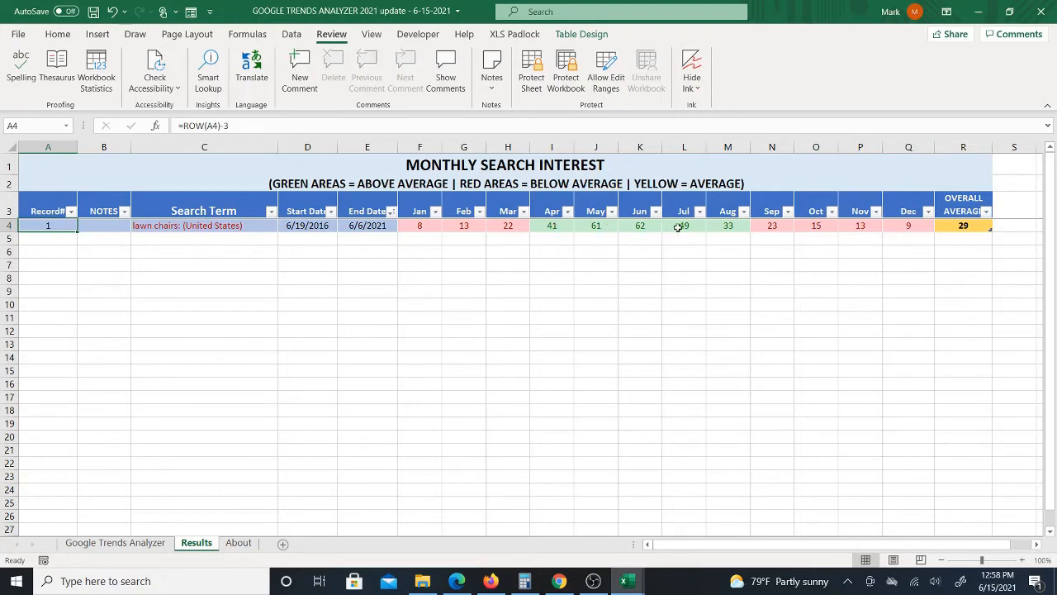
{"action": "mouse_move", "coordinate": [543, 226]}
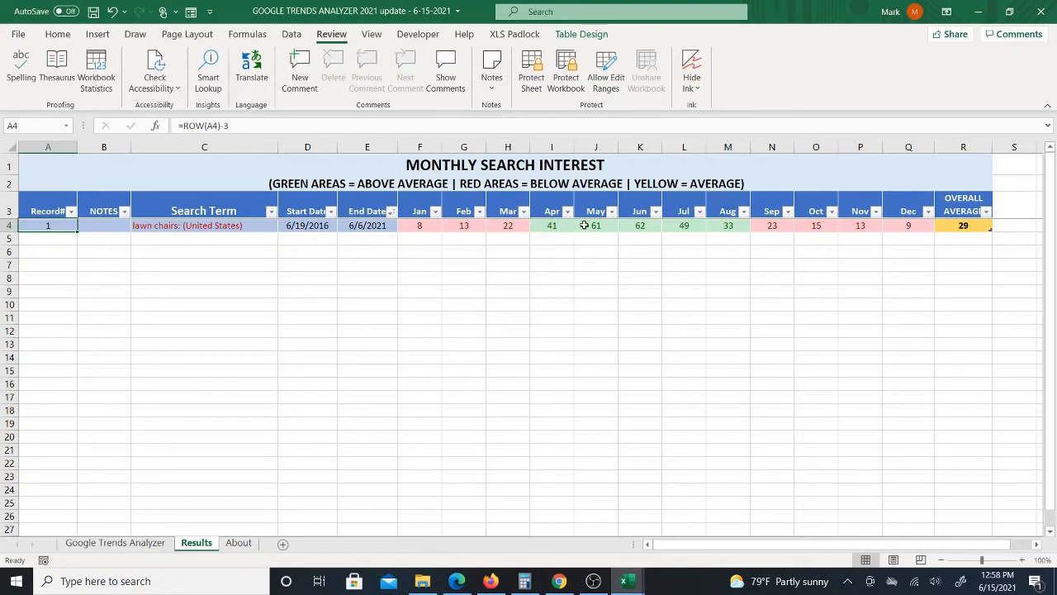
{"action": "mouse_move", "coordinate": [728, 227]}
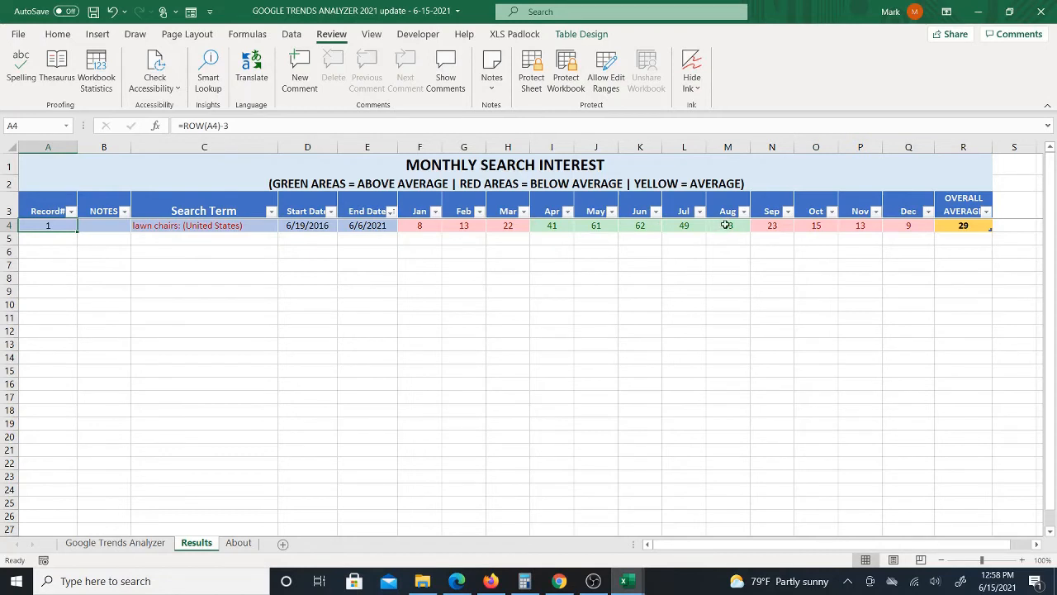
{"action": "mouse_move", "coordinate": [797, 226]}
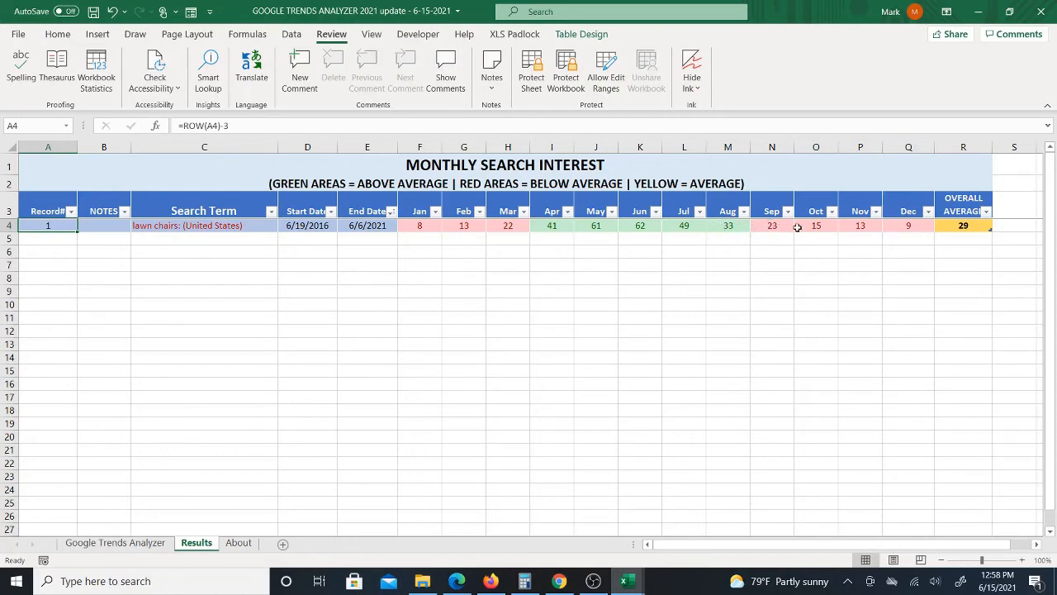
{"action": "mouse_move", "coordinate": [491, 227]}
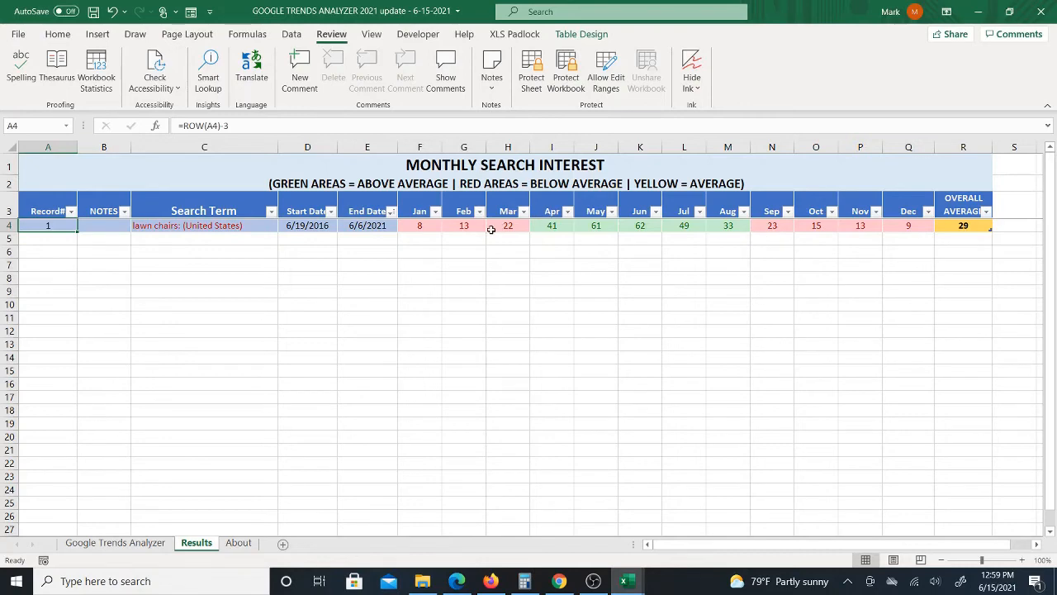
{"action": "mouse_move", "coordinate": [554, 233]}
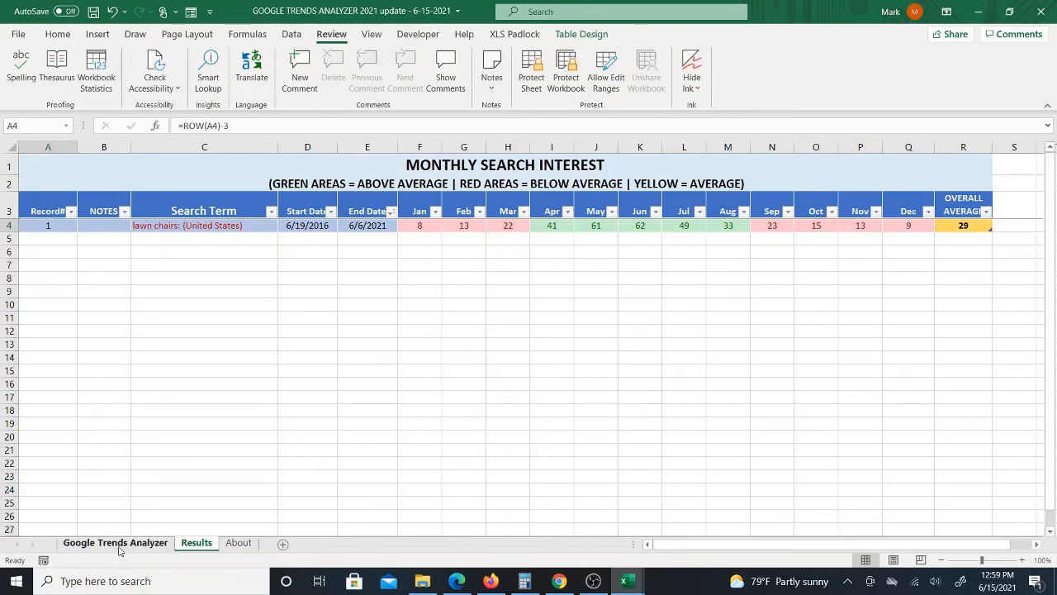
{"action": "left_click", "coordinate": [114, 543]}
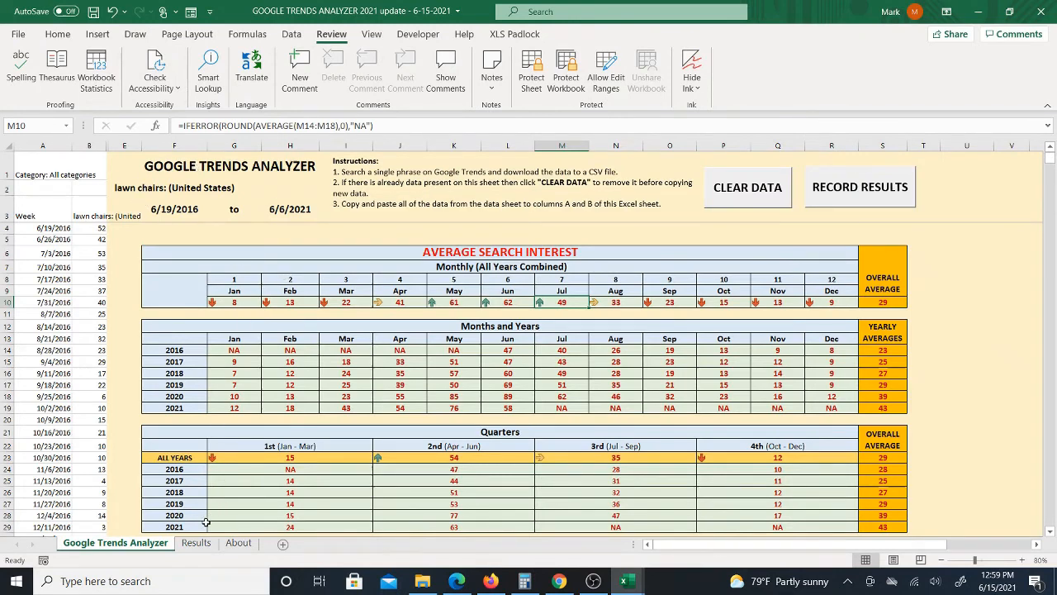
{"action": "left_click", "coordinate": [196, 542]}
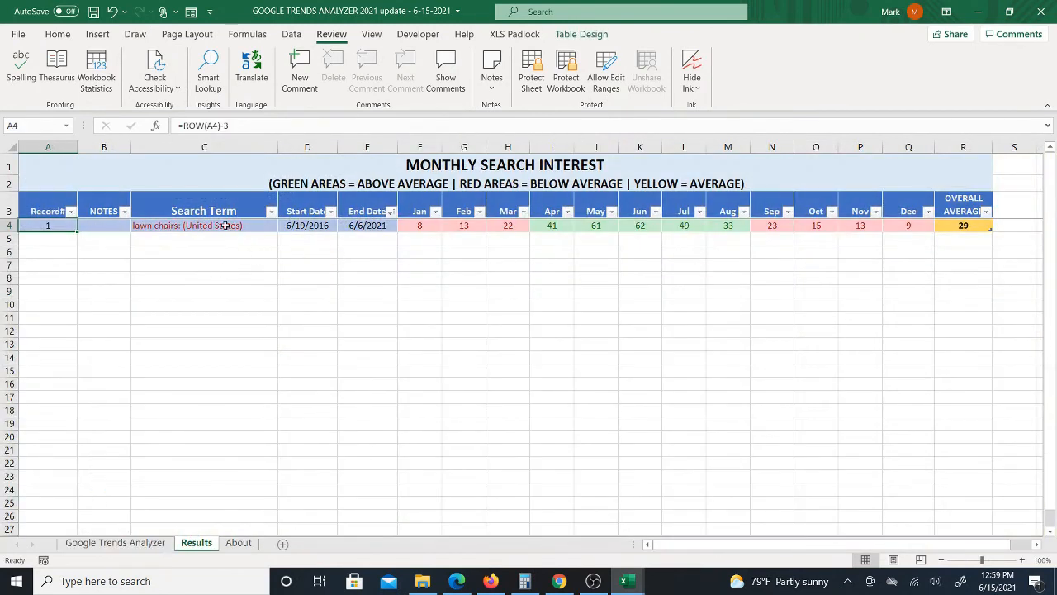
{"action": "left_click", "coordinate": [114, 542]}
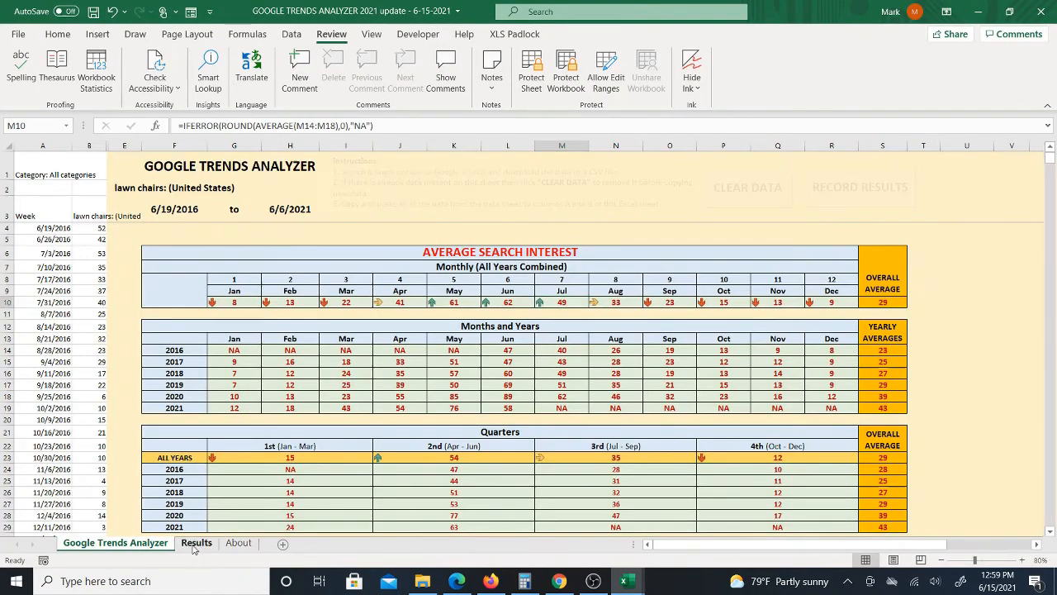
{"action": "left_click", "coordinate": [196, 542]}
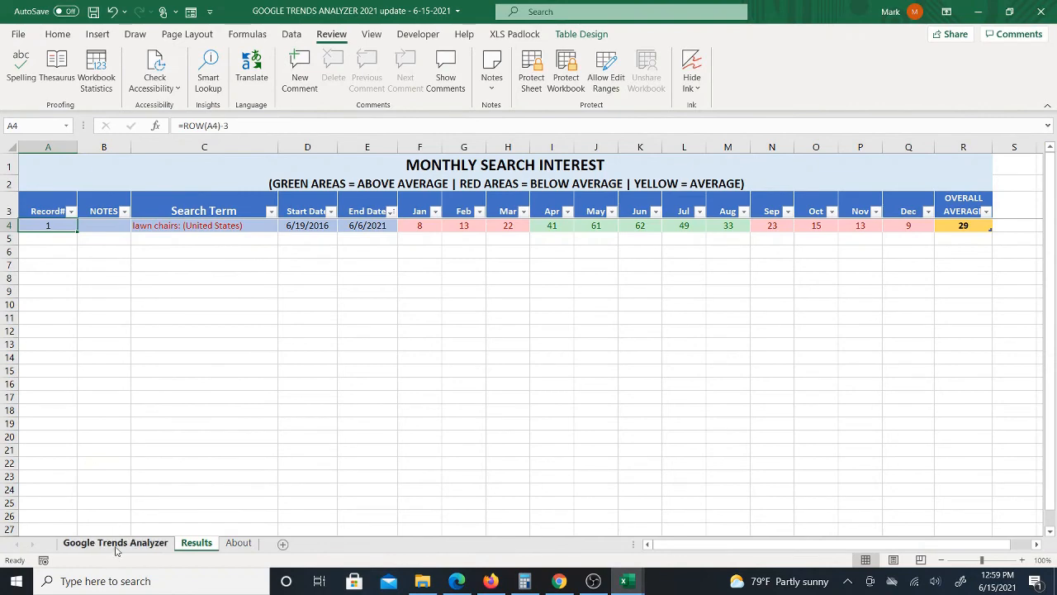
{"action": "left_click", "coordinate": [116, 542]}
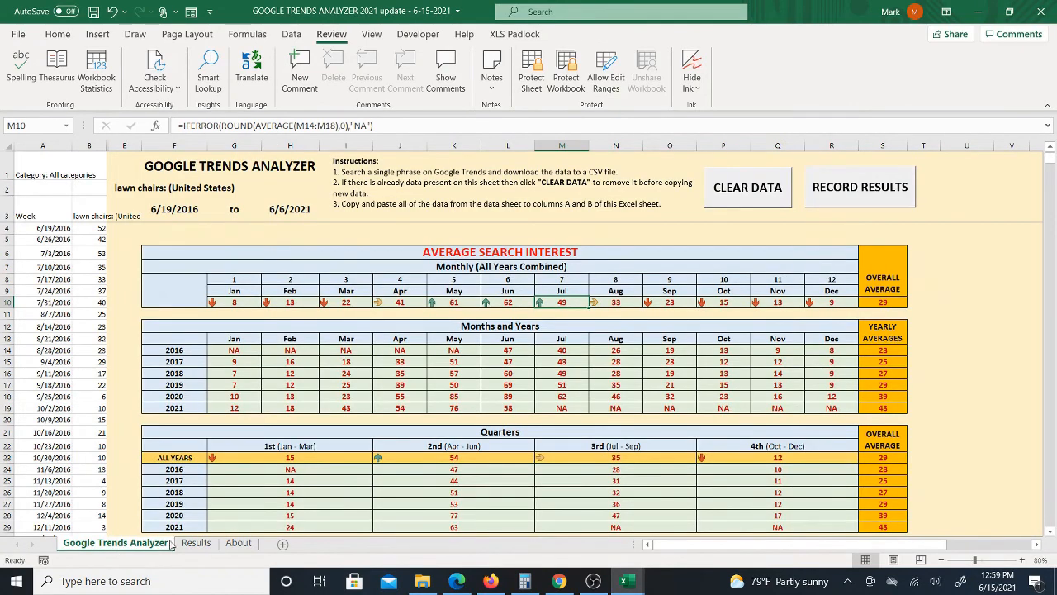
{"action": "mouse_move", "coordinate": [452, 273]}
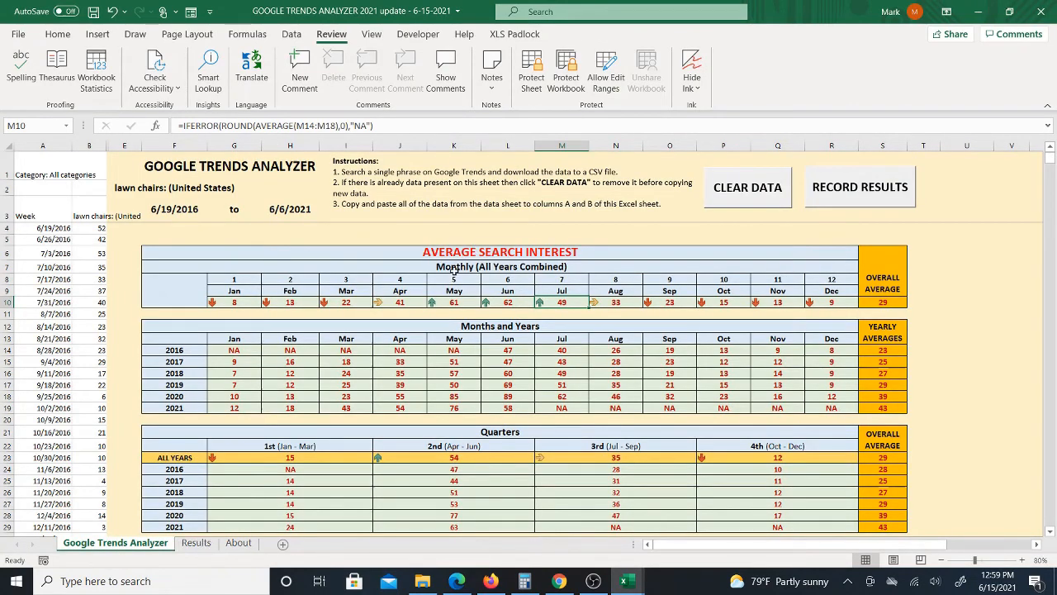
{"action": "left_click", "coordinate": [196, 542]}
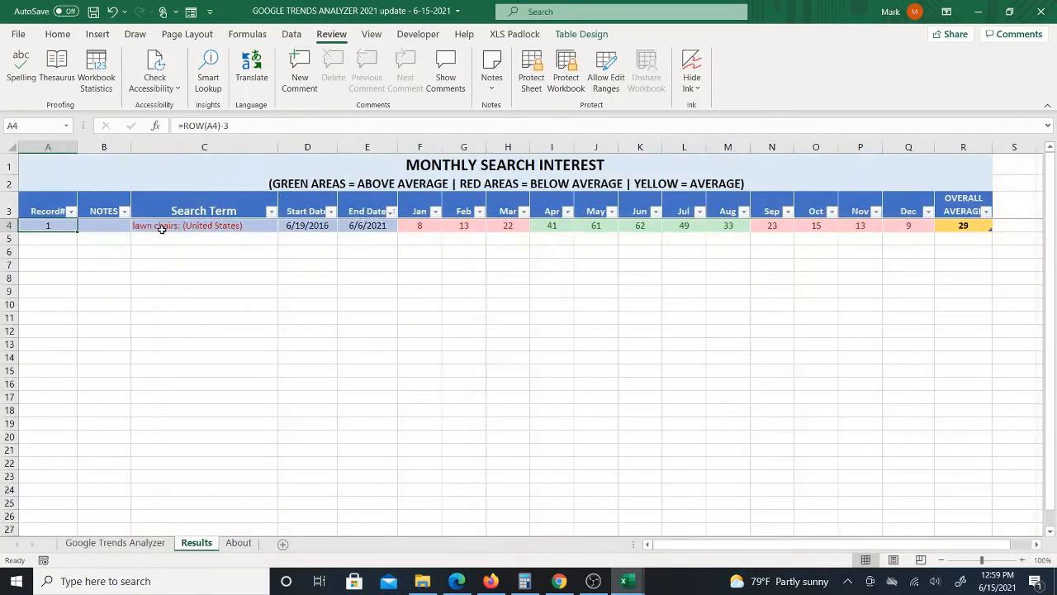
{"action": "mouse_move", "coordinate": [193, 300]}
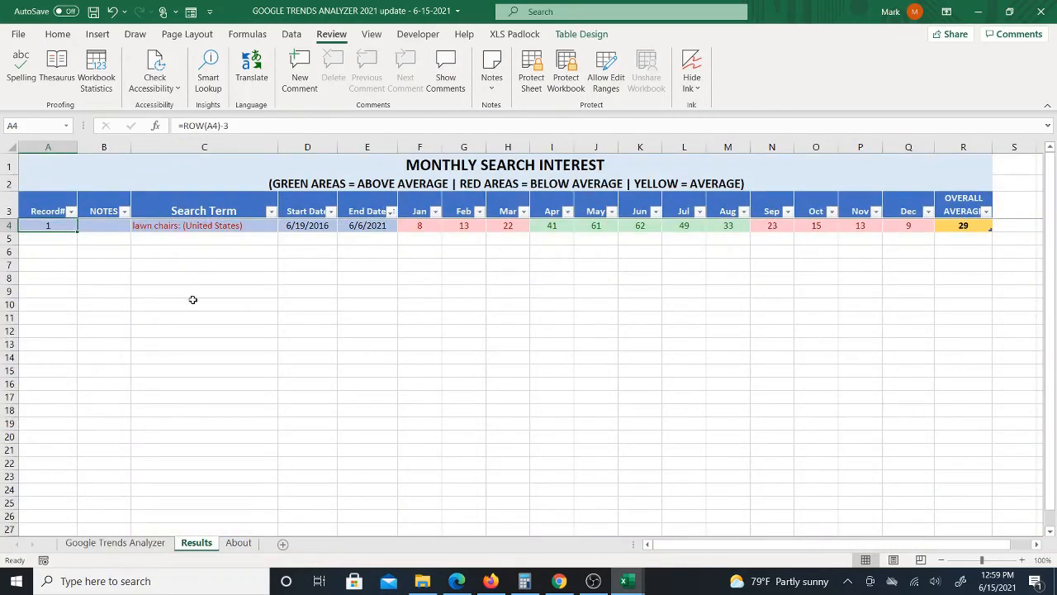
{"action": "mouse_move", "coordinate": [143, 448]}
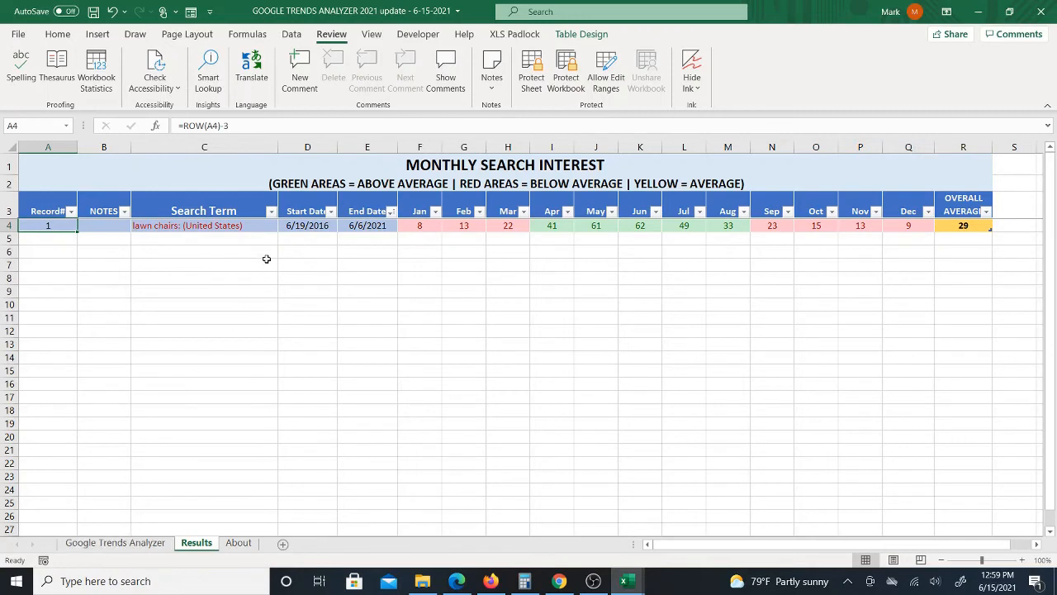
{"action": "mouse_move", "coordinate": [362, 248]}
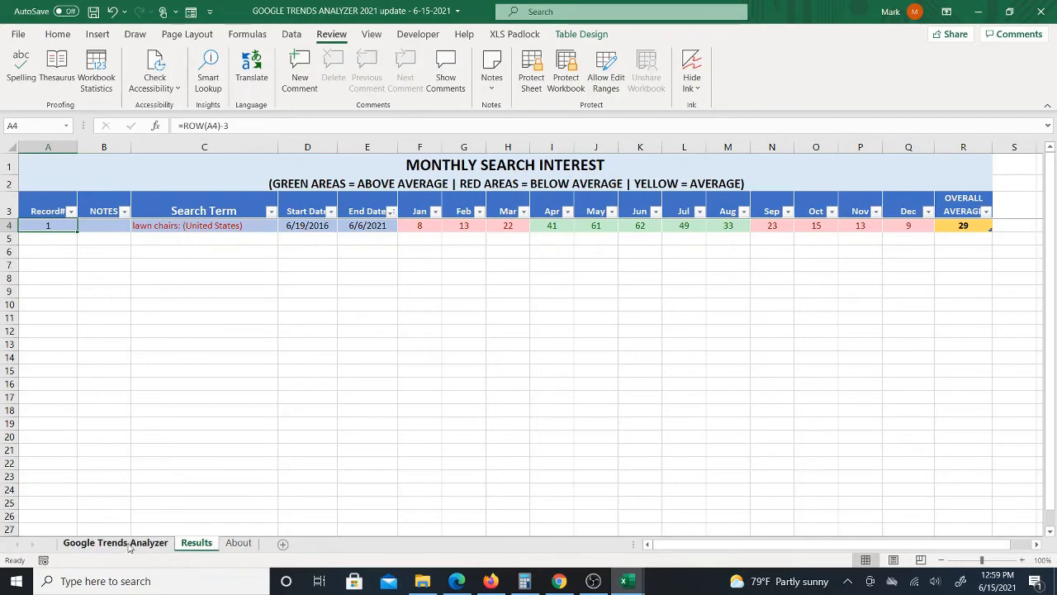
- Clear the lawn chairs data from the Google Trends Analyzer sheet with CLEAR DATA
{"action": "left_click", "coordinate": [116, 542]}
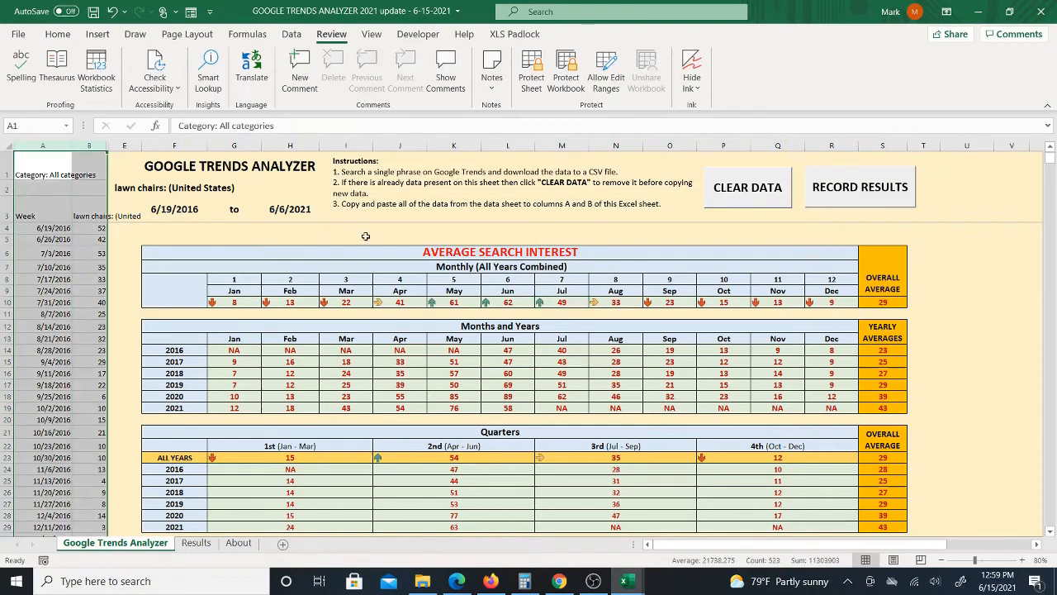
{"action": "mouse_move", "coordinate": [734, 202]}
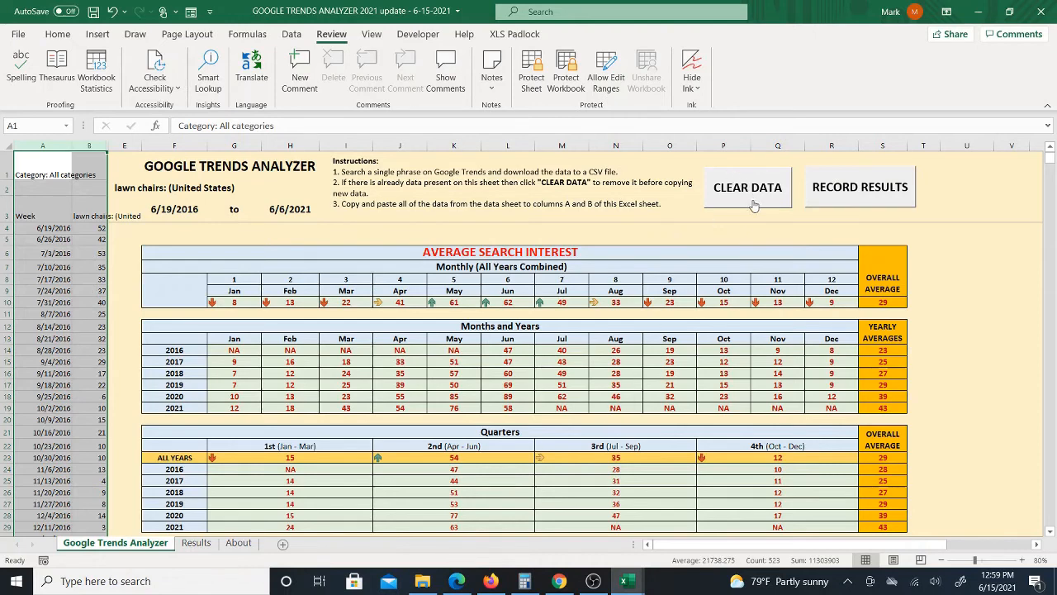
{"action": "mouse_move", "coordinate": [770, 291]}
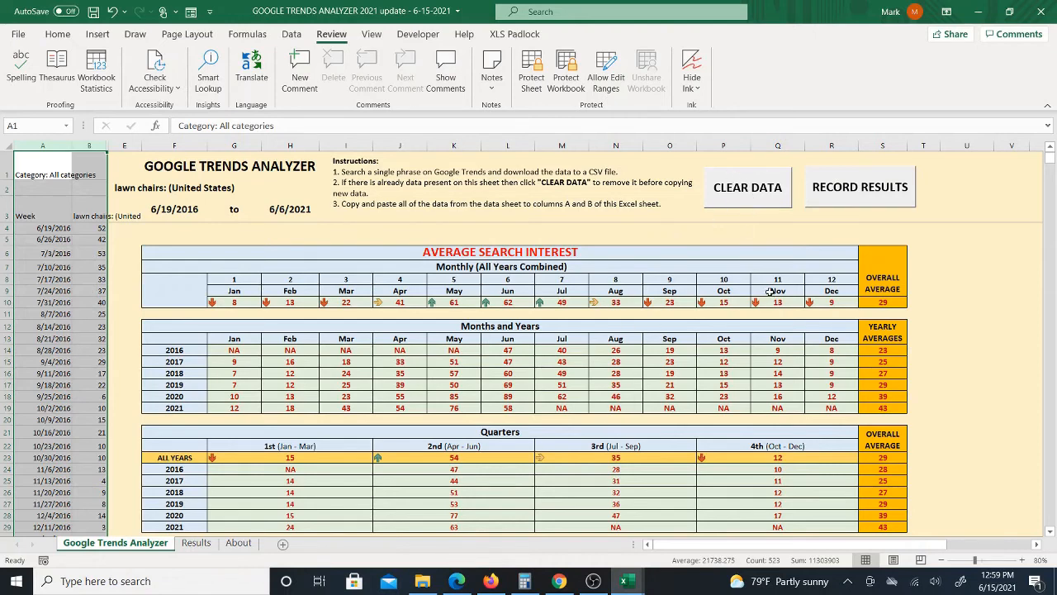
{"action": "left_click", "coordinate": [746, 187]}
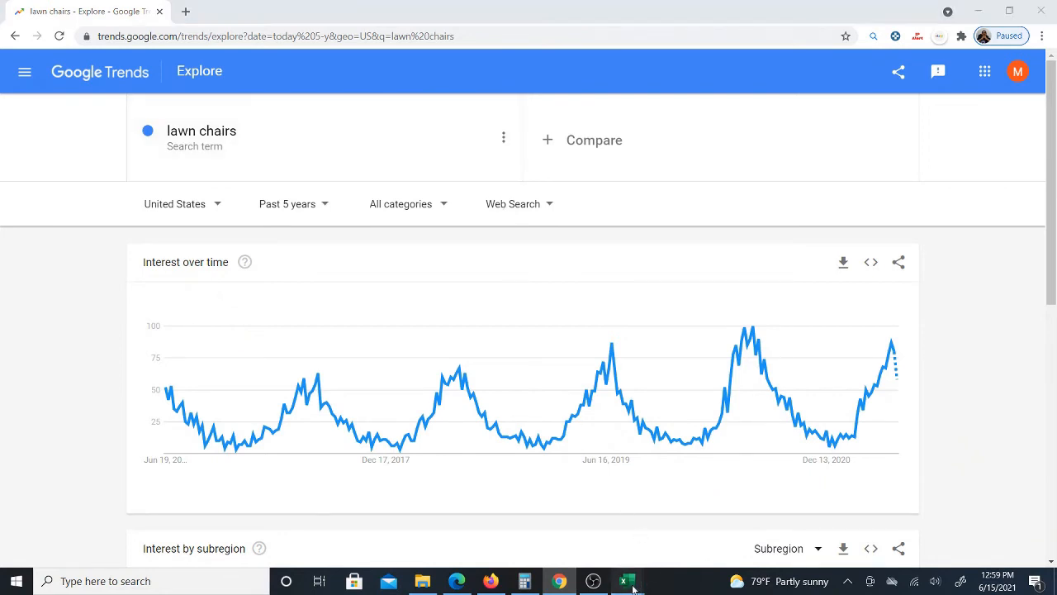
- Bring the Excel workbook back to the front to review the cleared analyzer
{"action": "left_click", "coordinate": [627, 580]}
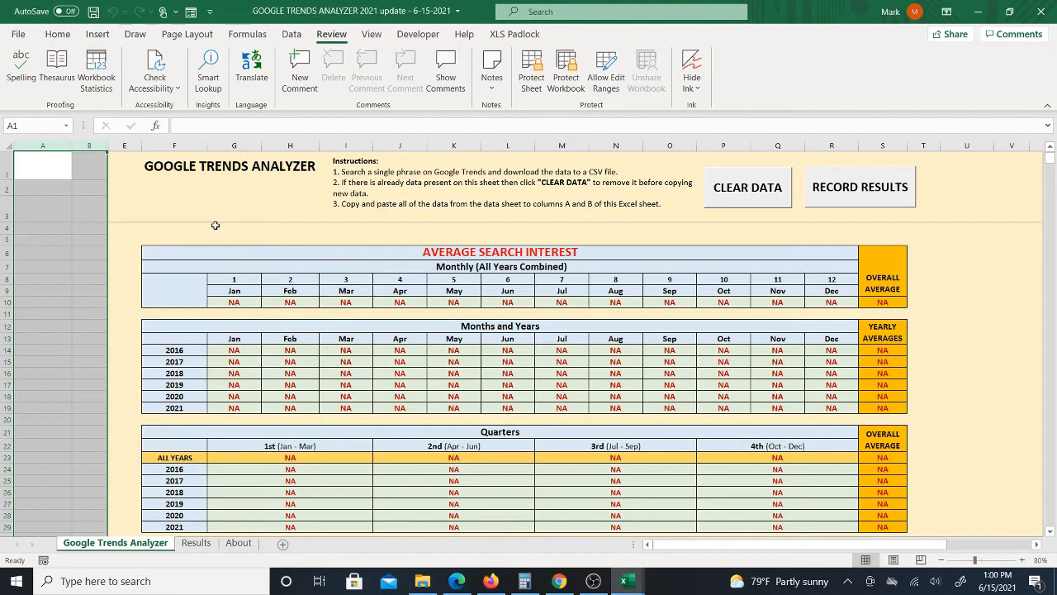
{"action": "mouse_move", "coordinate": [163, 206]}
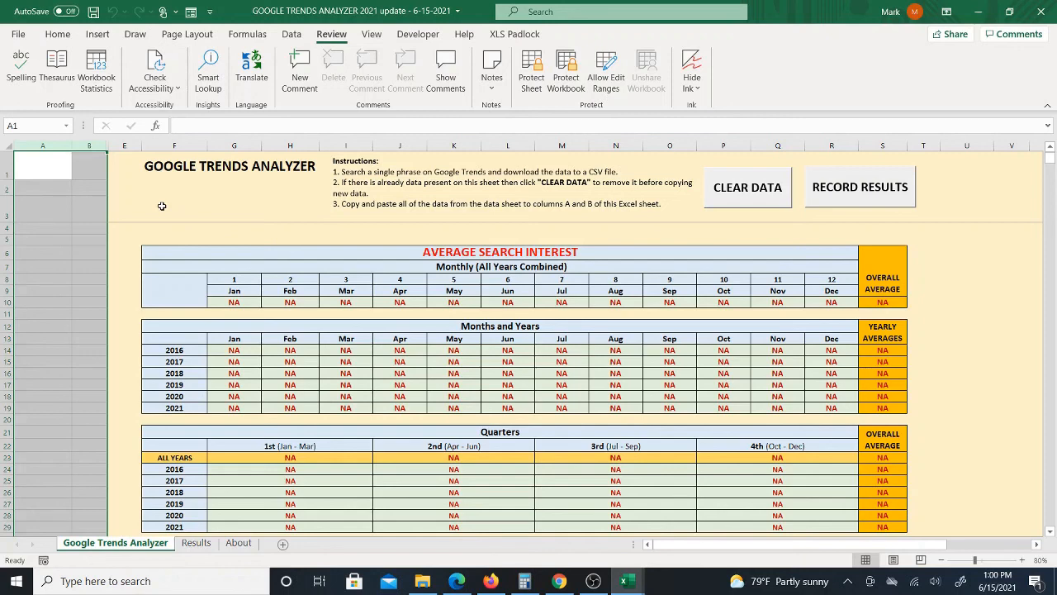
{"action": "mouse_move", "coordinate": [560, 581]}
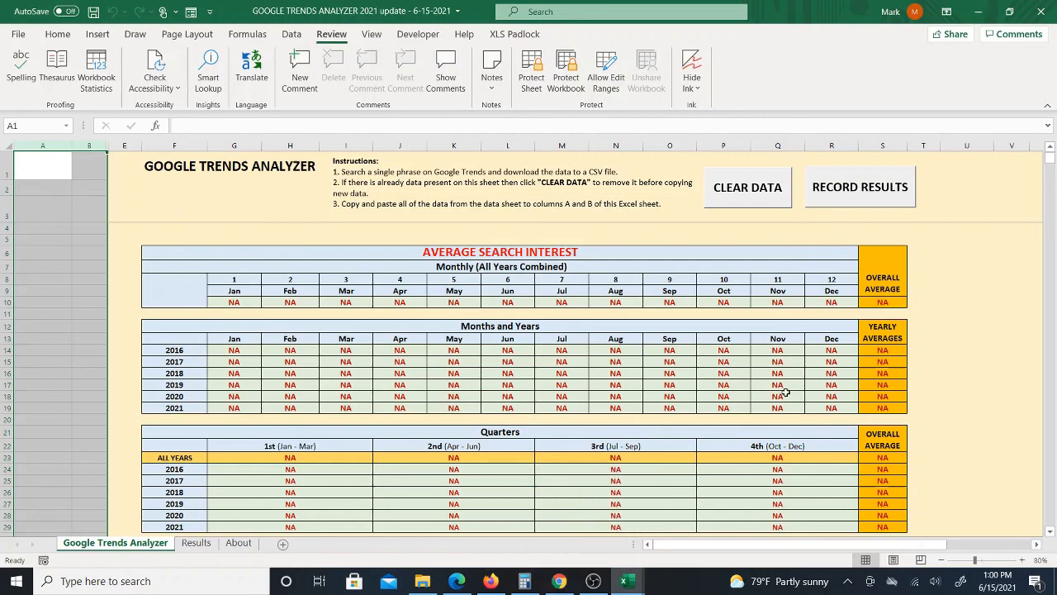
{"action": "mouse_move", "coordinate": [748, 409]}
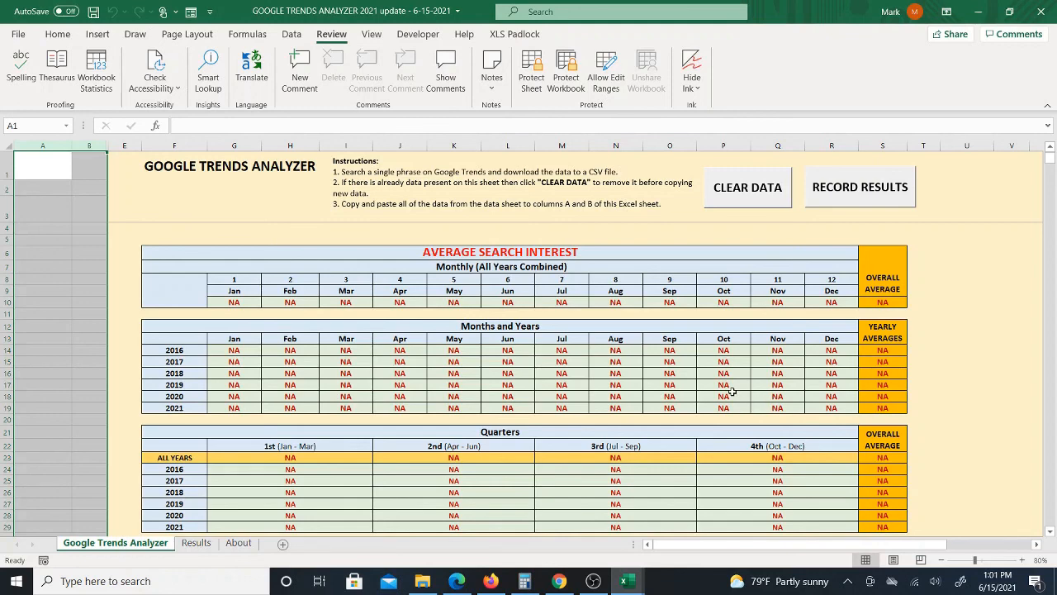
{"action": "mouse_move", "coordinate": [688, 347]}
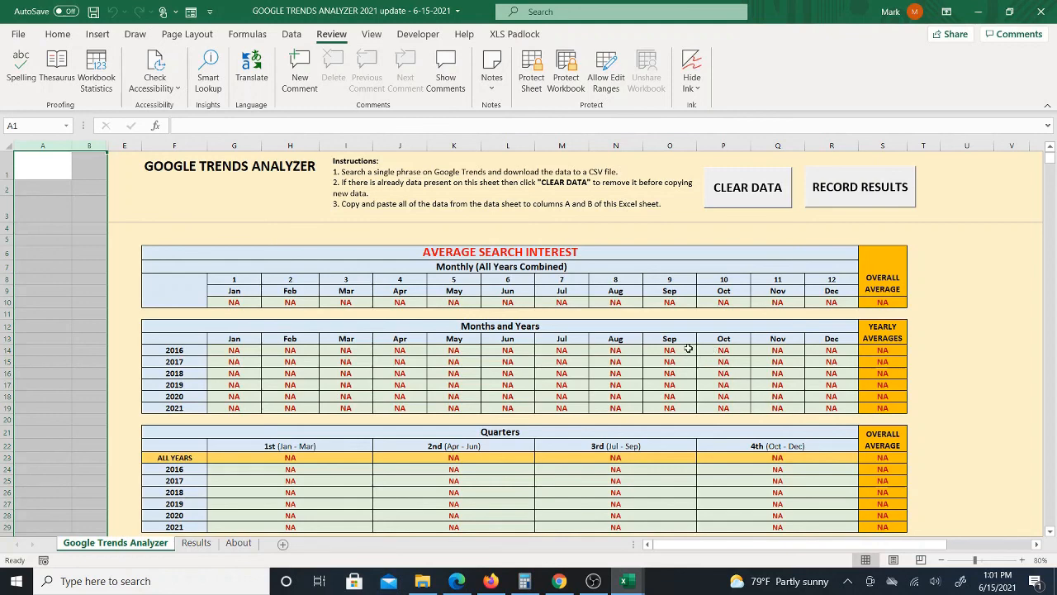